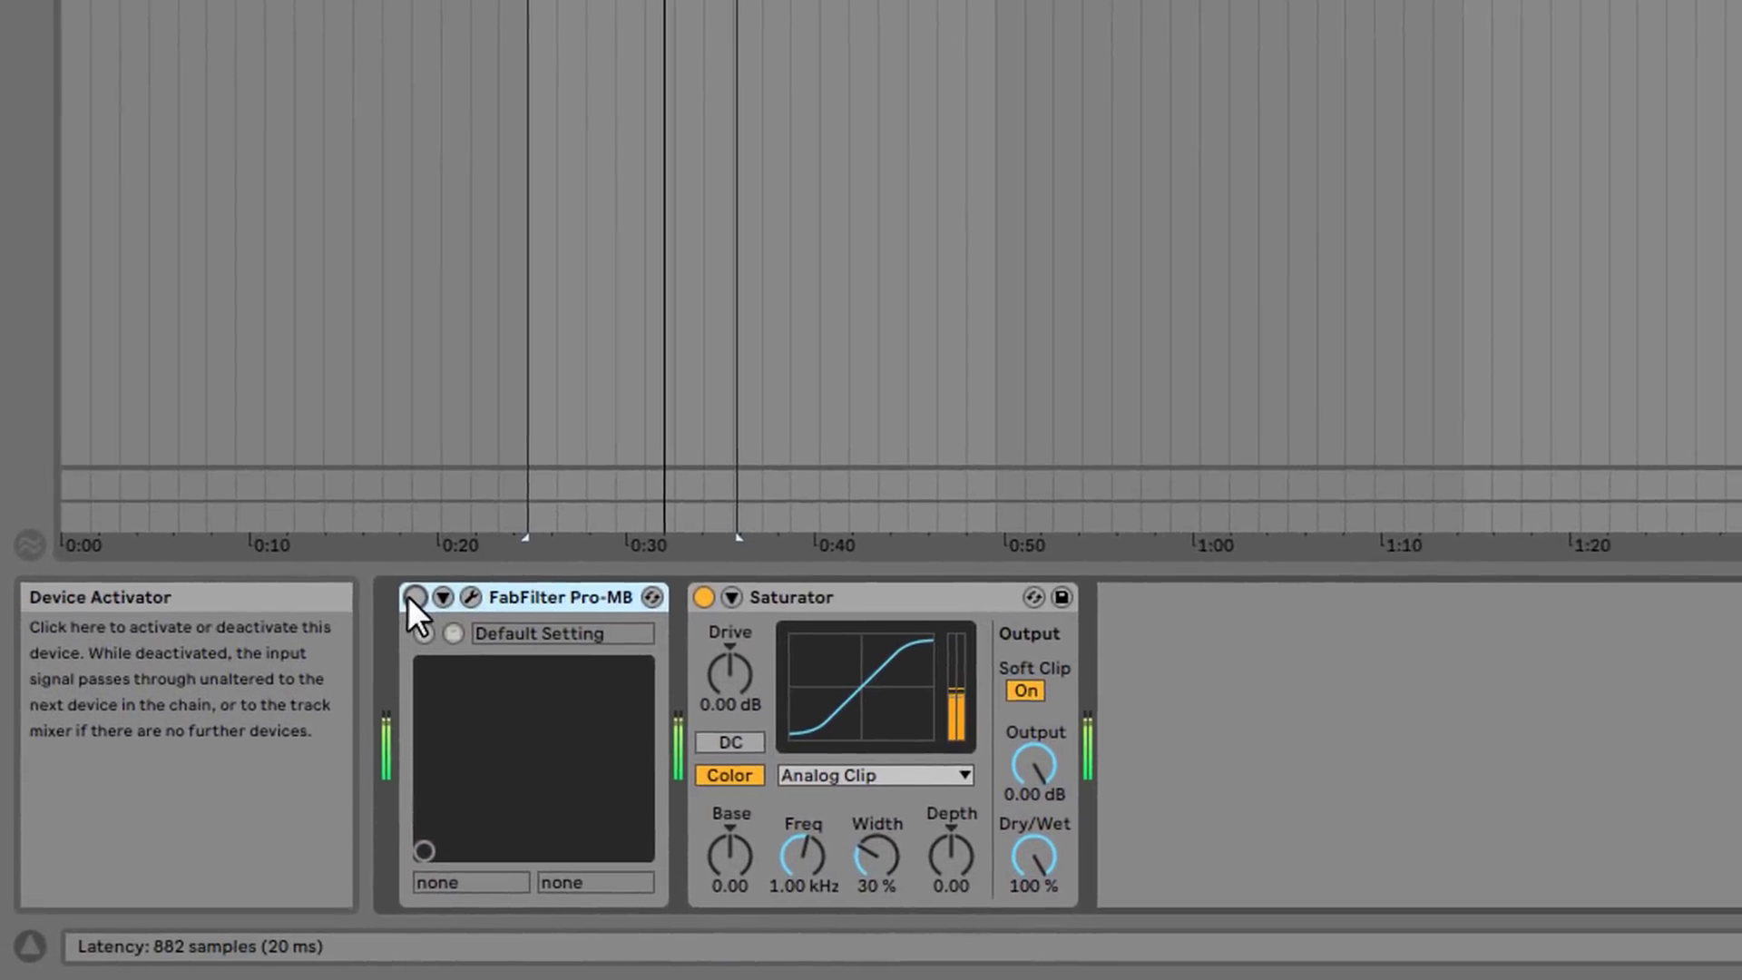
click(471, 598)
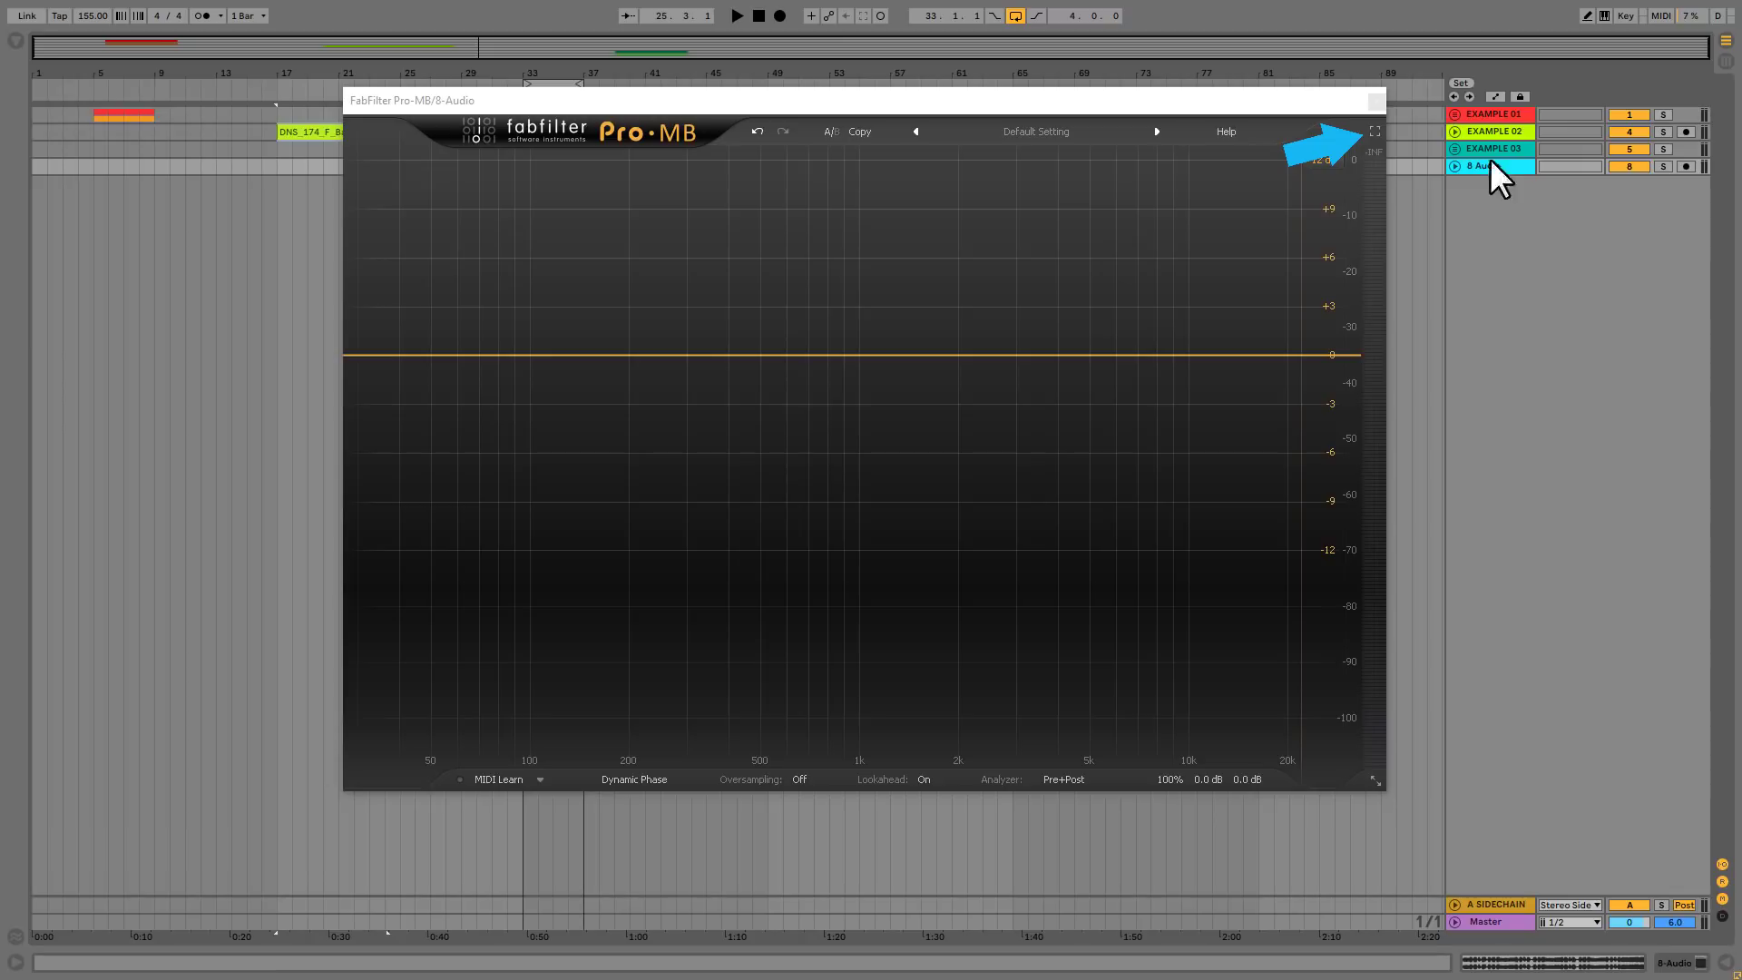
Switch the Pro-MB plugin window to full-screen mode.
click(1374, 130)
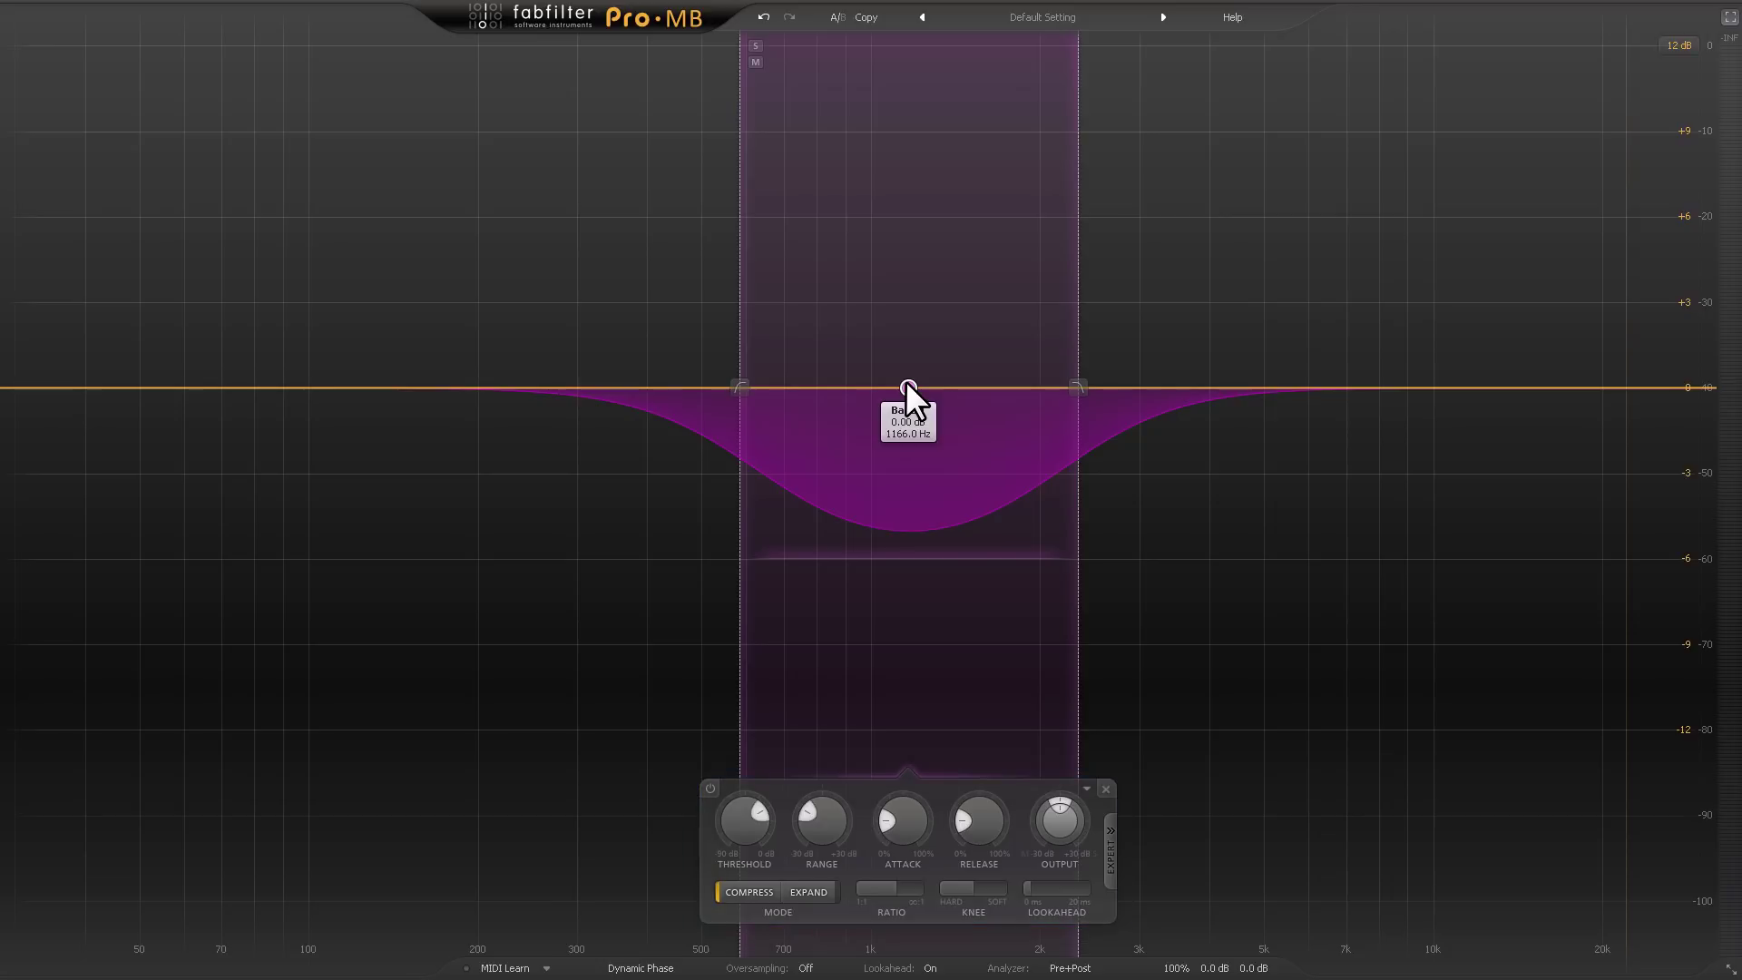
mouse_move(758, 261)
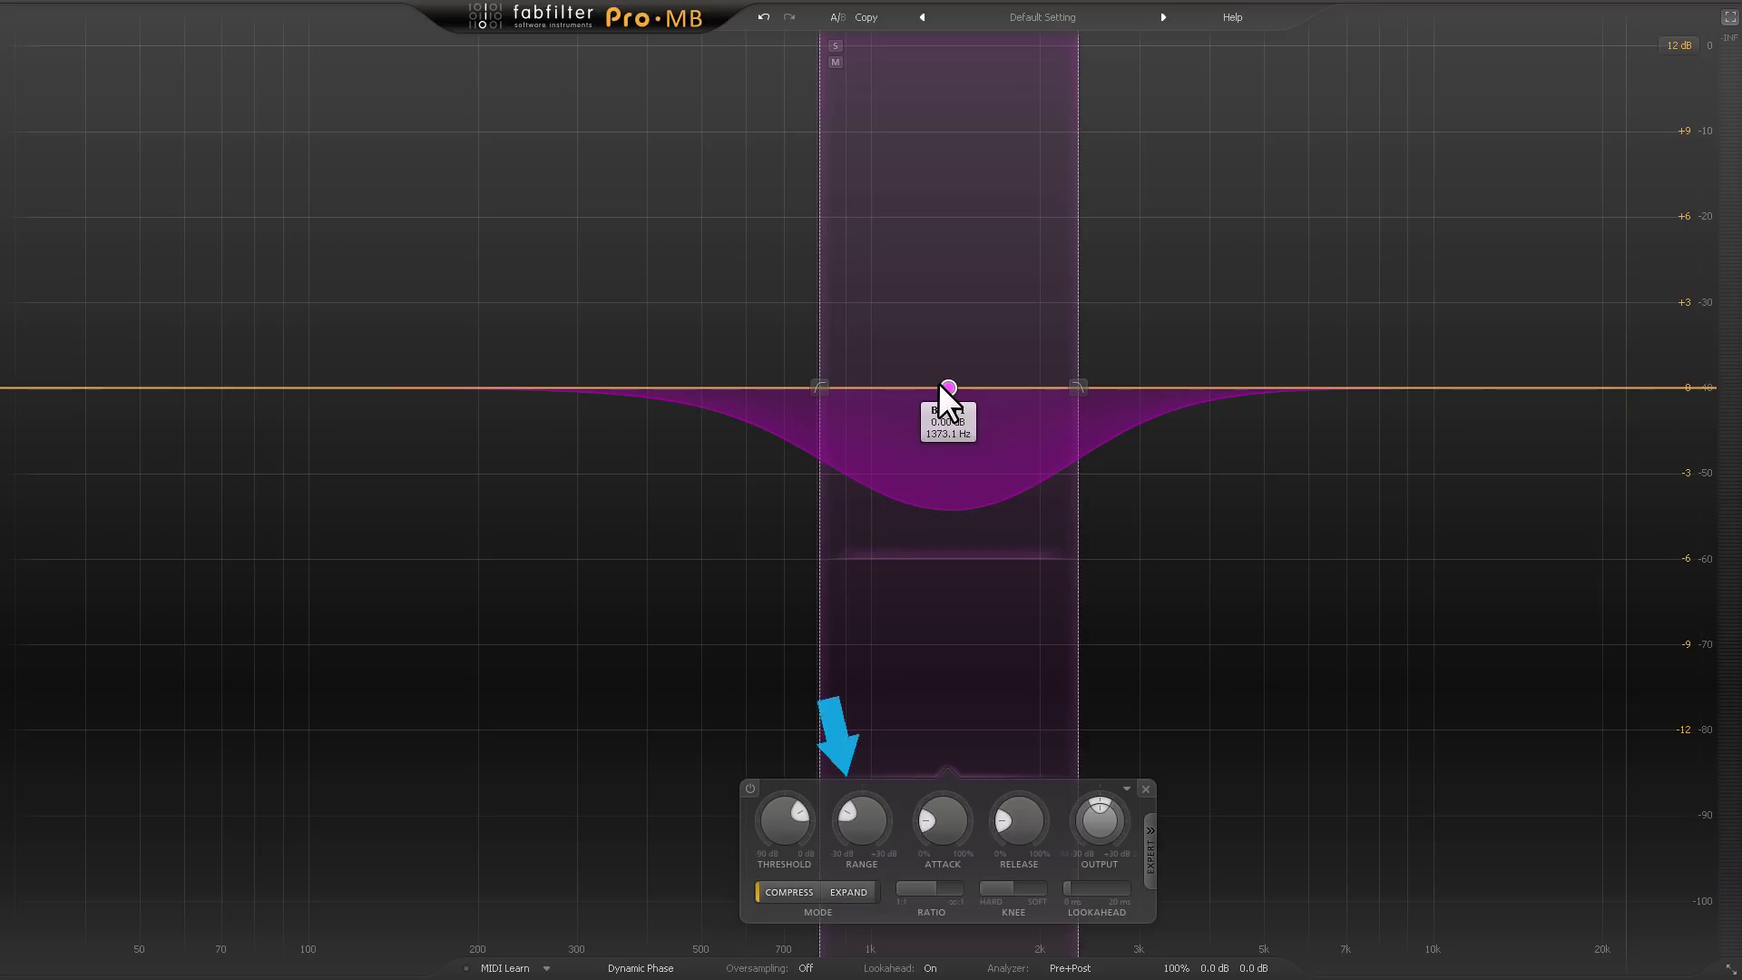
mouse_move(694, 89)
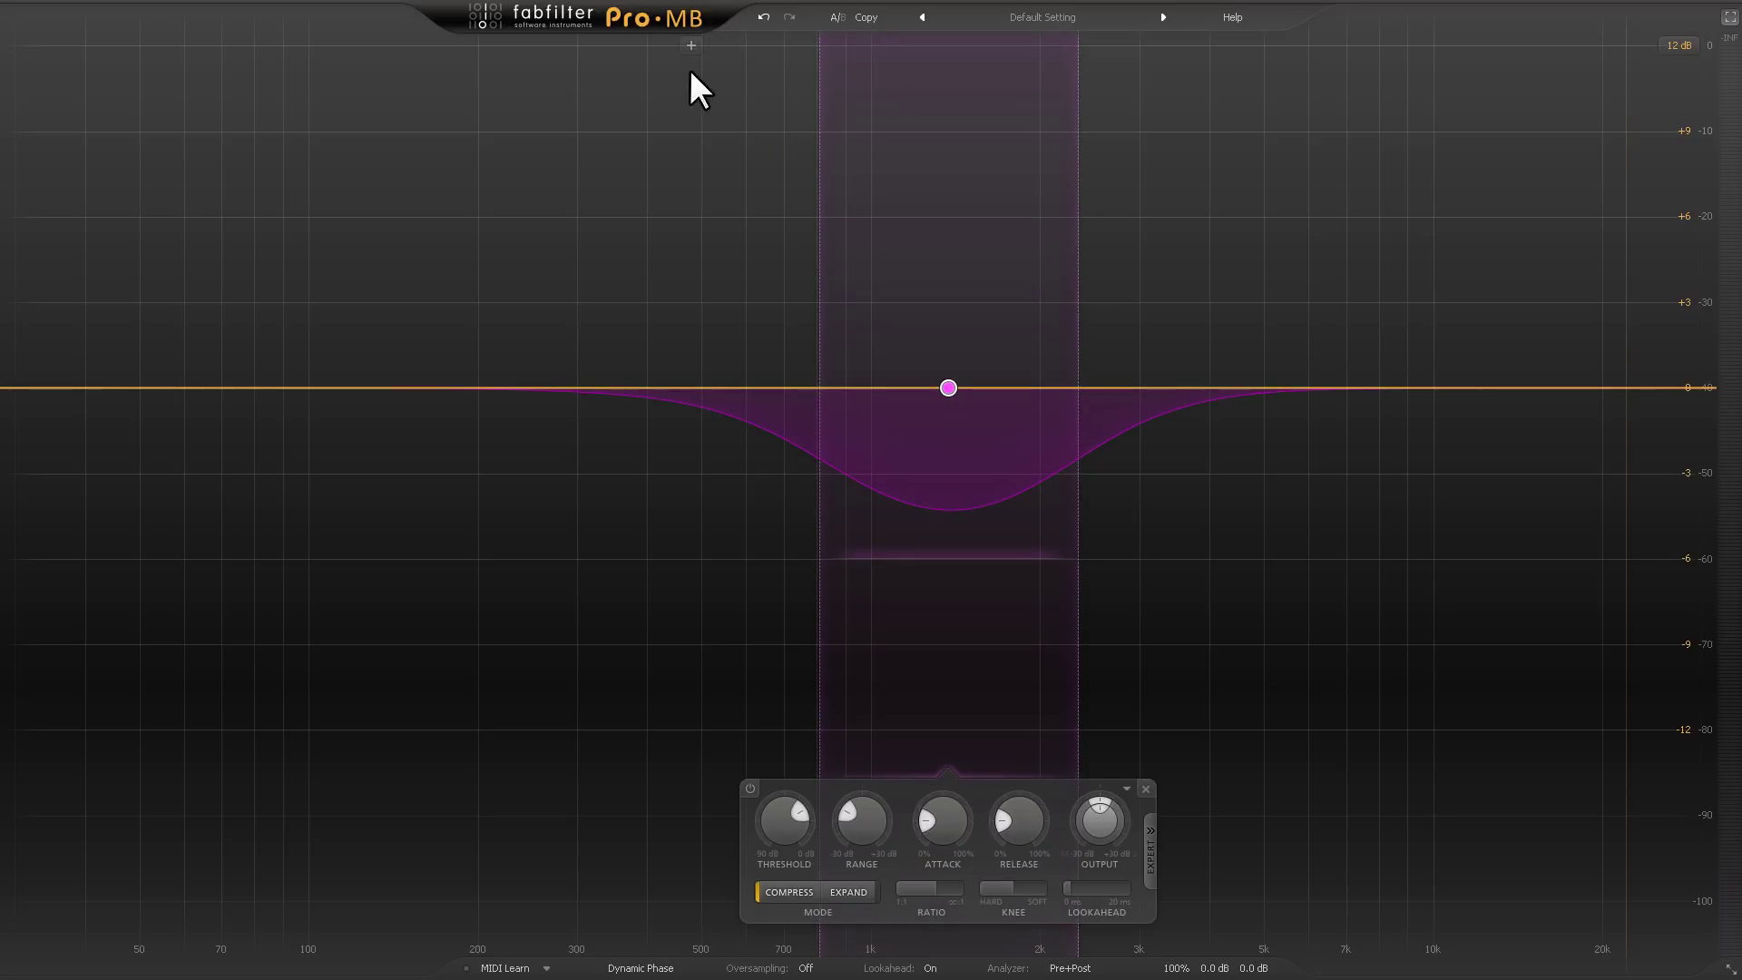
click(690, 46)
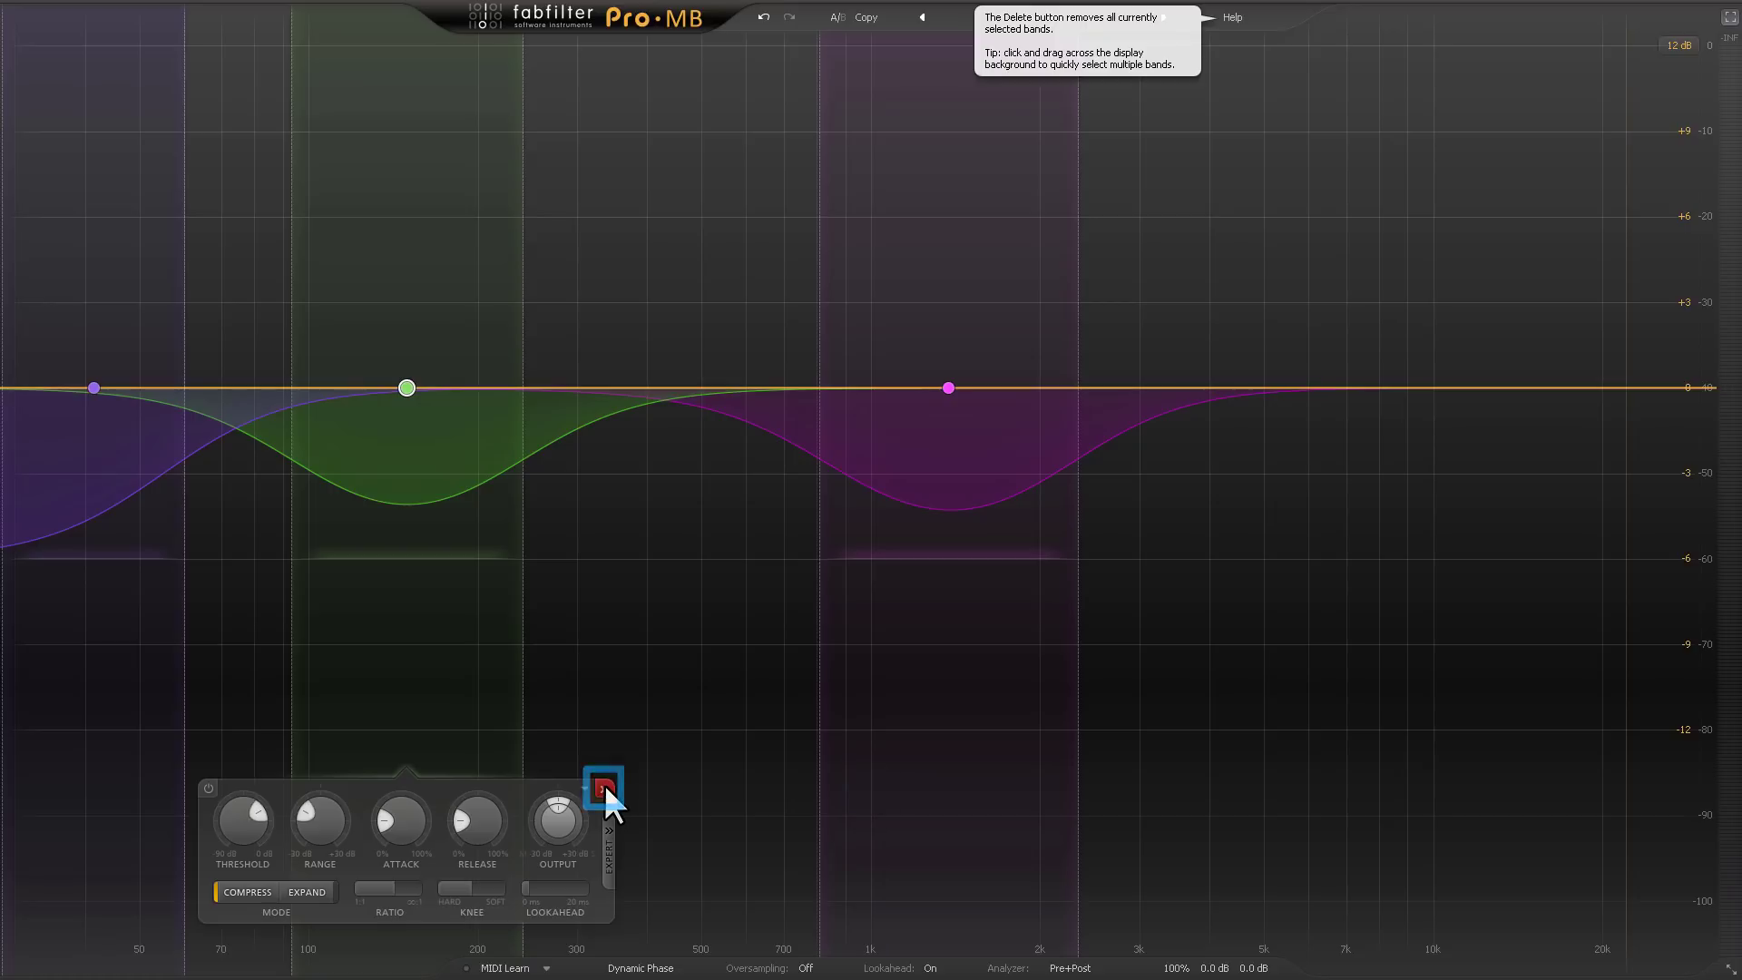
click(604, 783)
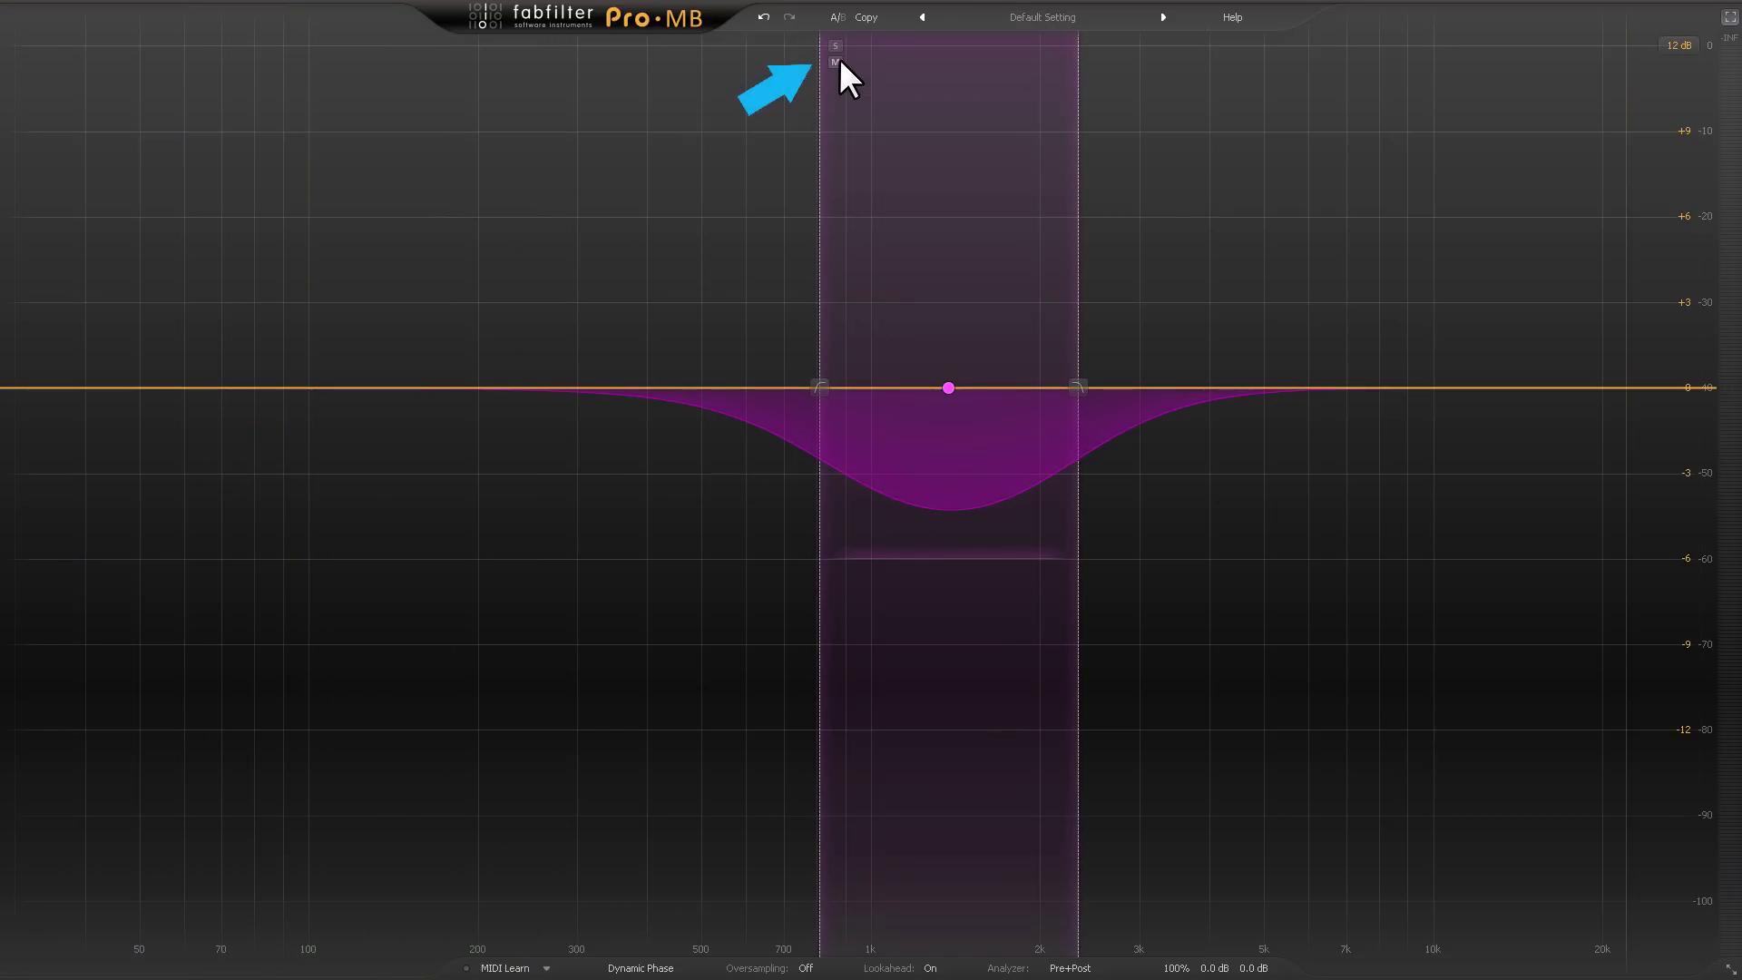
click(833, 46)
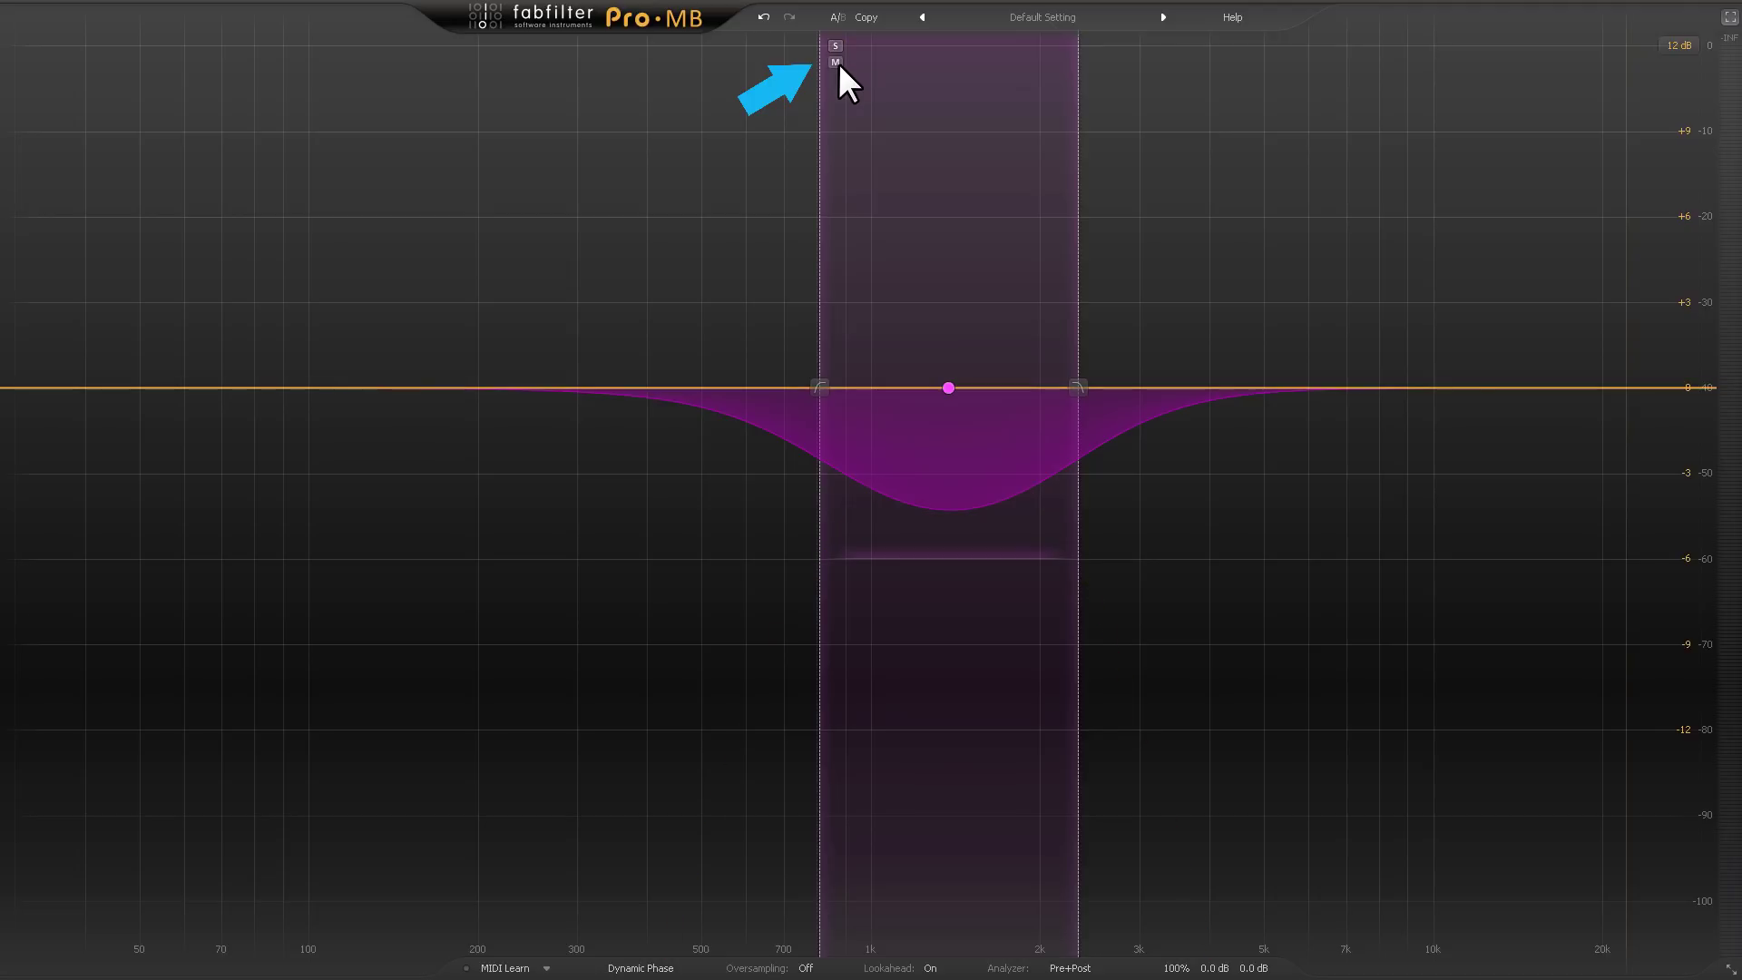
click(833, 60)
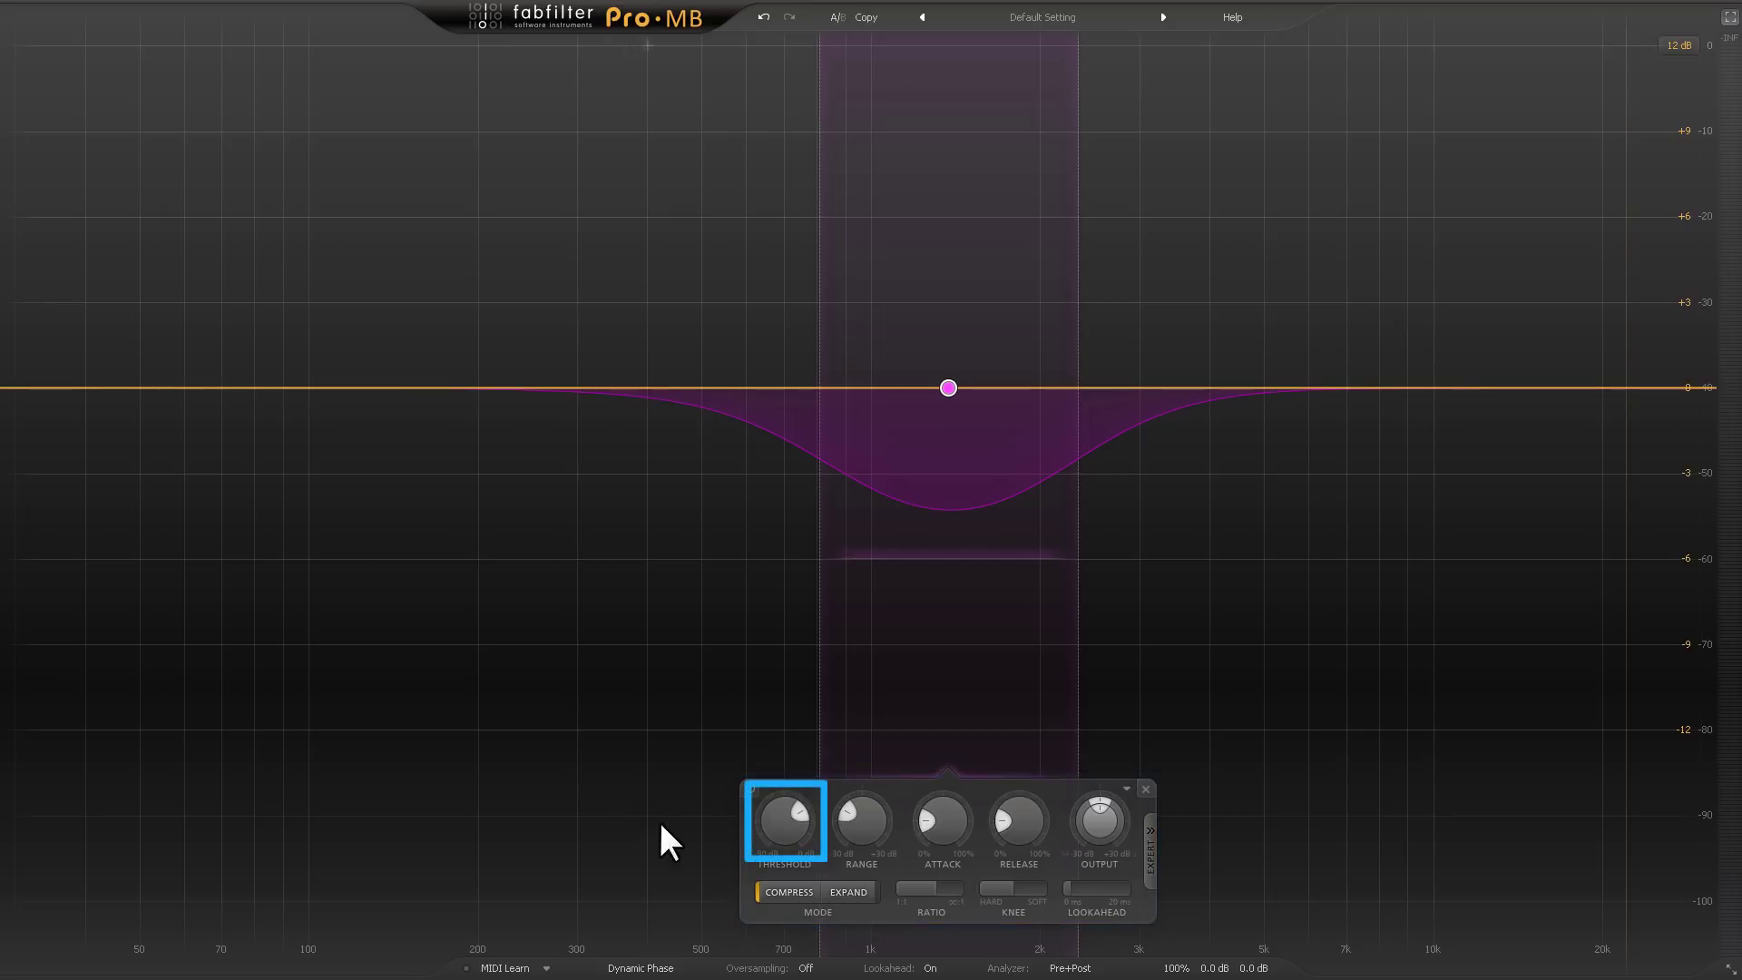
click(784, 821)
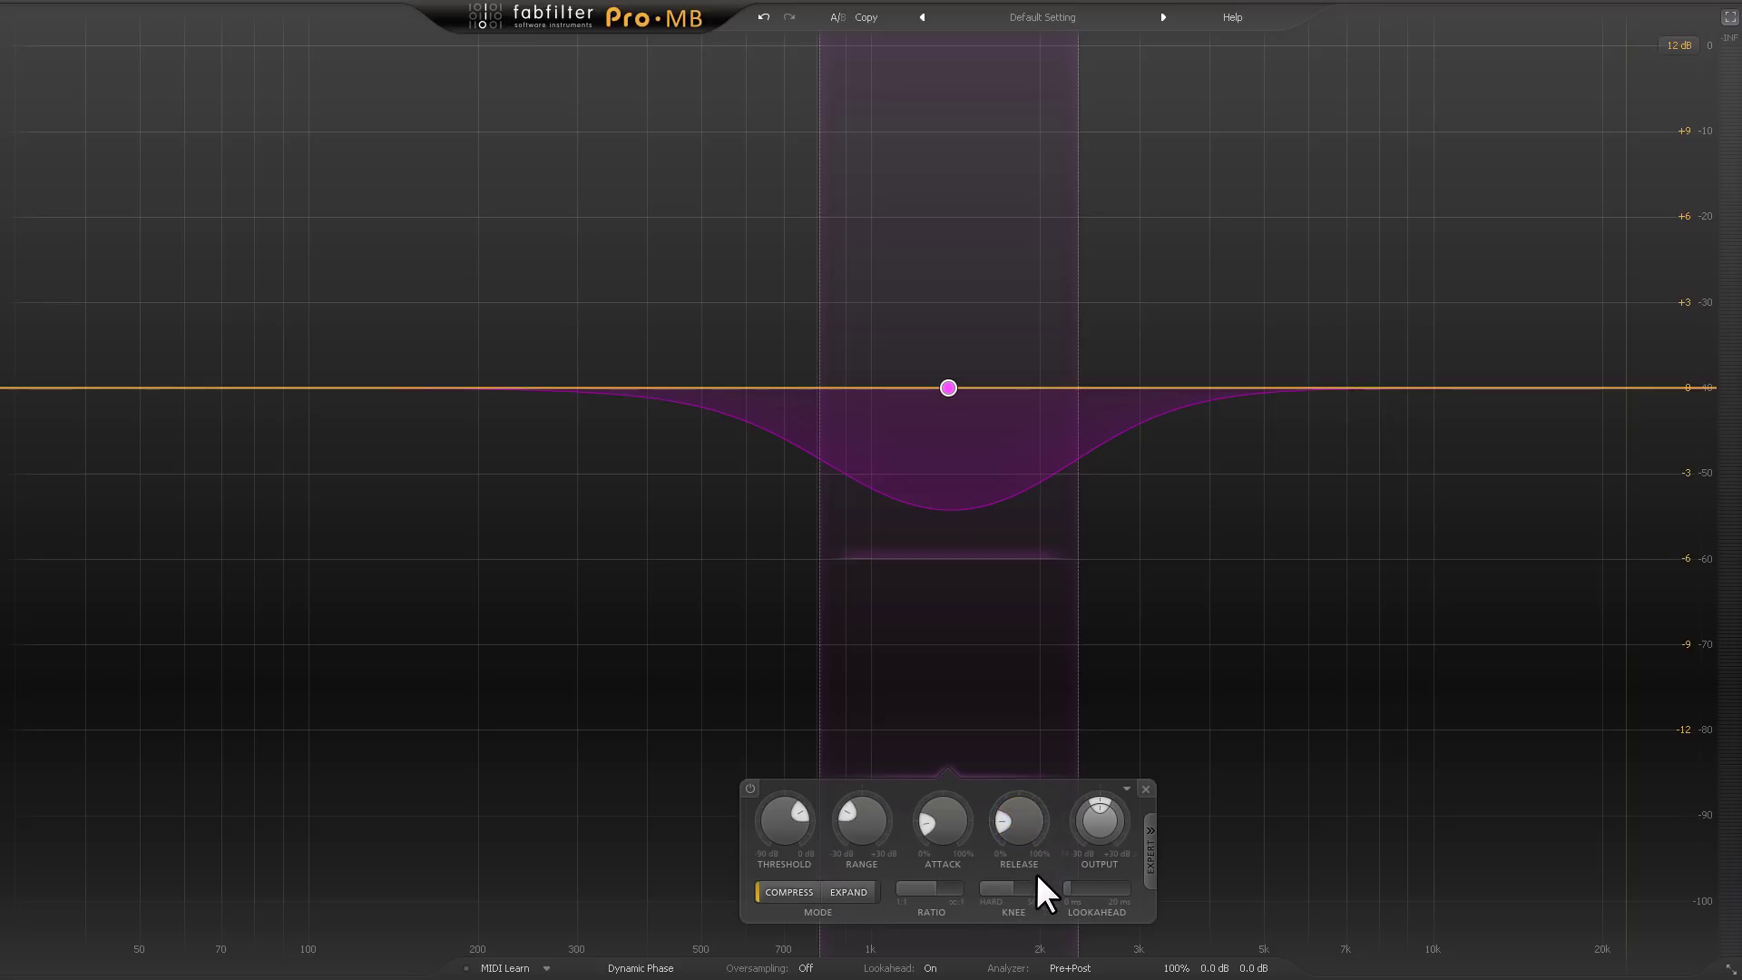
mouse_move(1059, 809)
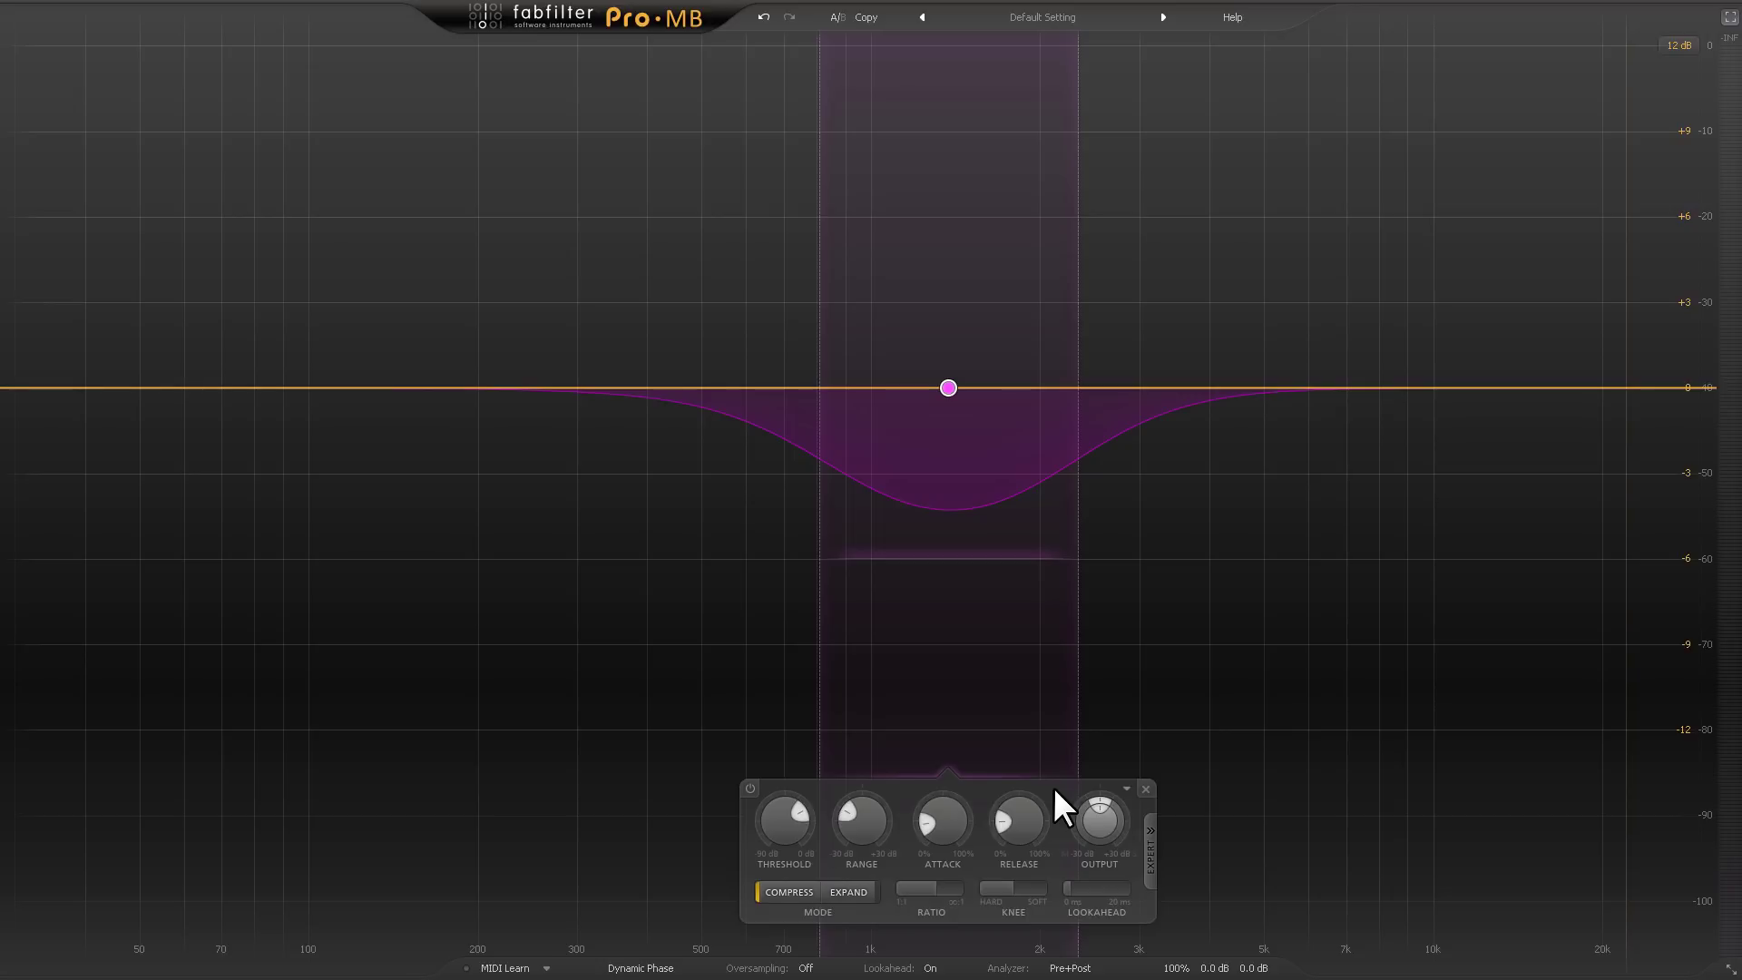
mouse_move(1098, 821)
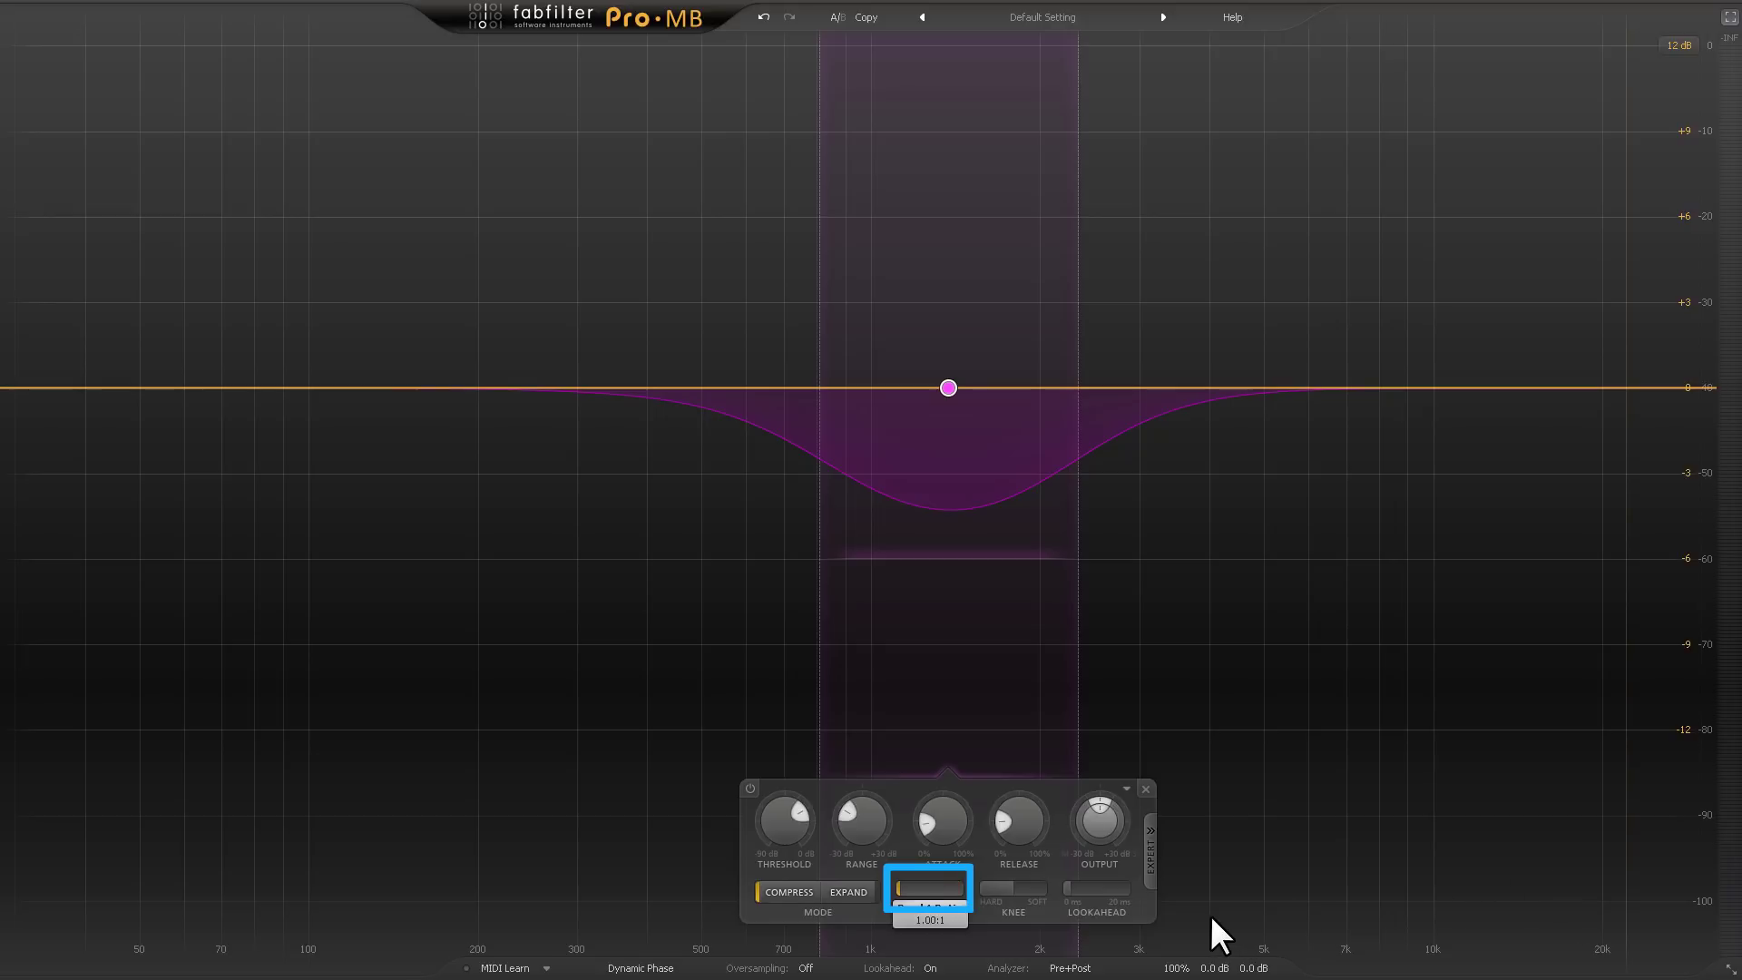
mouse_move(1186, 936)
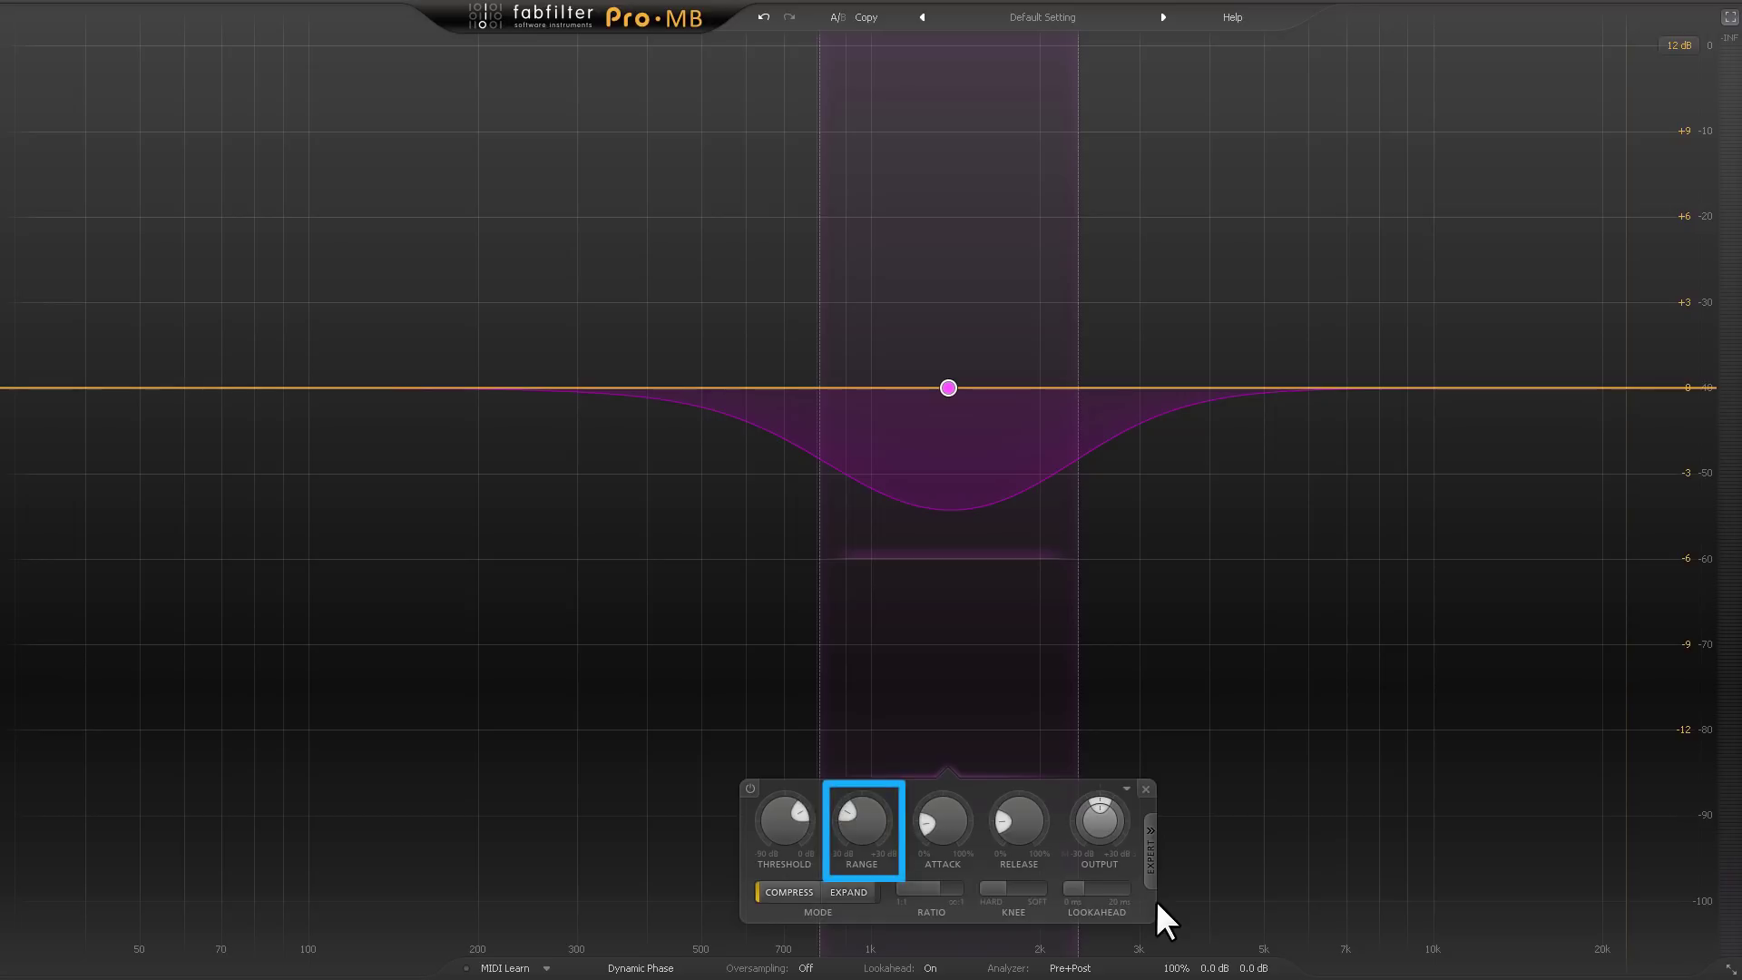
Compare the COMPRESS and EXPAND mode buttons on Pro-MB's midrange band.
click(788, 891)
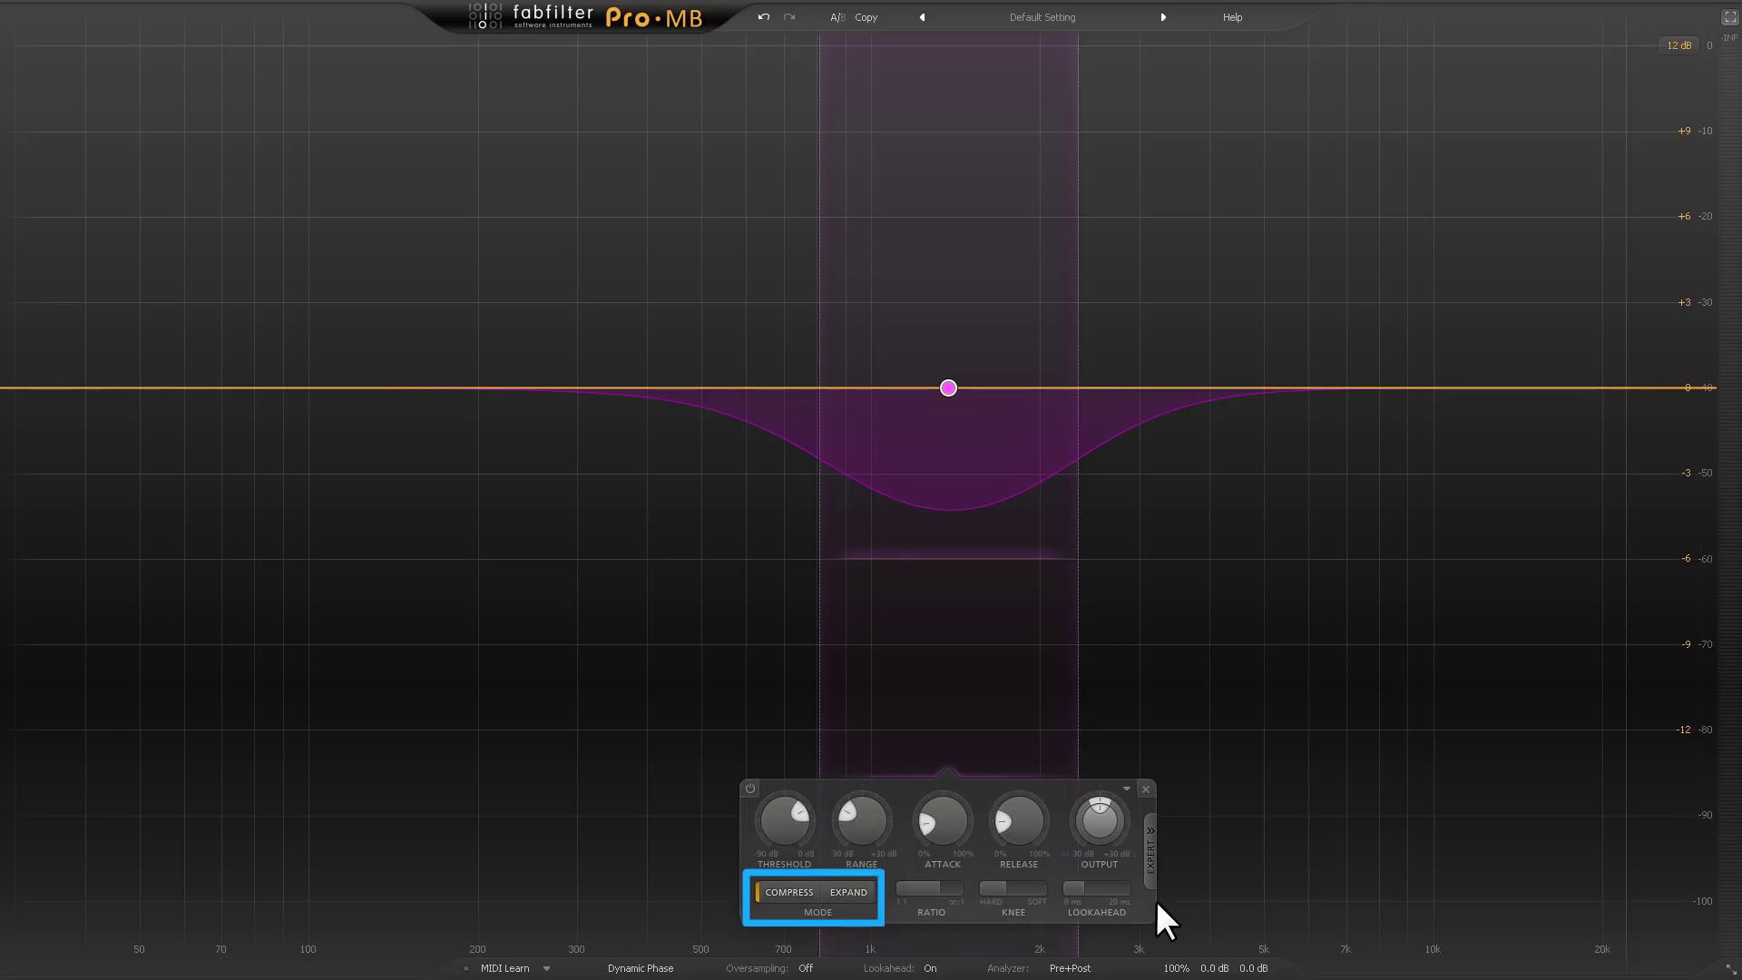
click(787, 891)
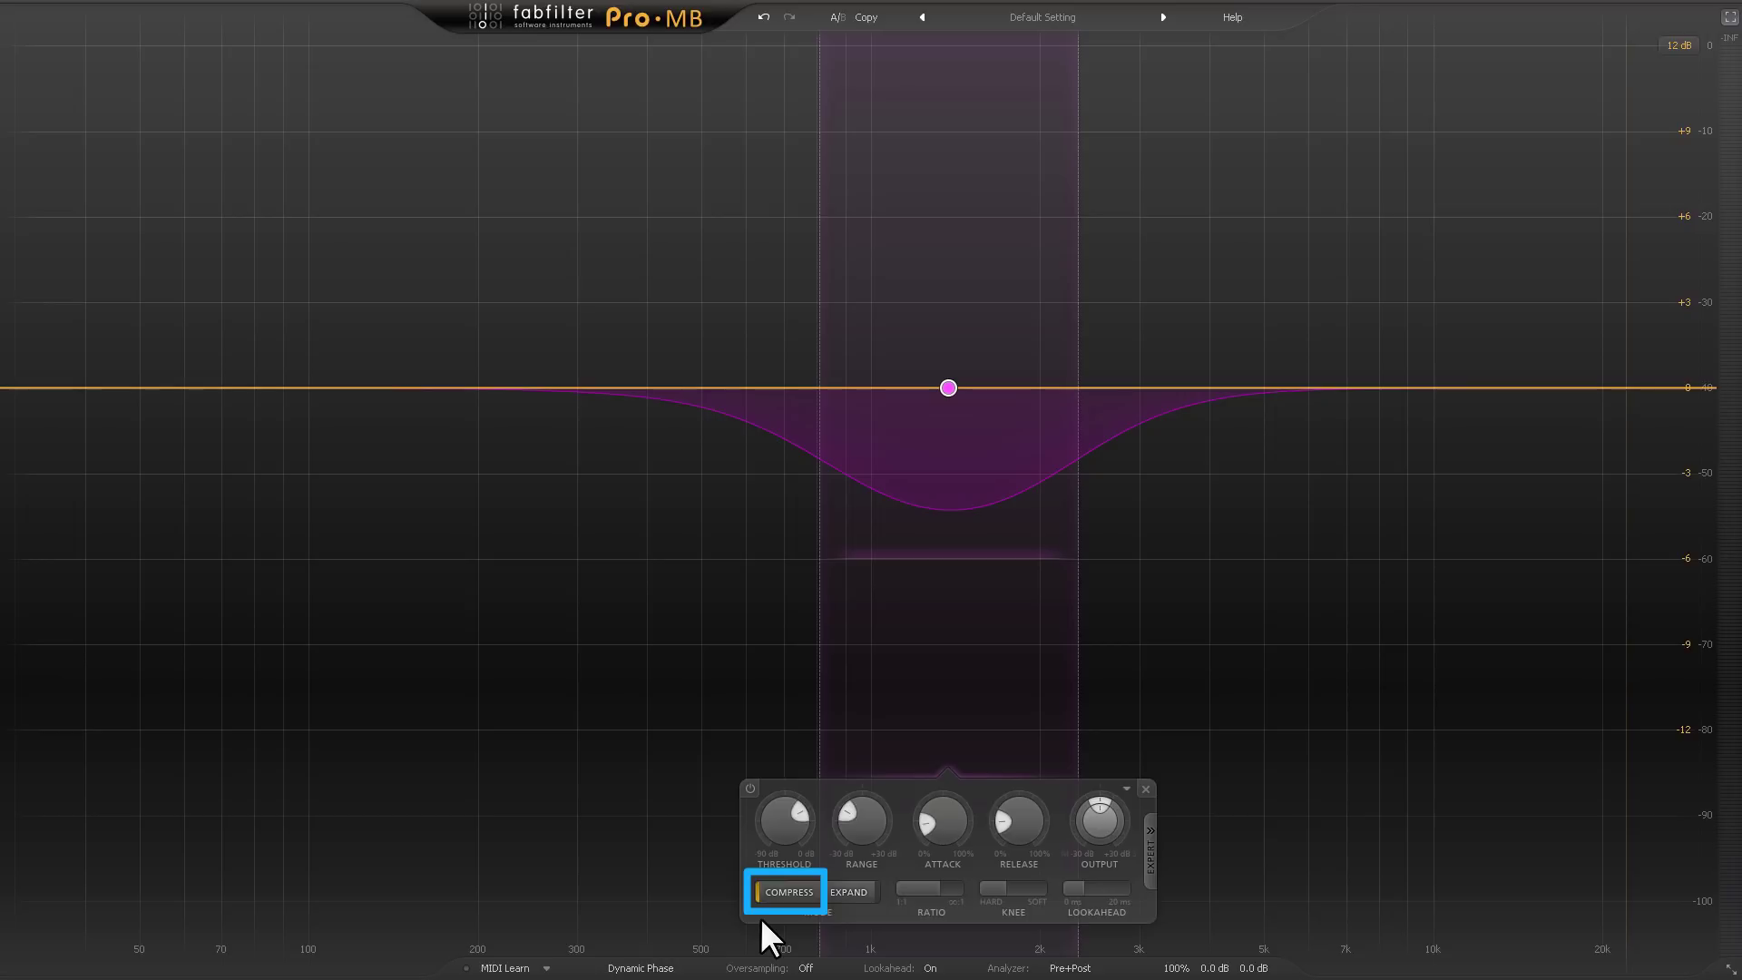
click(847, 891)
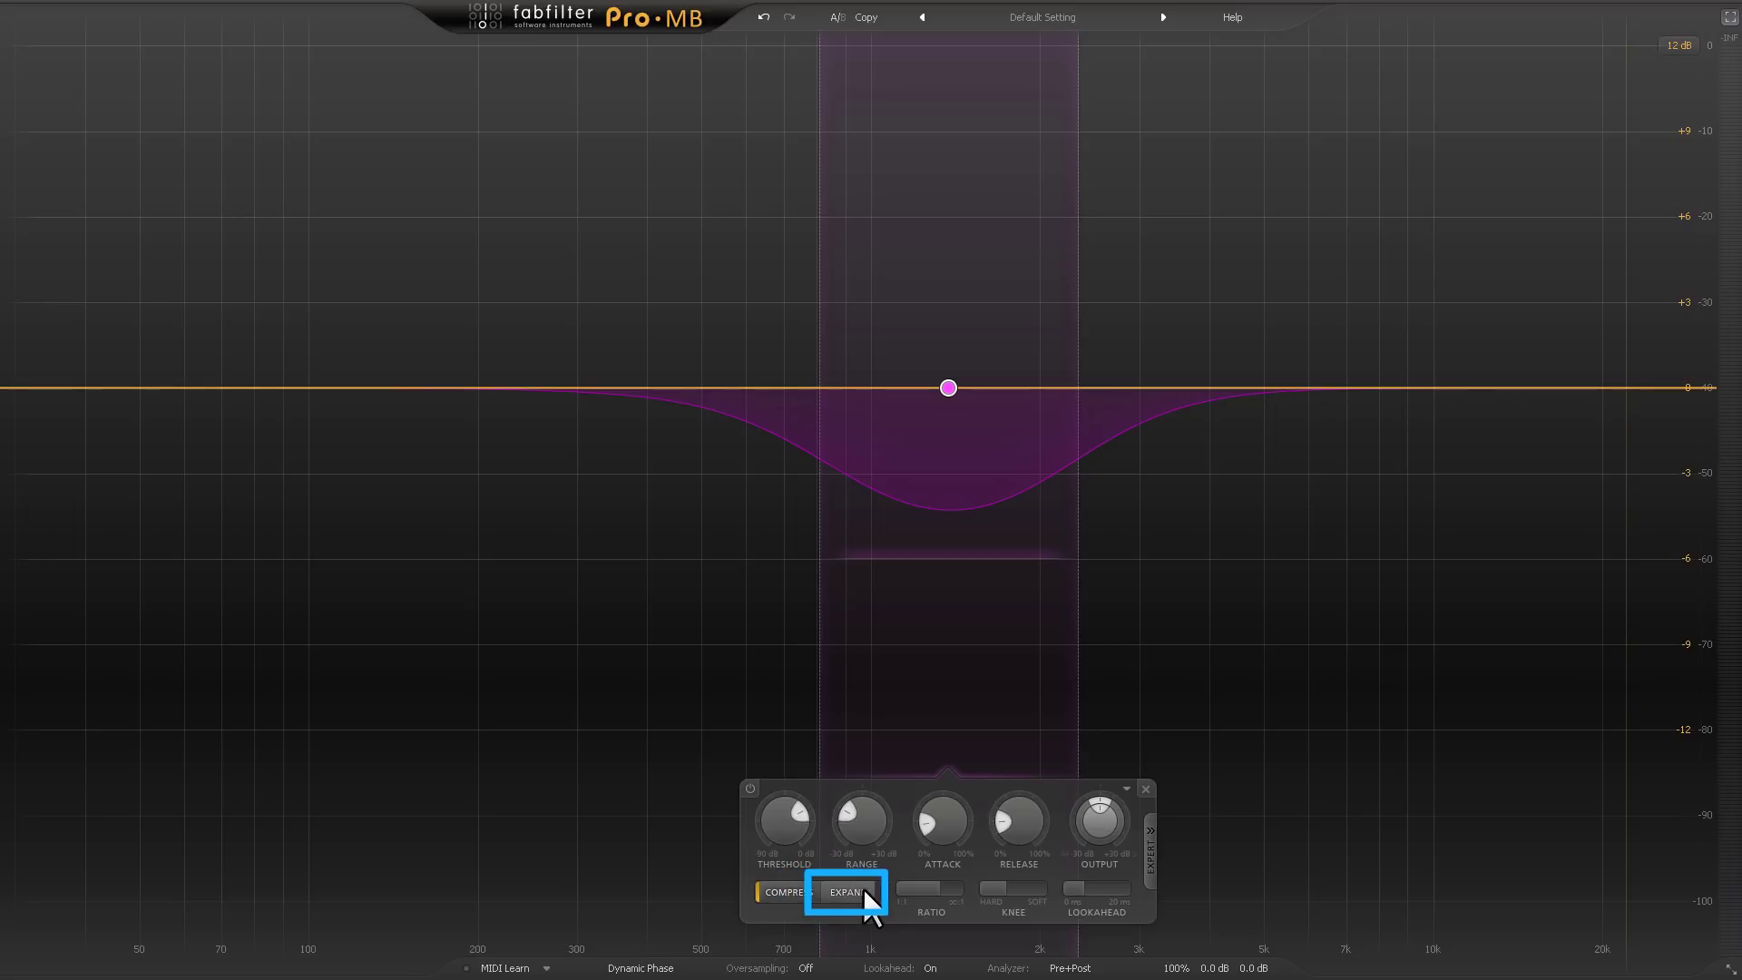
click(846, 891)
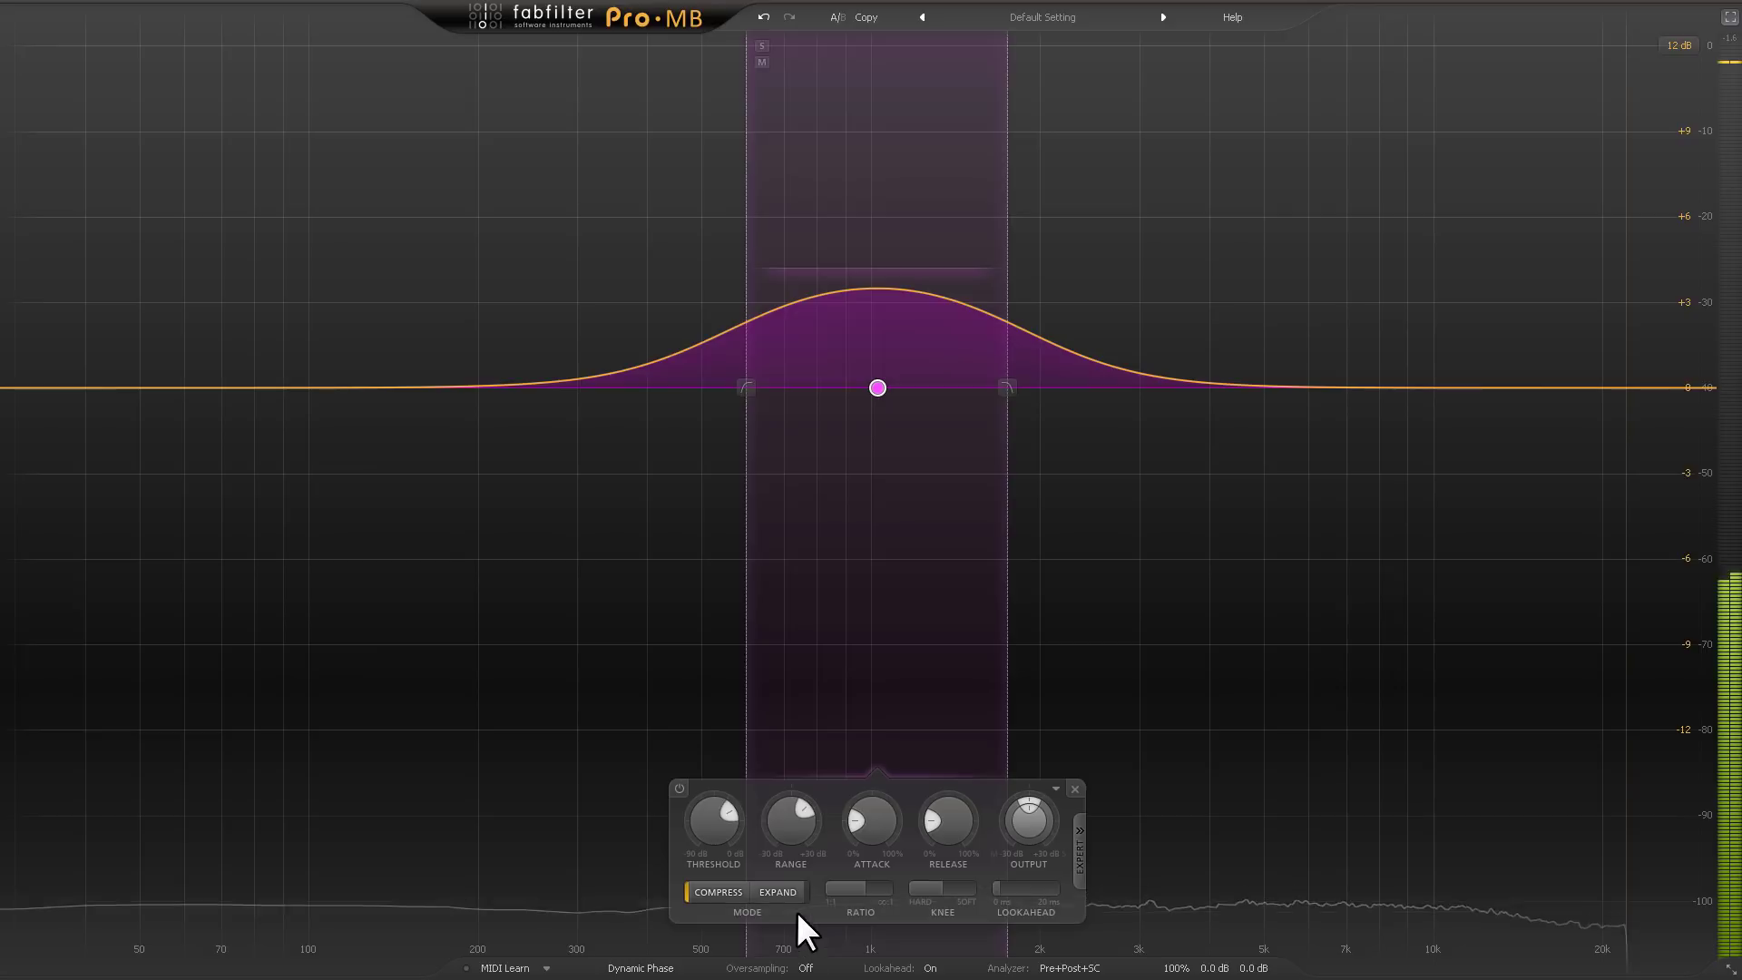
Switch the midrange band to EXPAND mode.
click(775, 891)
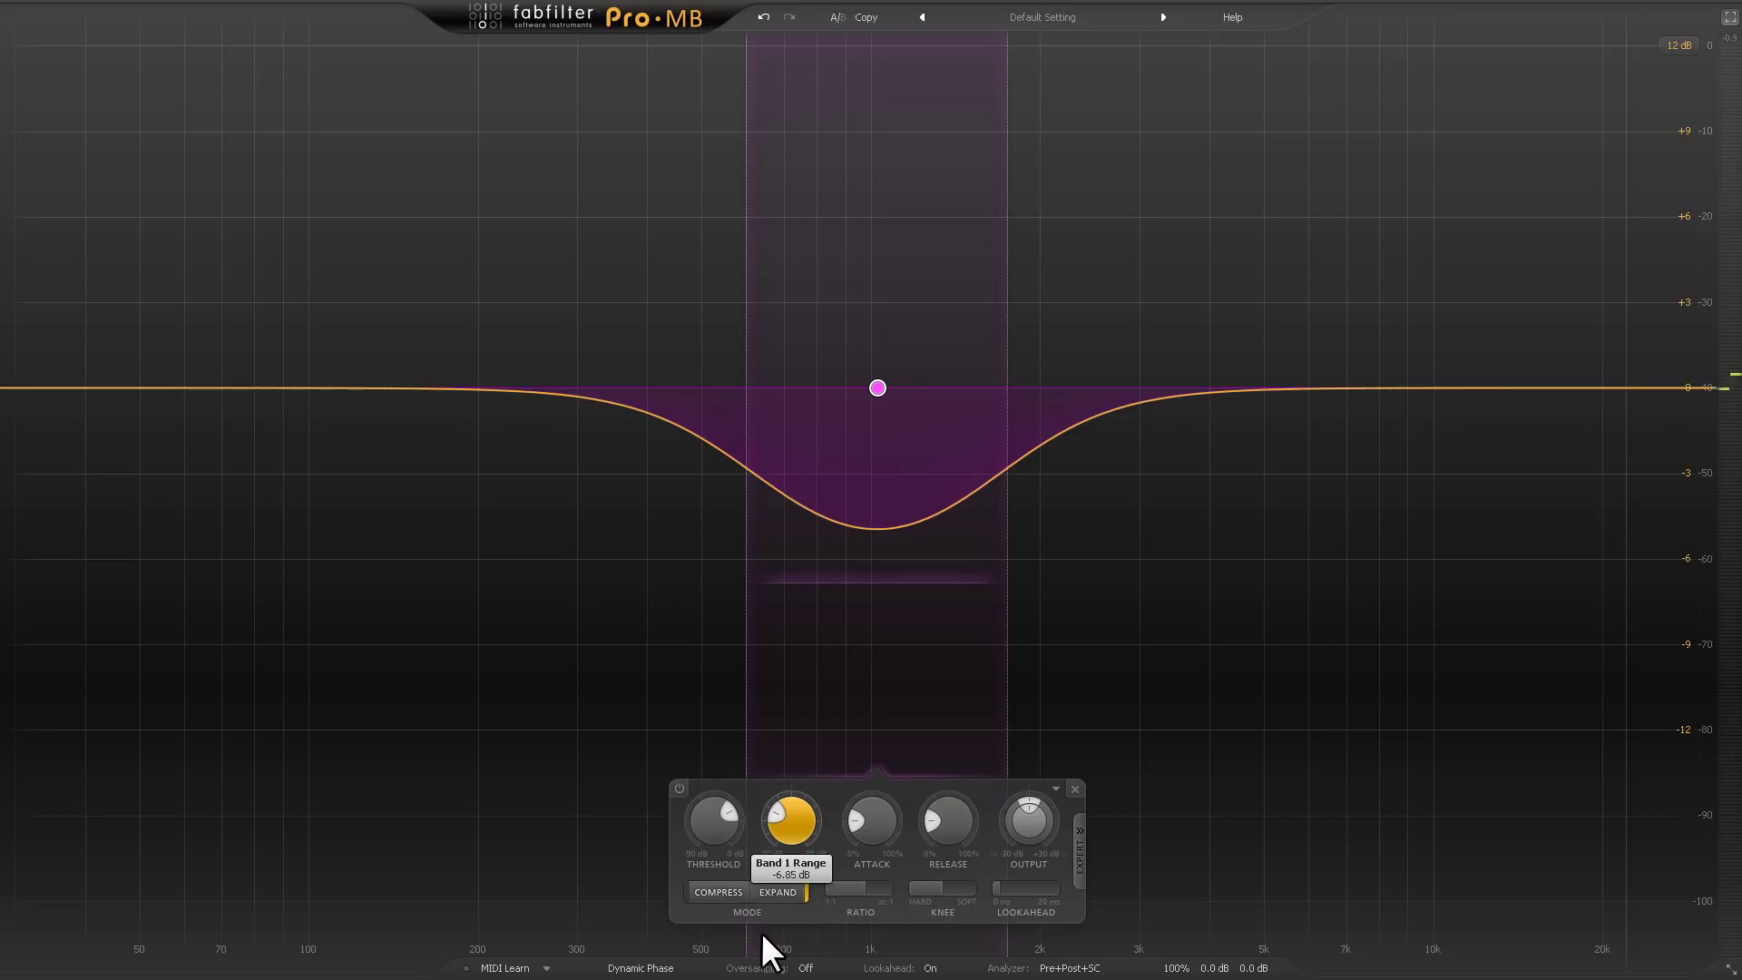
mouse_move(744, 387)
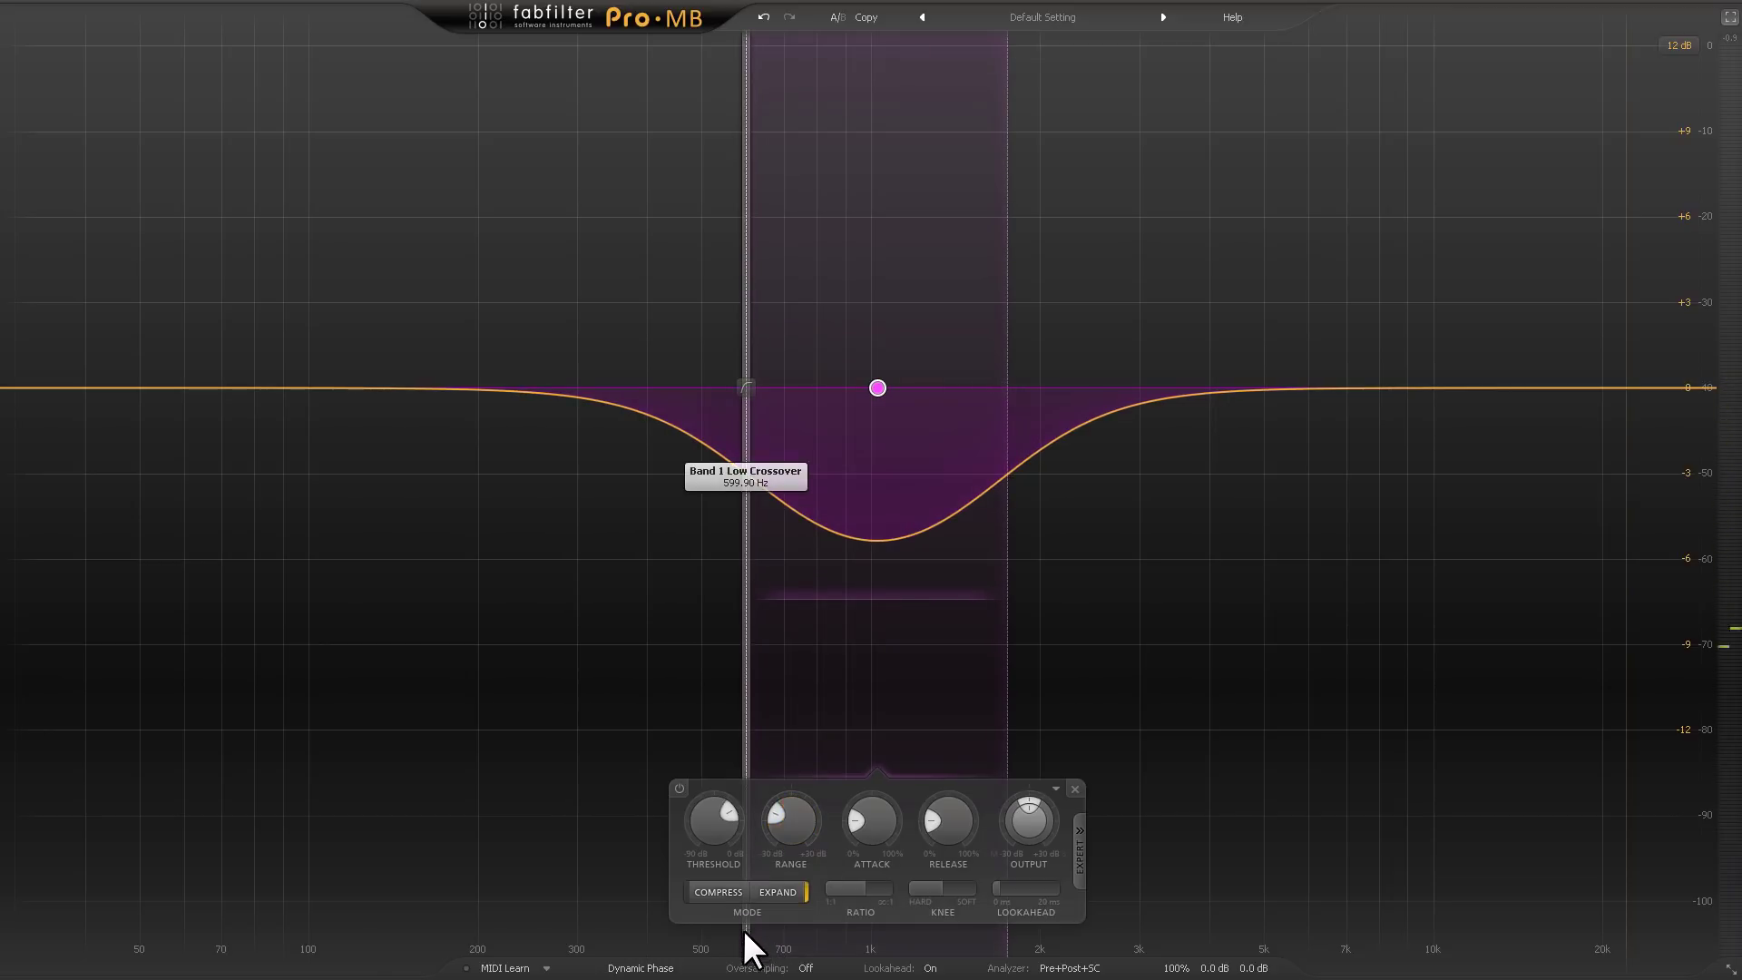
mouse_move(600, 639)
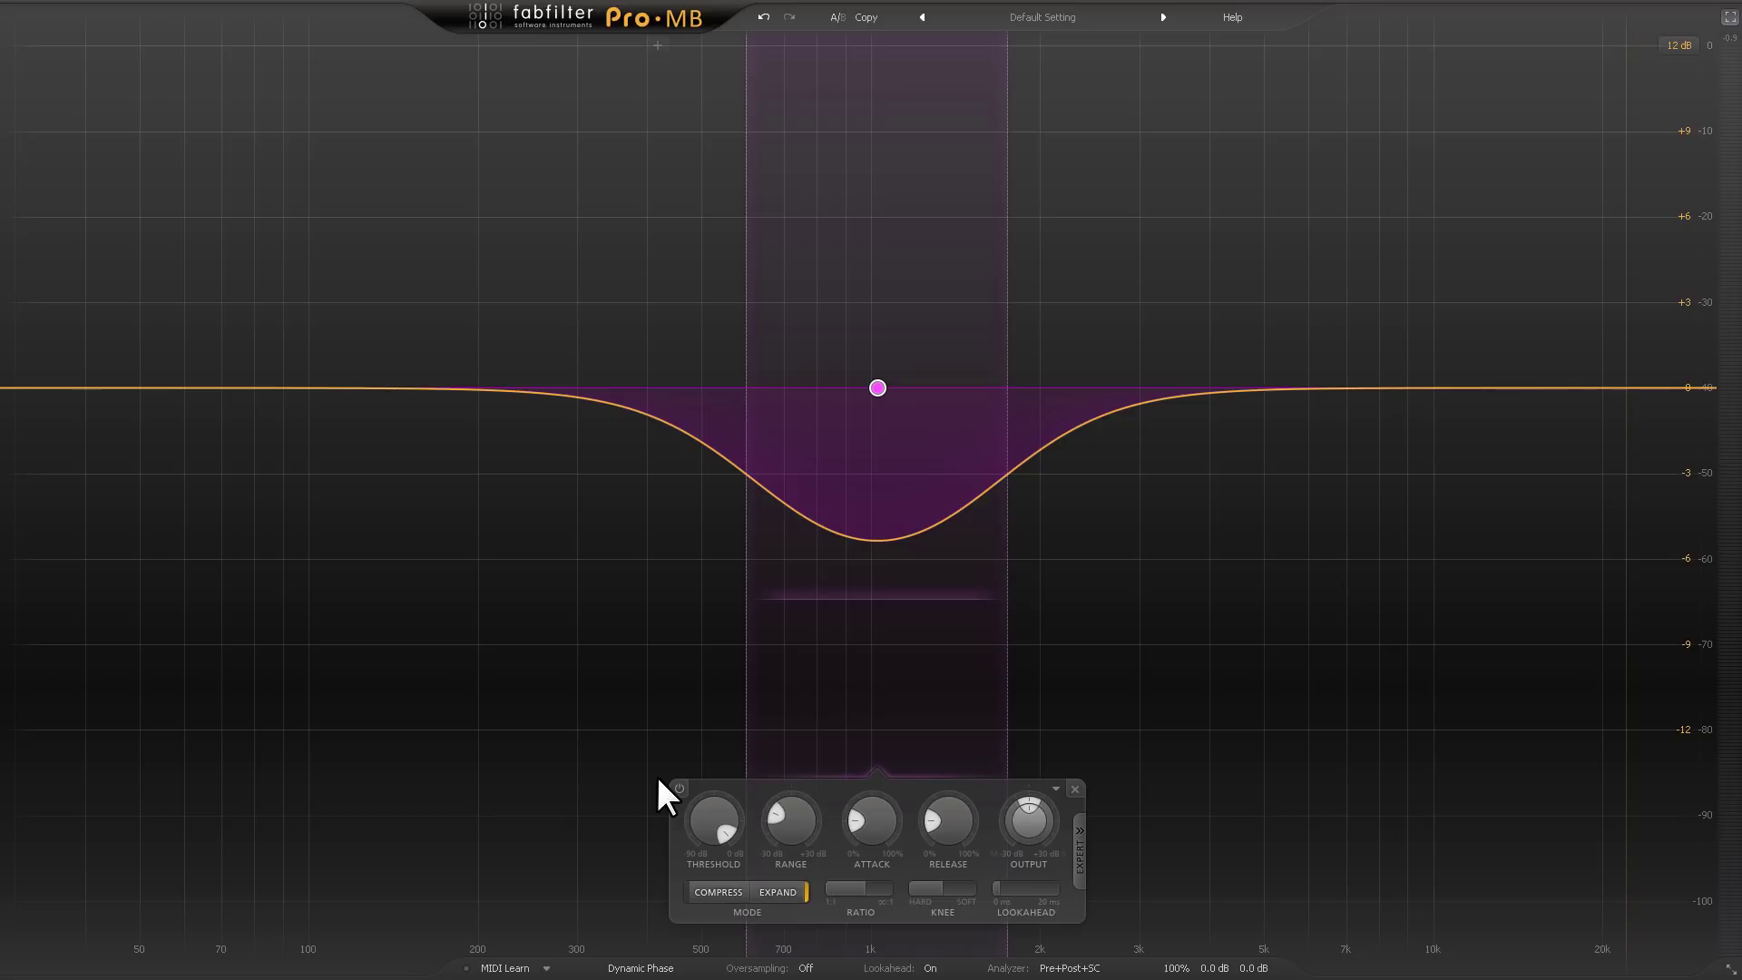
Give the midrange band a free side-chain detection range of roughly 50–600 Hz.
click(1079, 844)
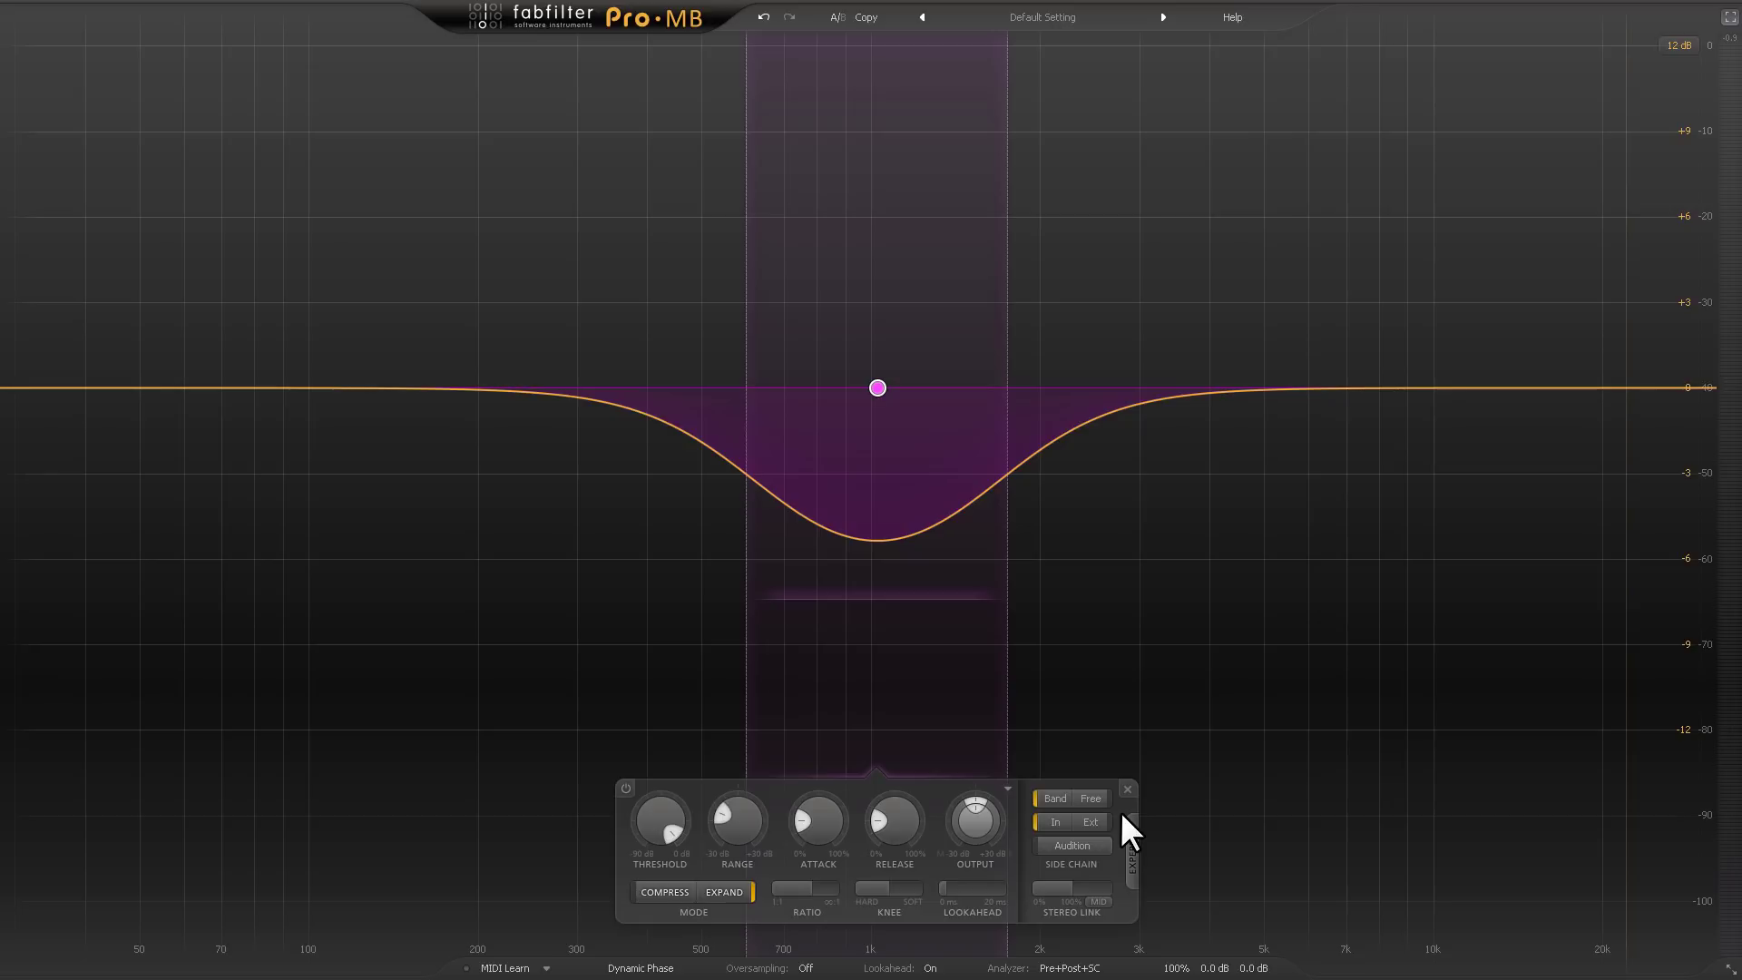
click(1089, 798)
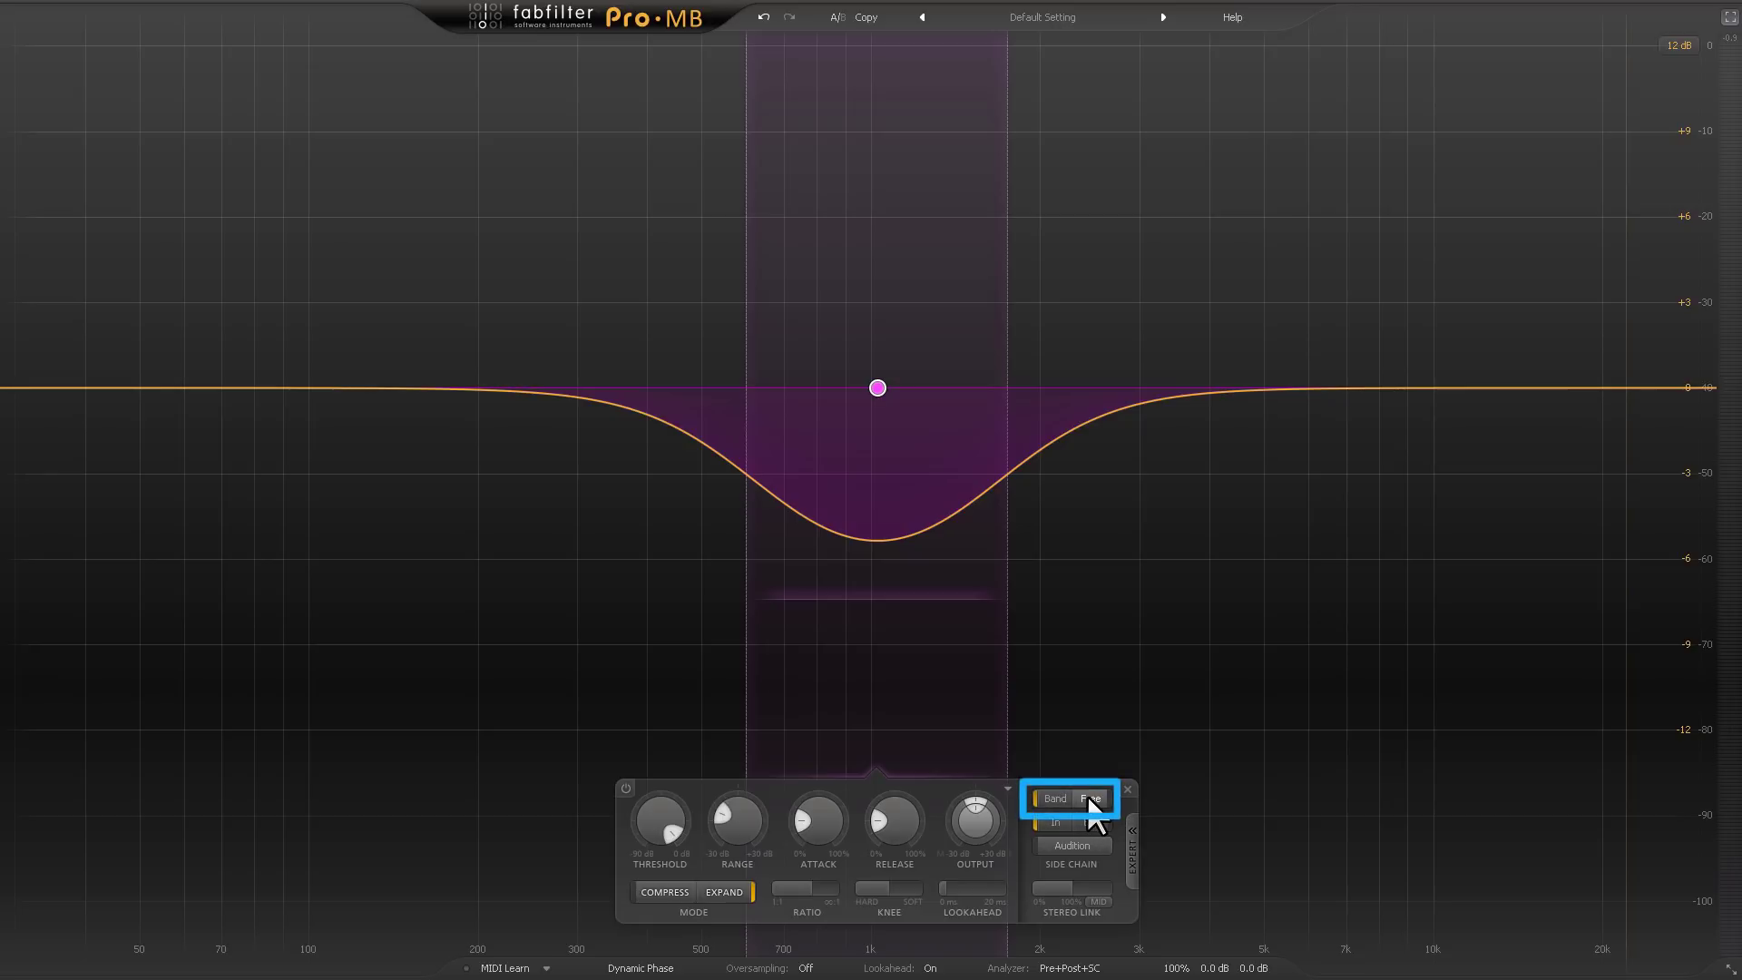
click(1092, 797)
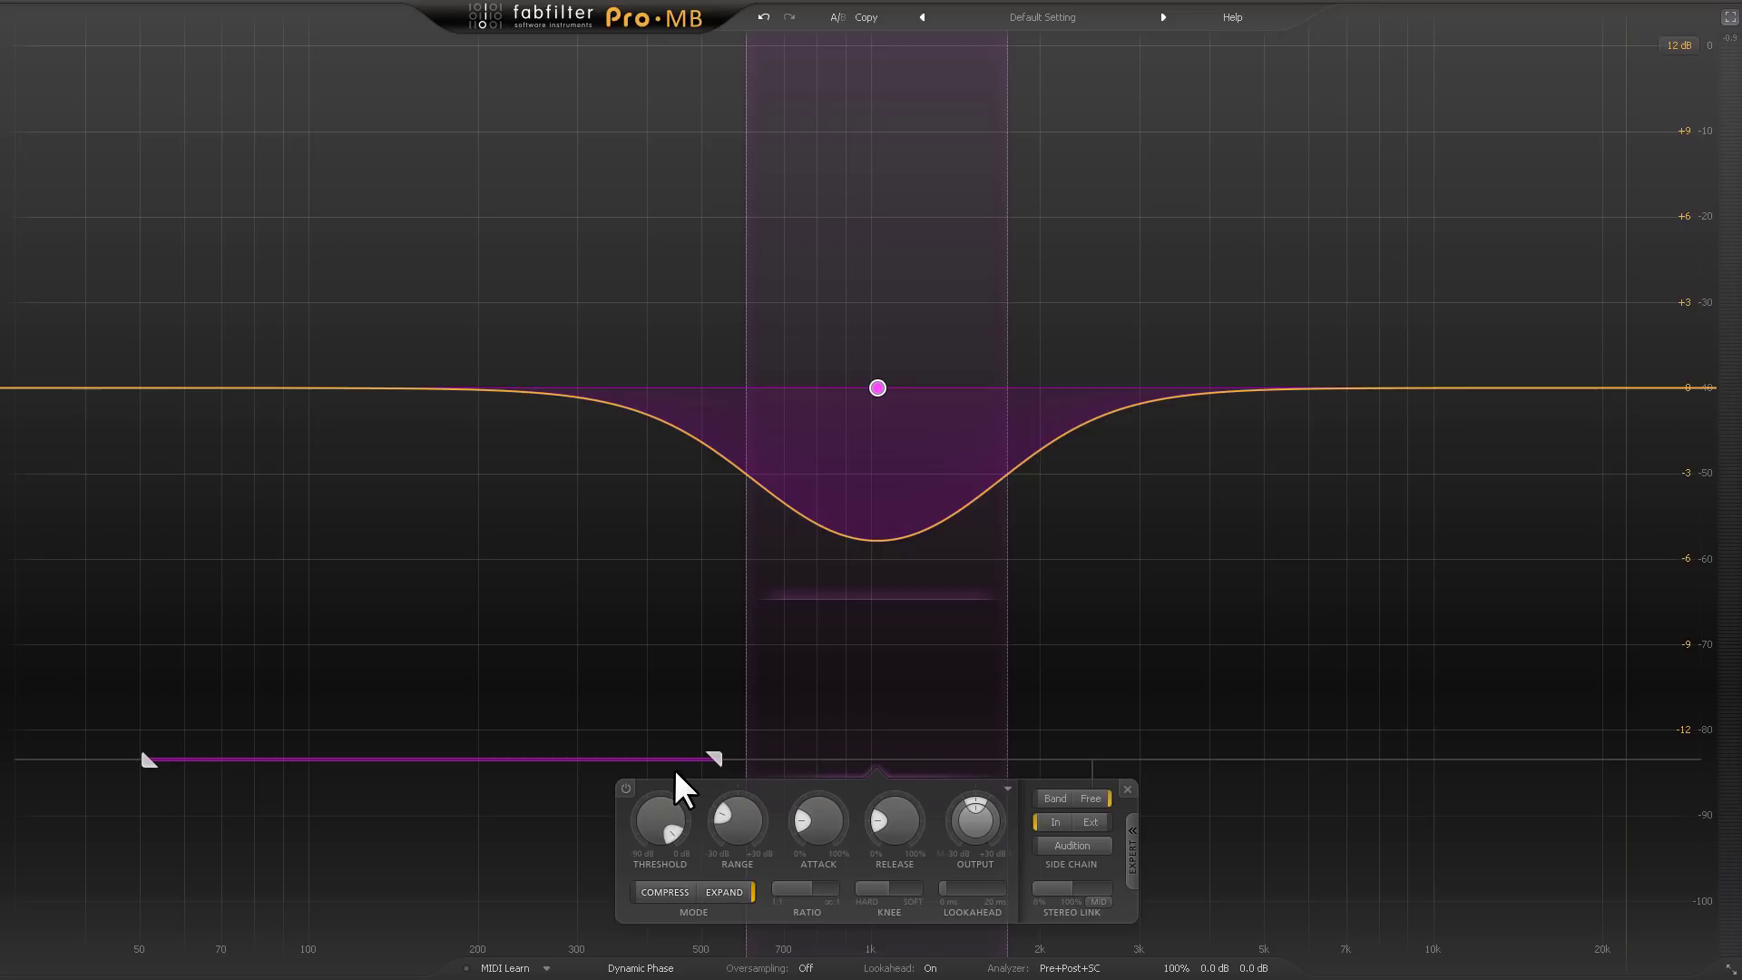
mouse_move(698, 781)
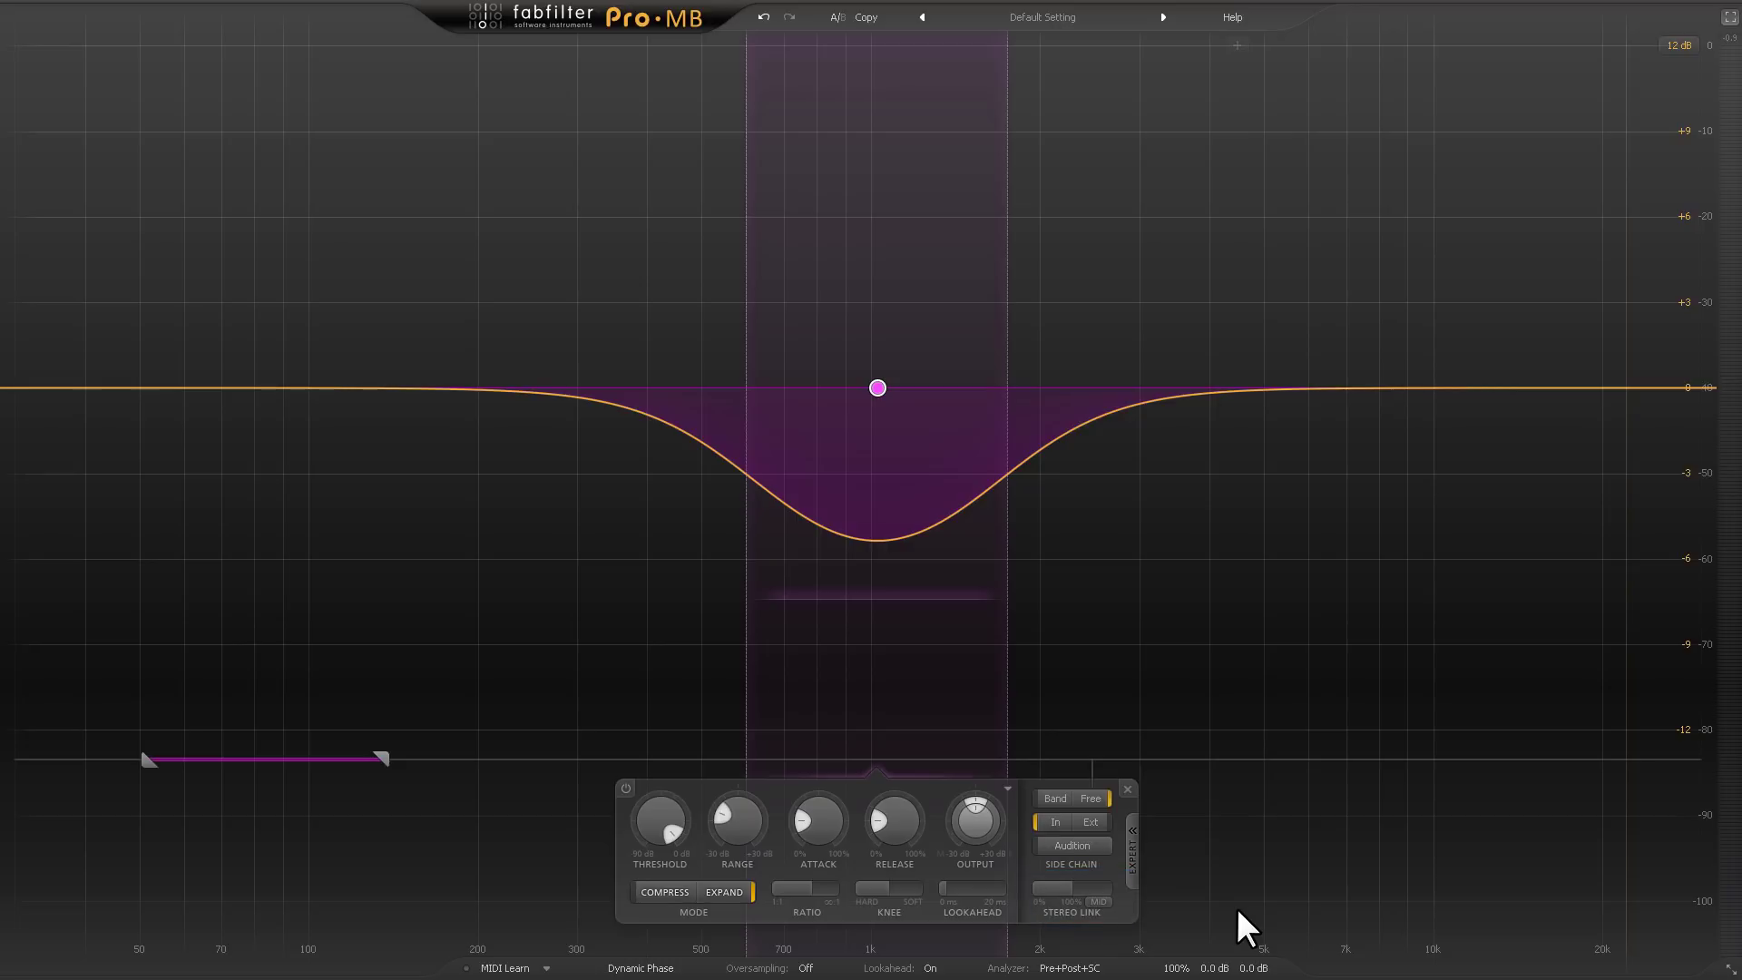
mouse_move(1728, 45)
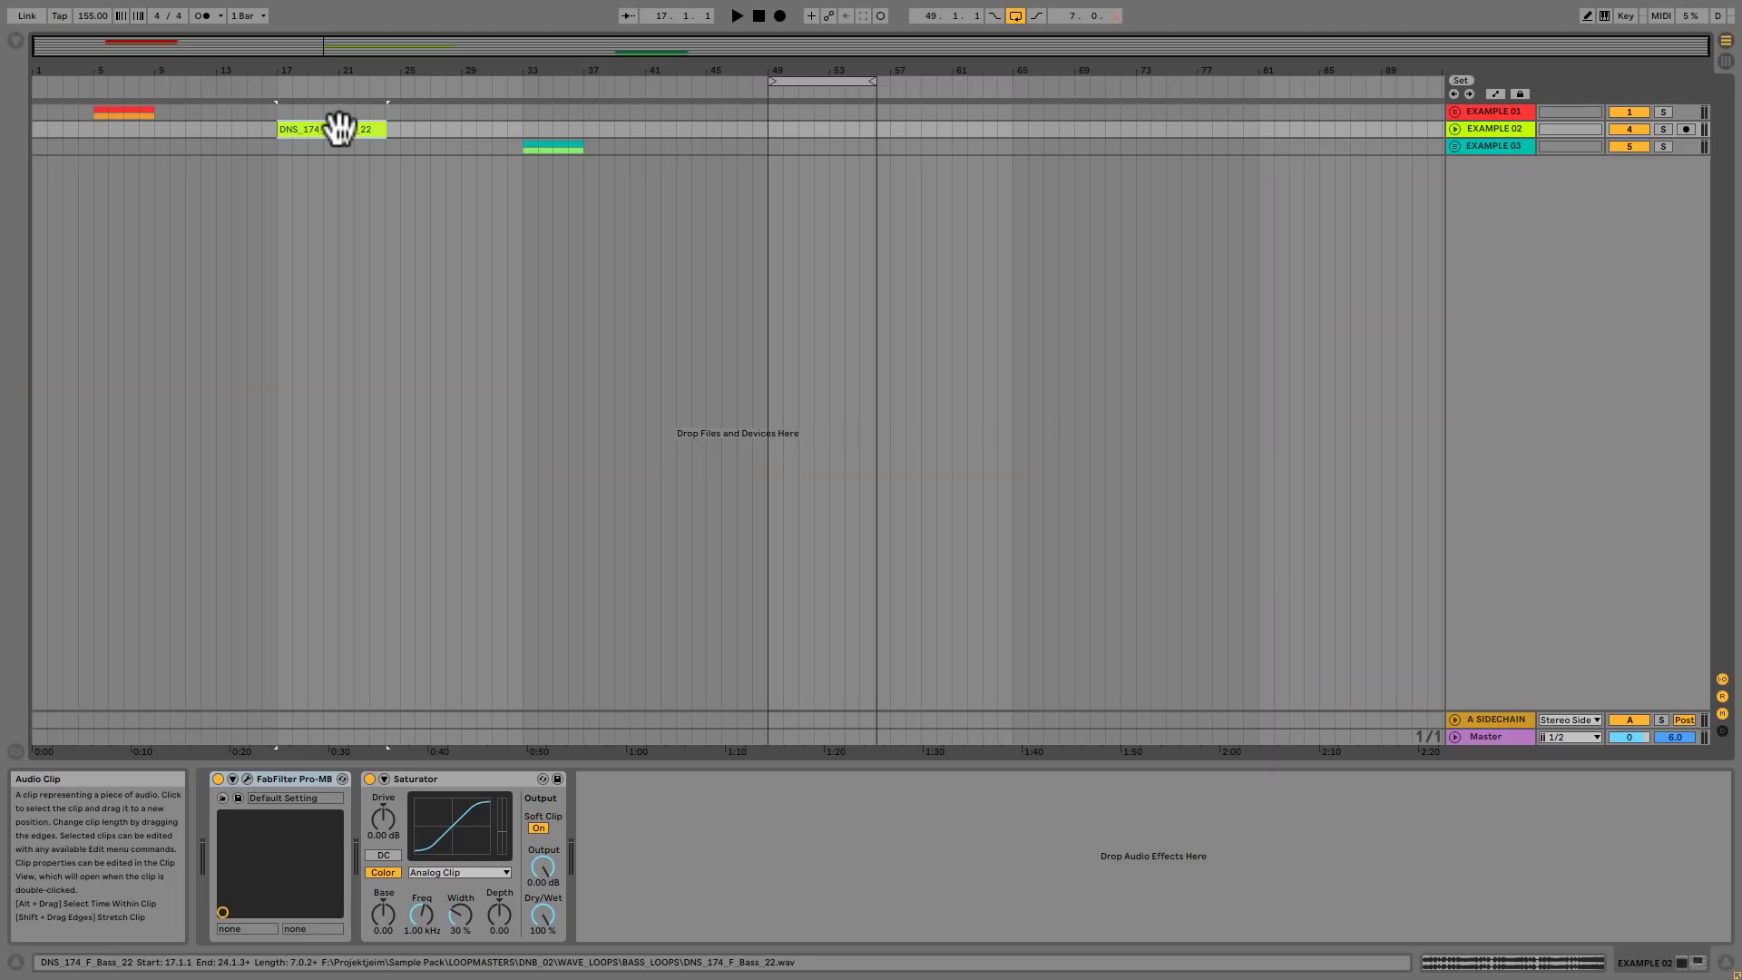
Select the DNS_174_F_Bass_22 clip on the EXAMPLE 02 track.
click(274, 218)
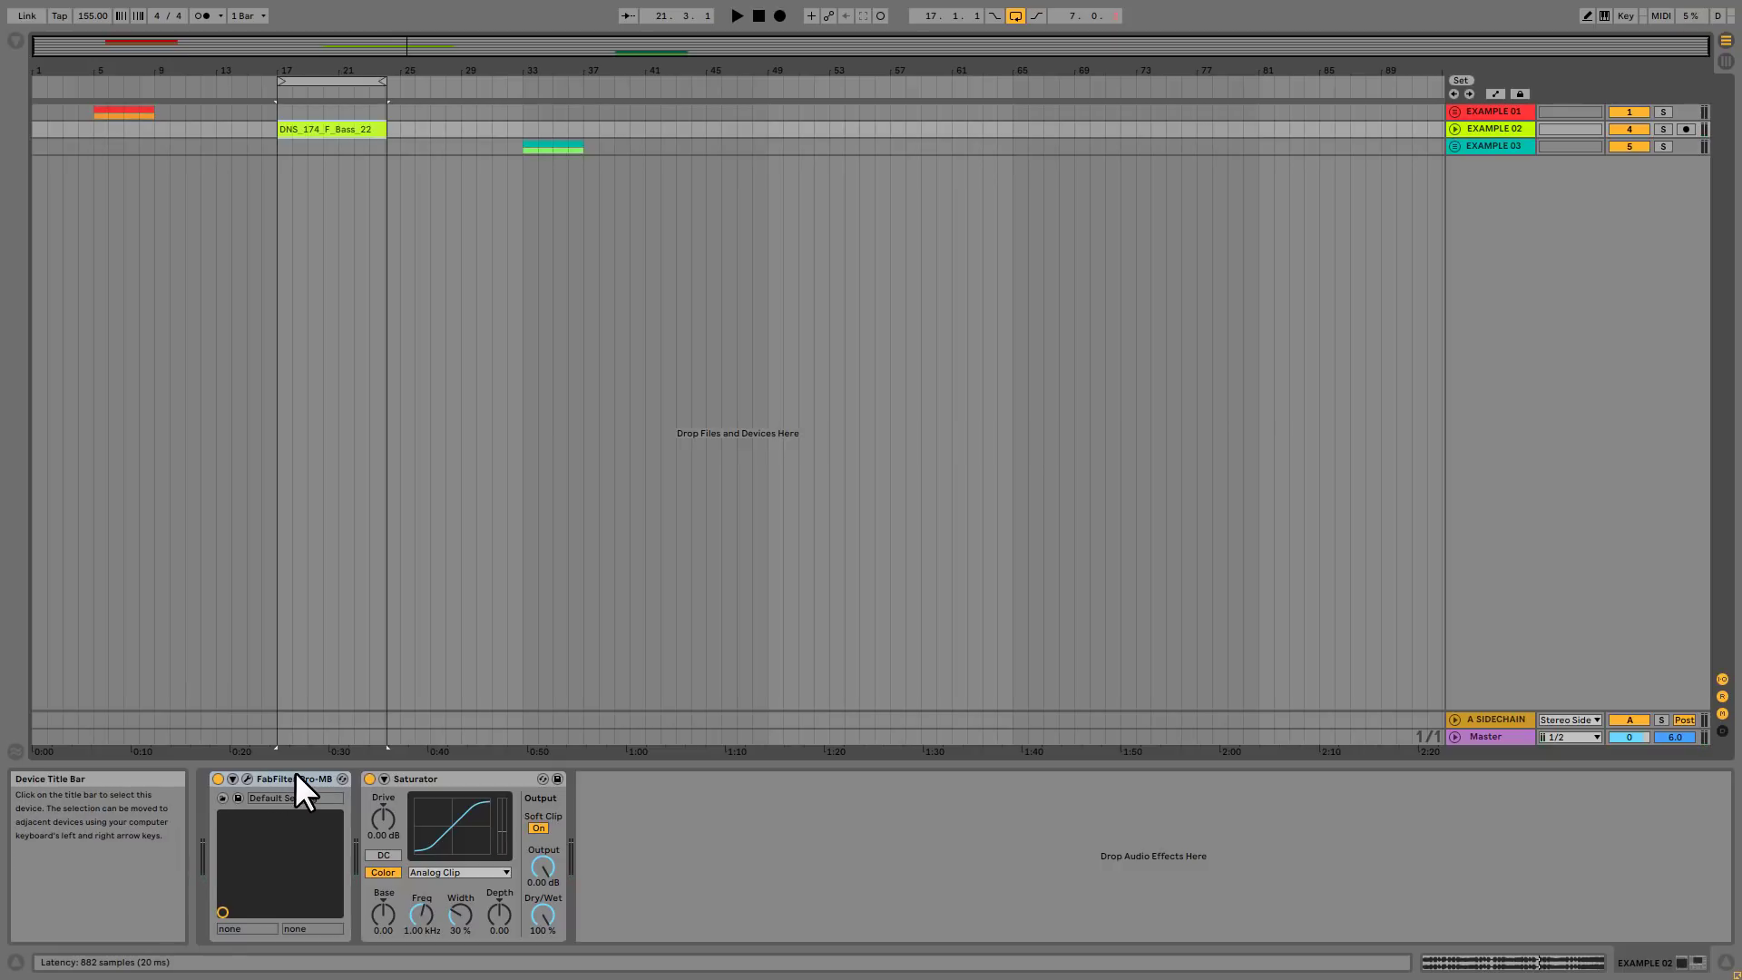
mouse_move(292, 744)
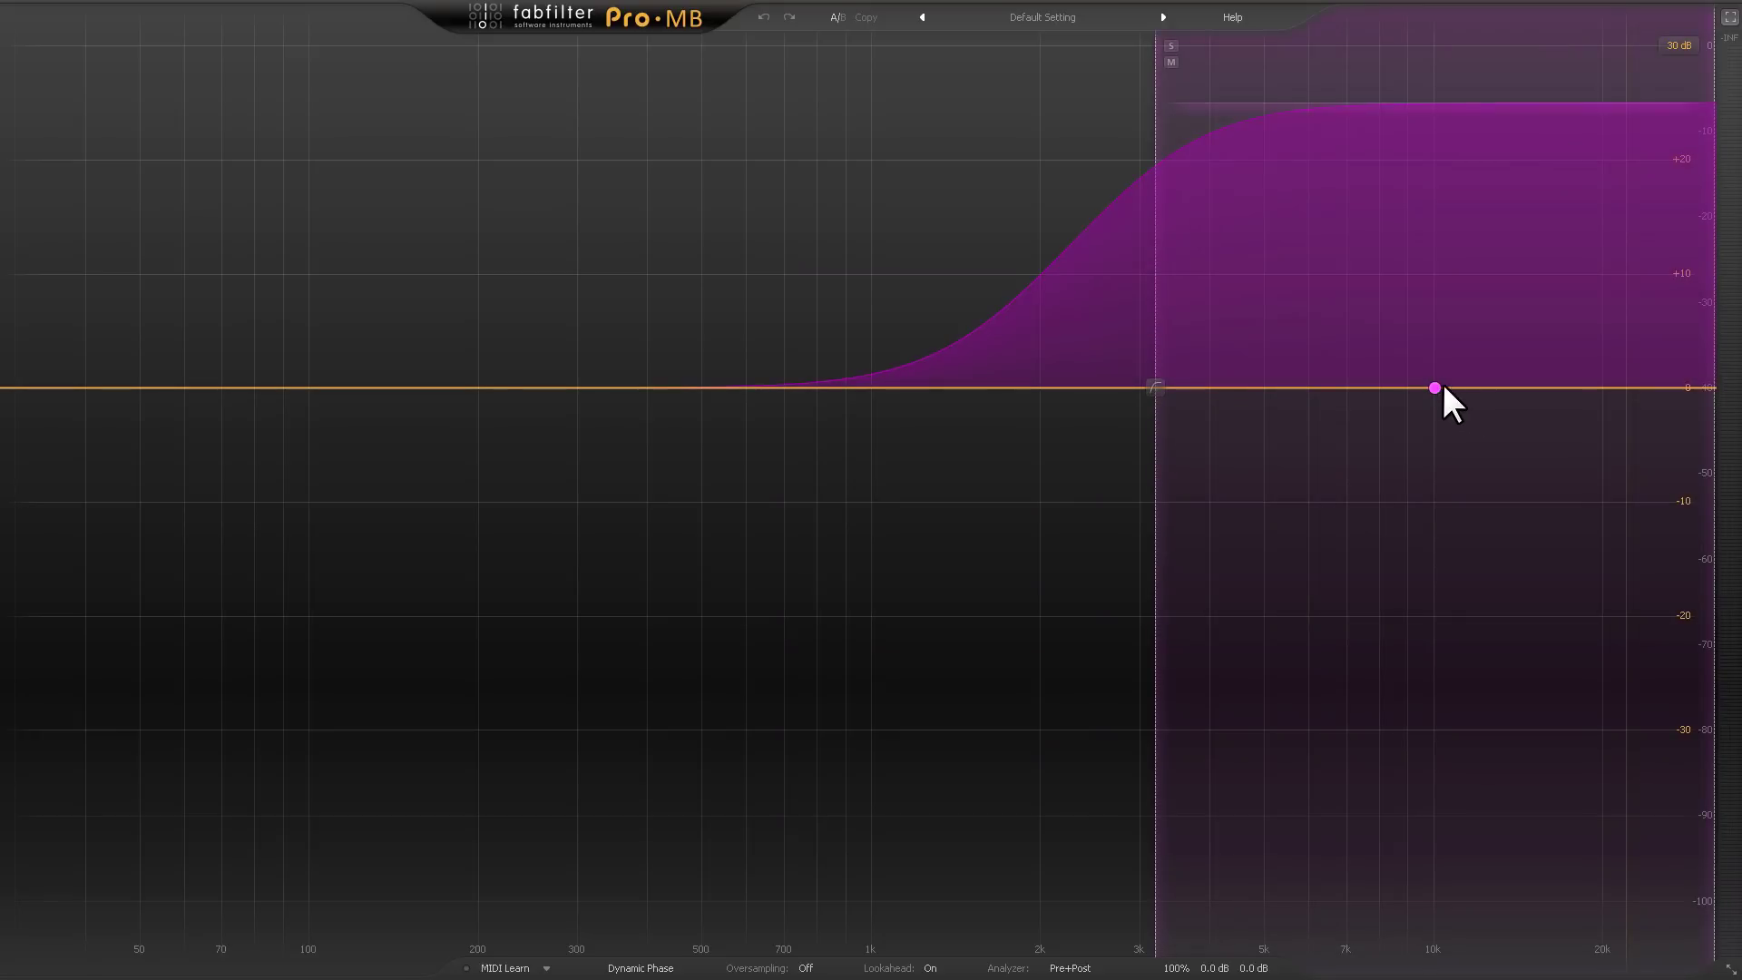
Open the high band's settings panel in Pro-MB.
click(1434, 387)
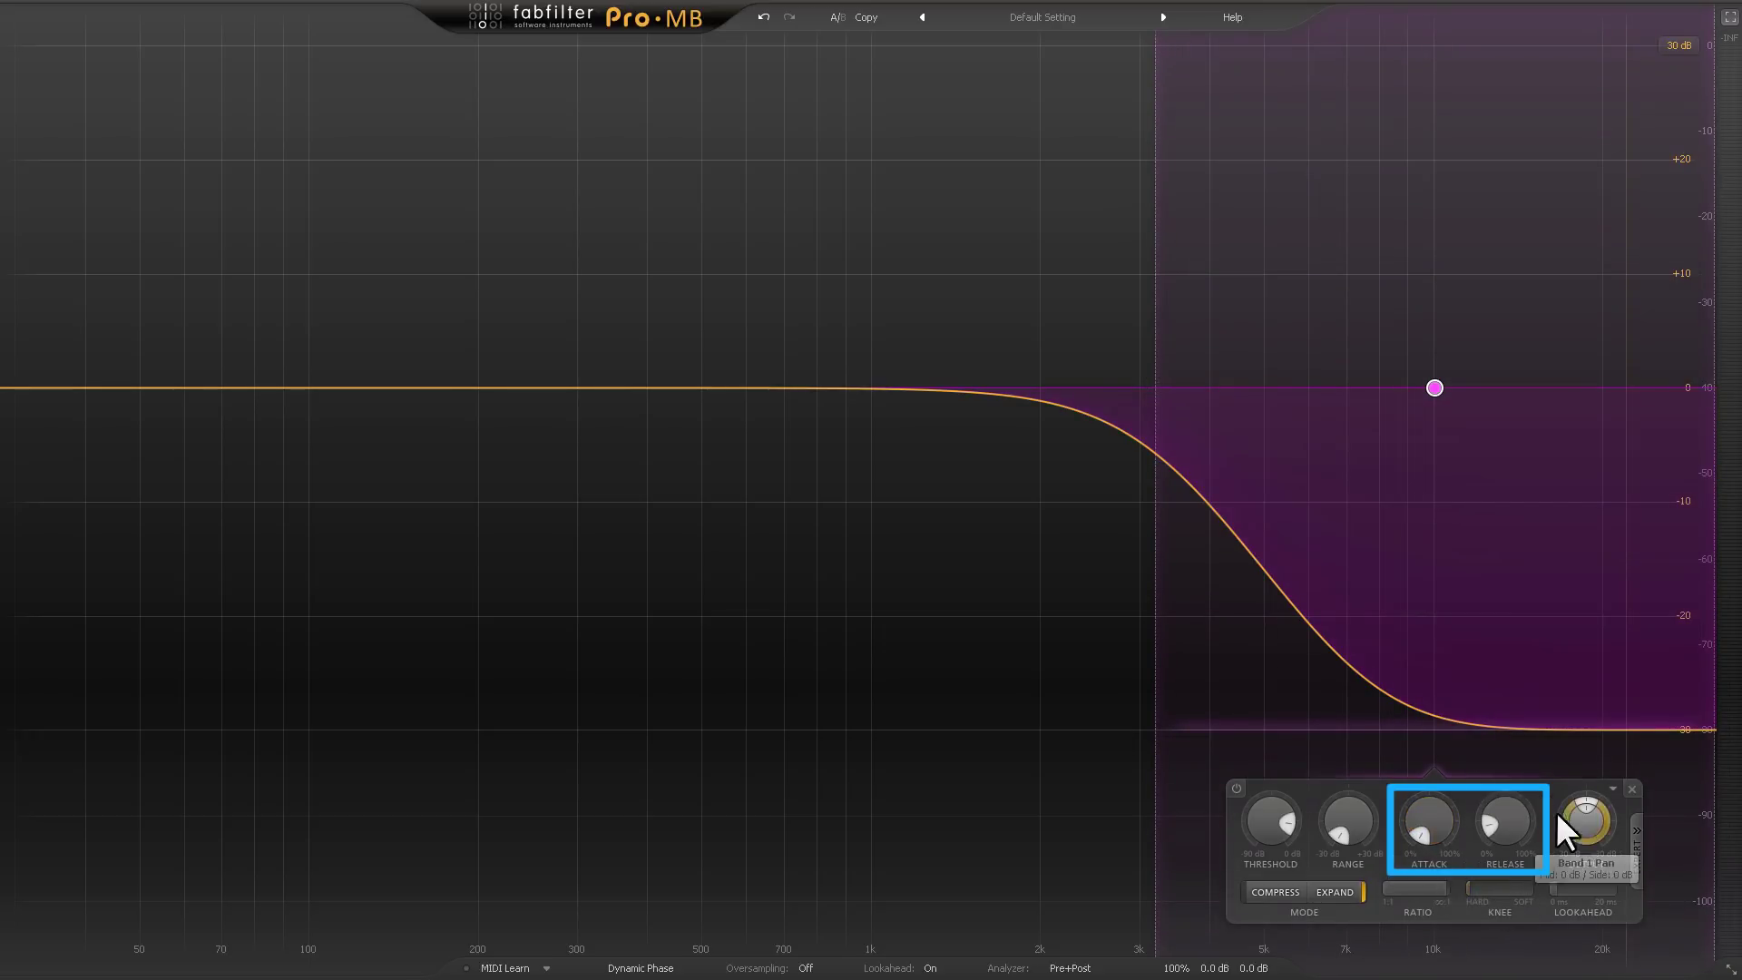
mouse_move(1553, 807)
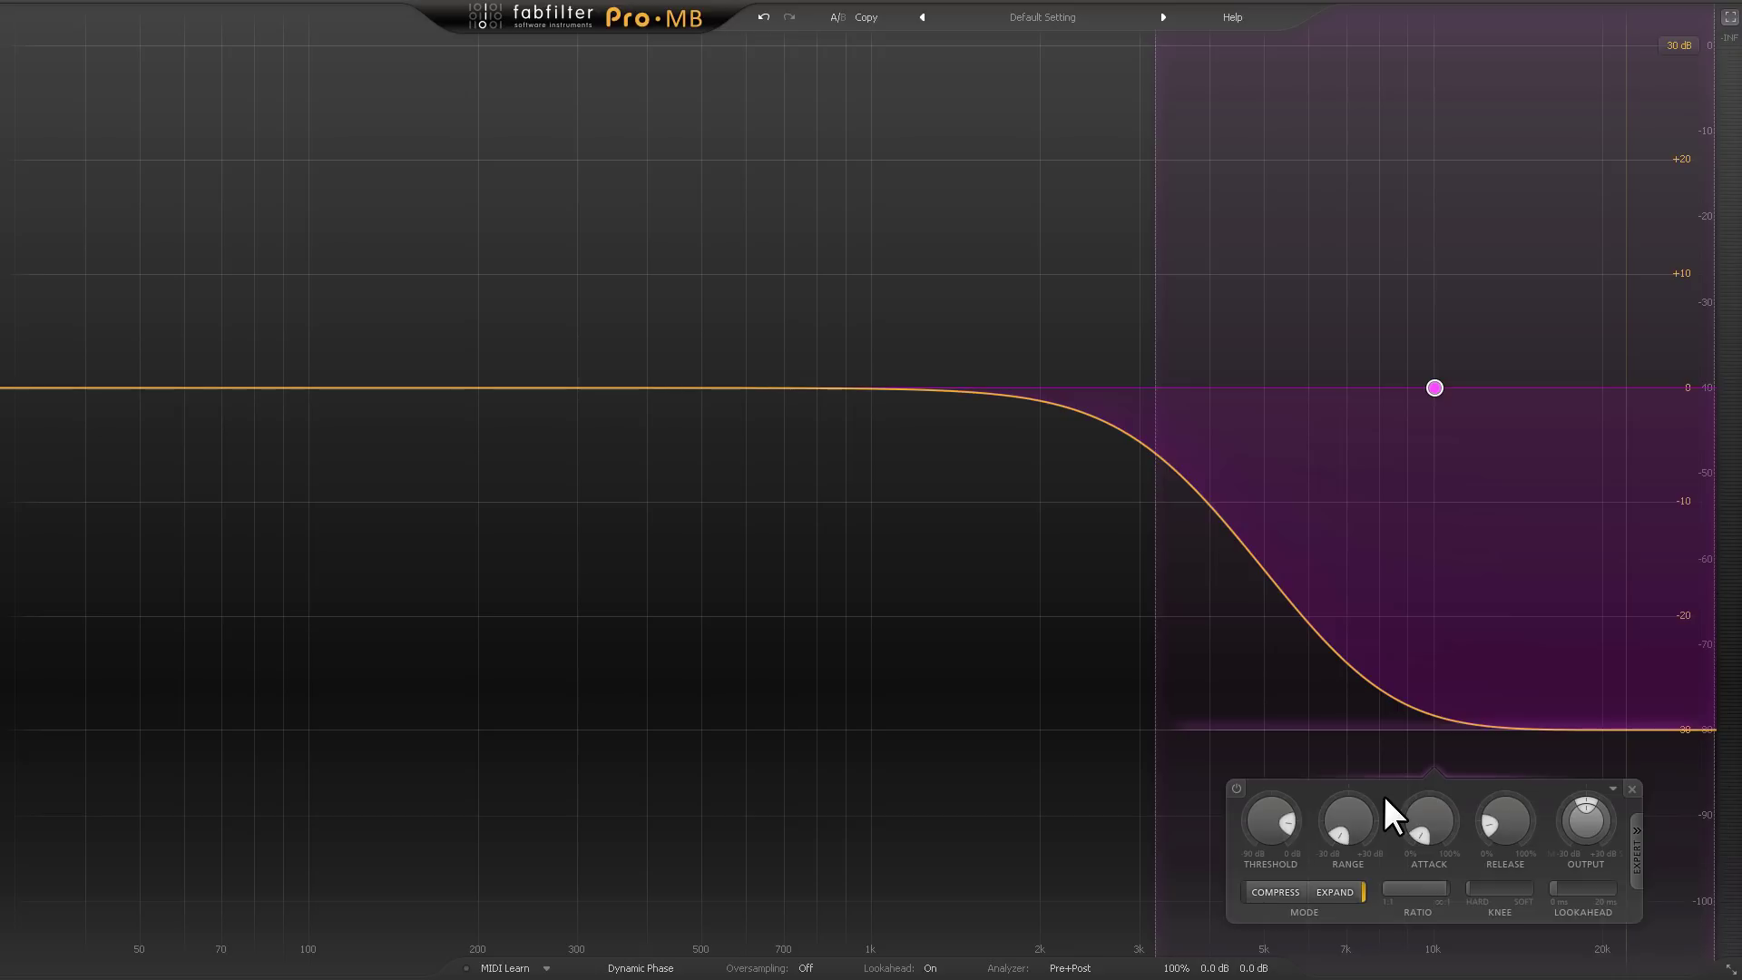
Flip the high band's Range to a positive boost of about +30 dB.
click(1268, 822)
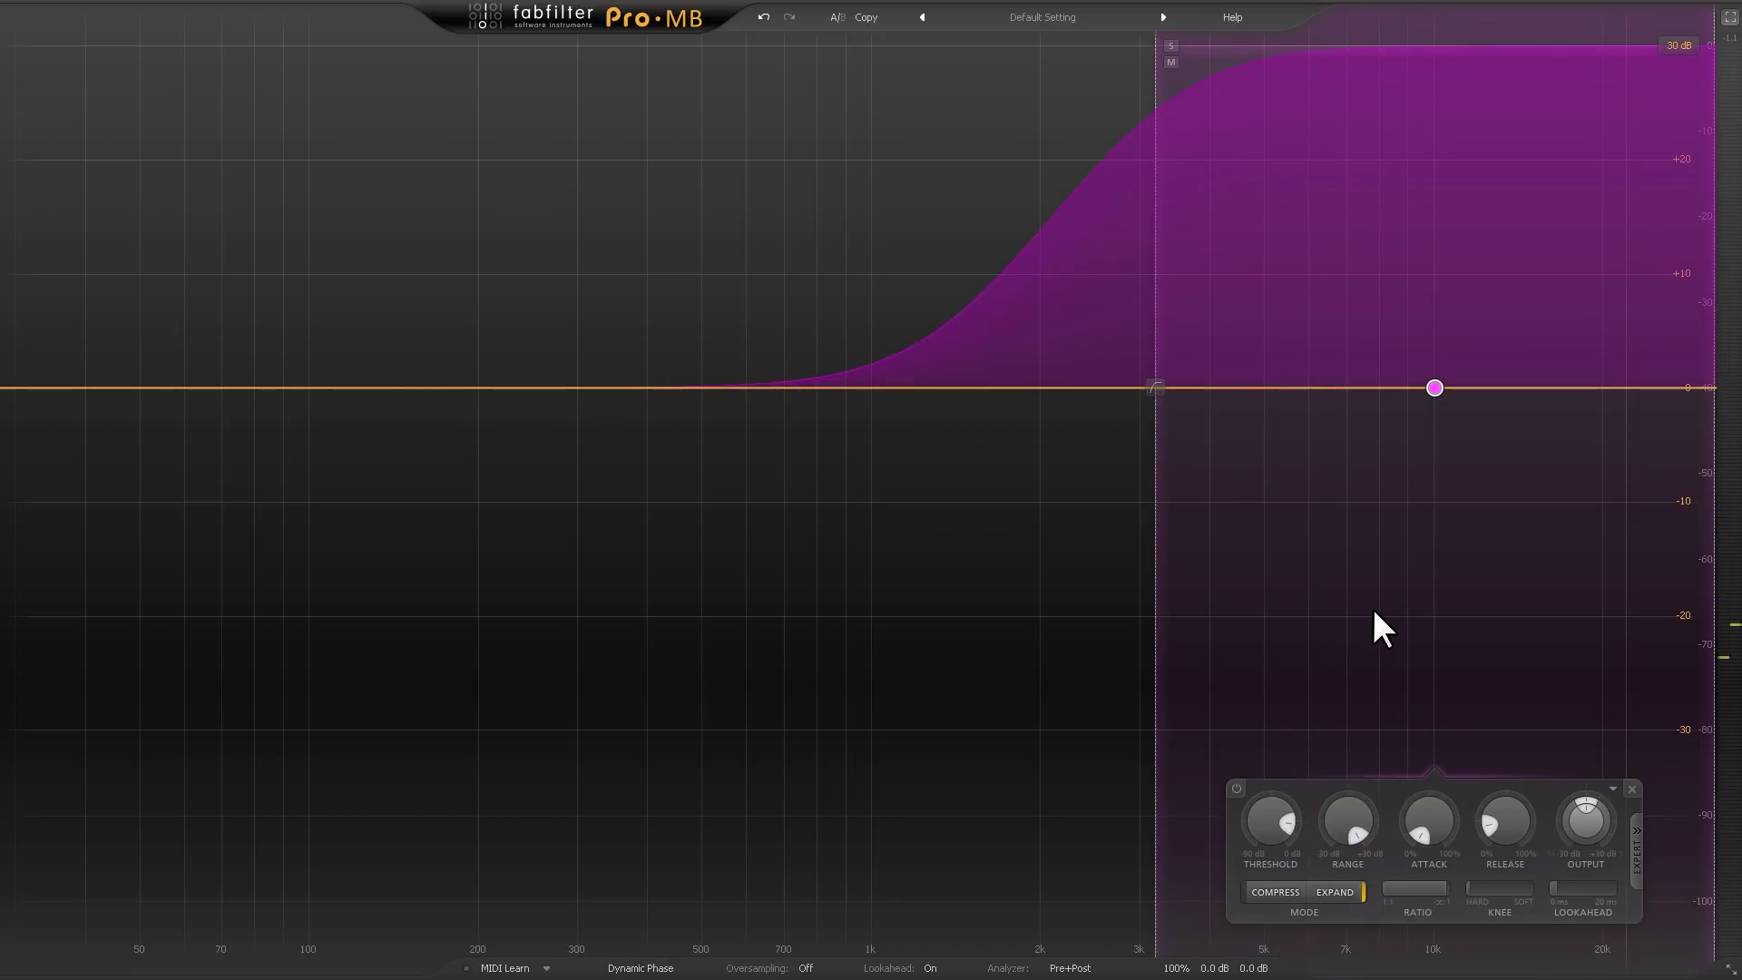
mouse_move(1391, 634)
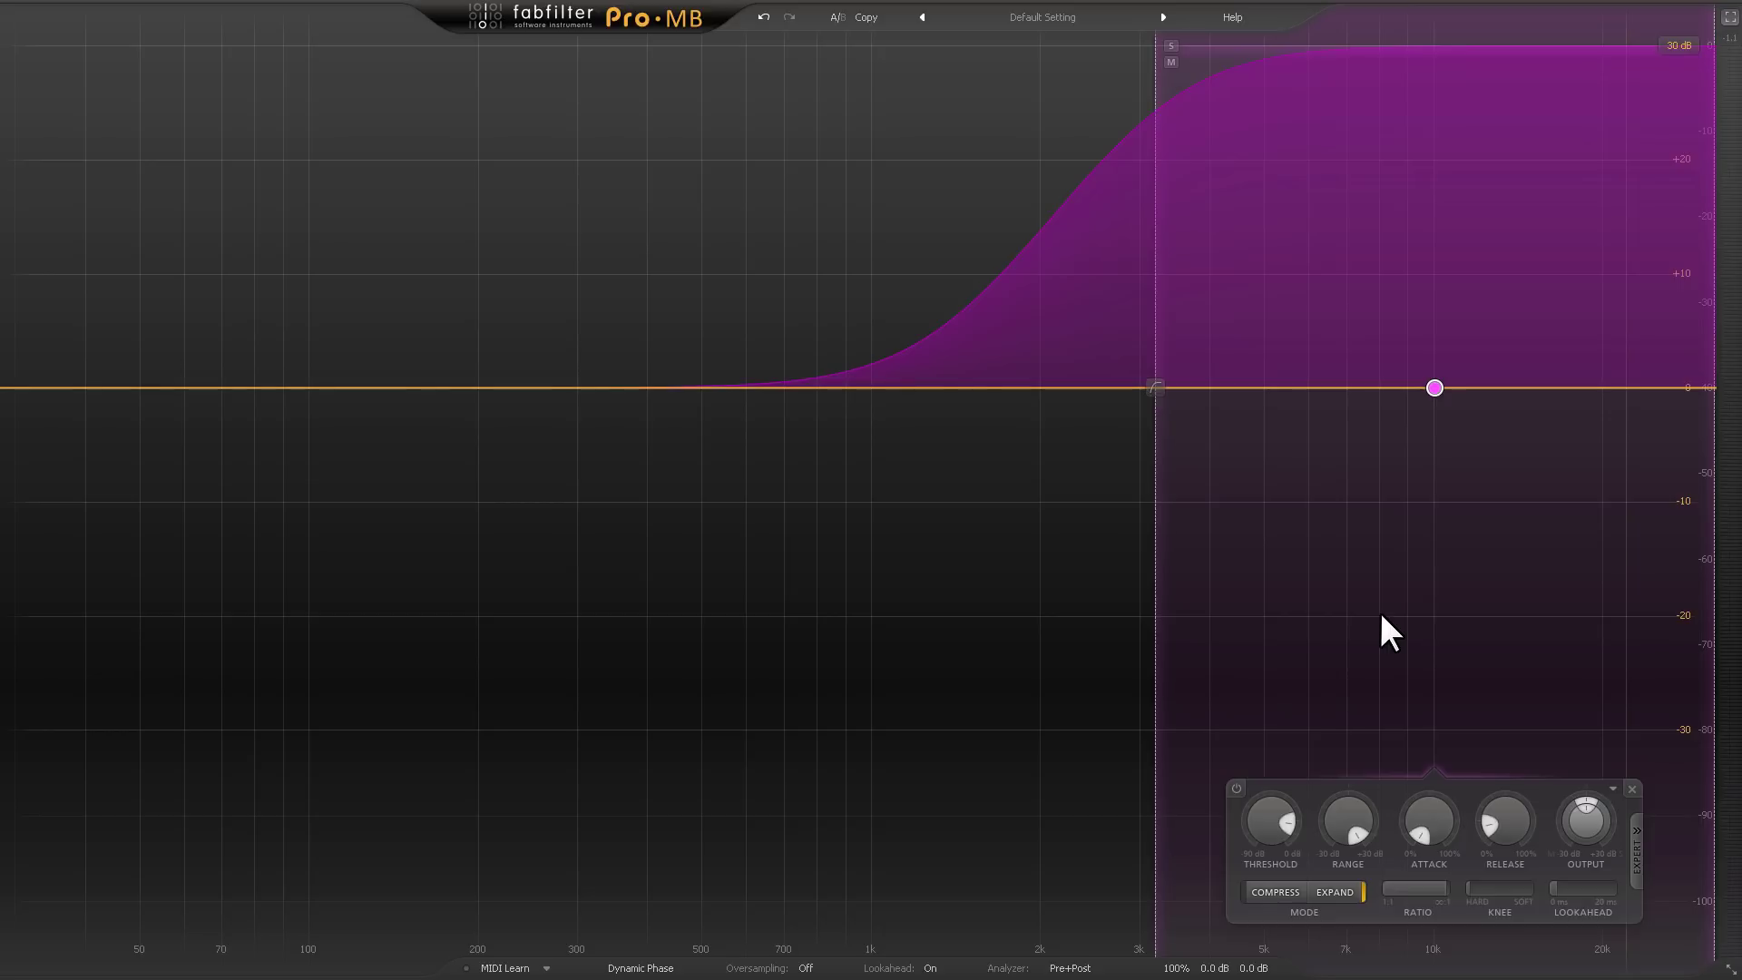
click(1271, 822)
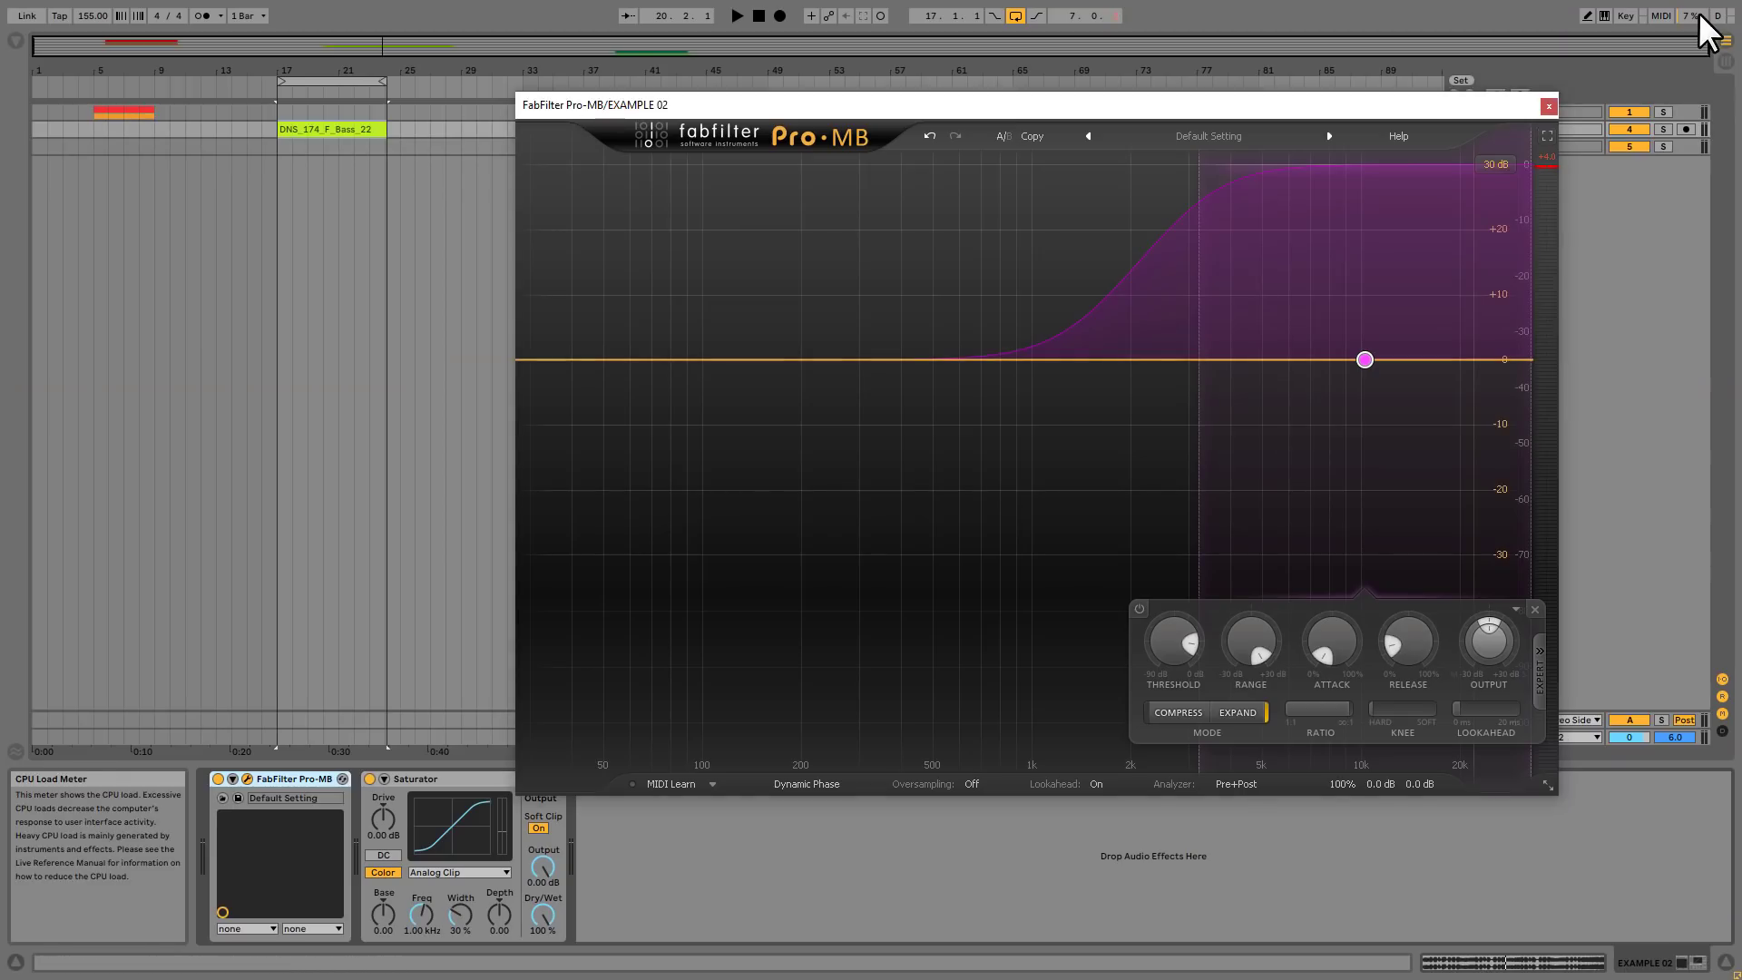
Move the floating Pro-MB window higher up over the arrangement.
drag(1000, 104, 1000, 50)
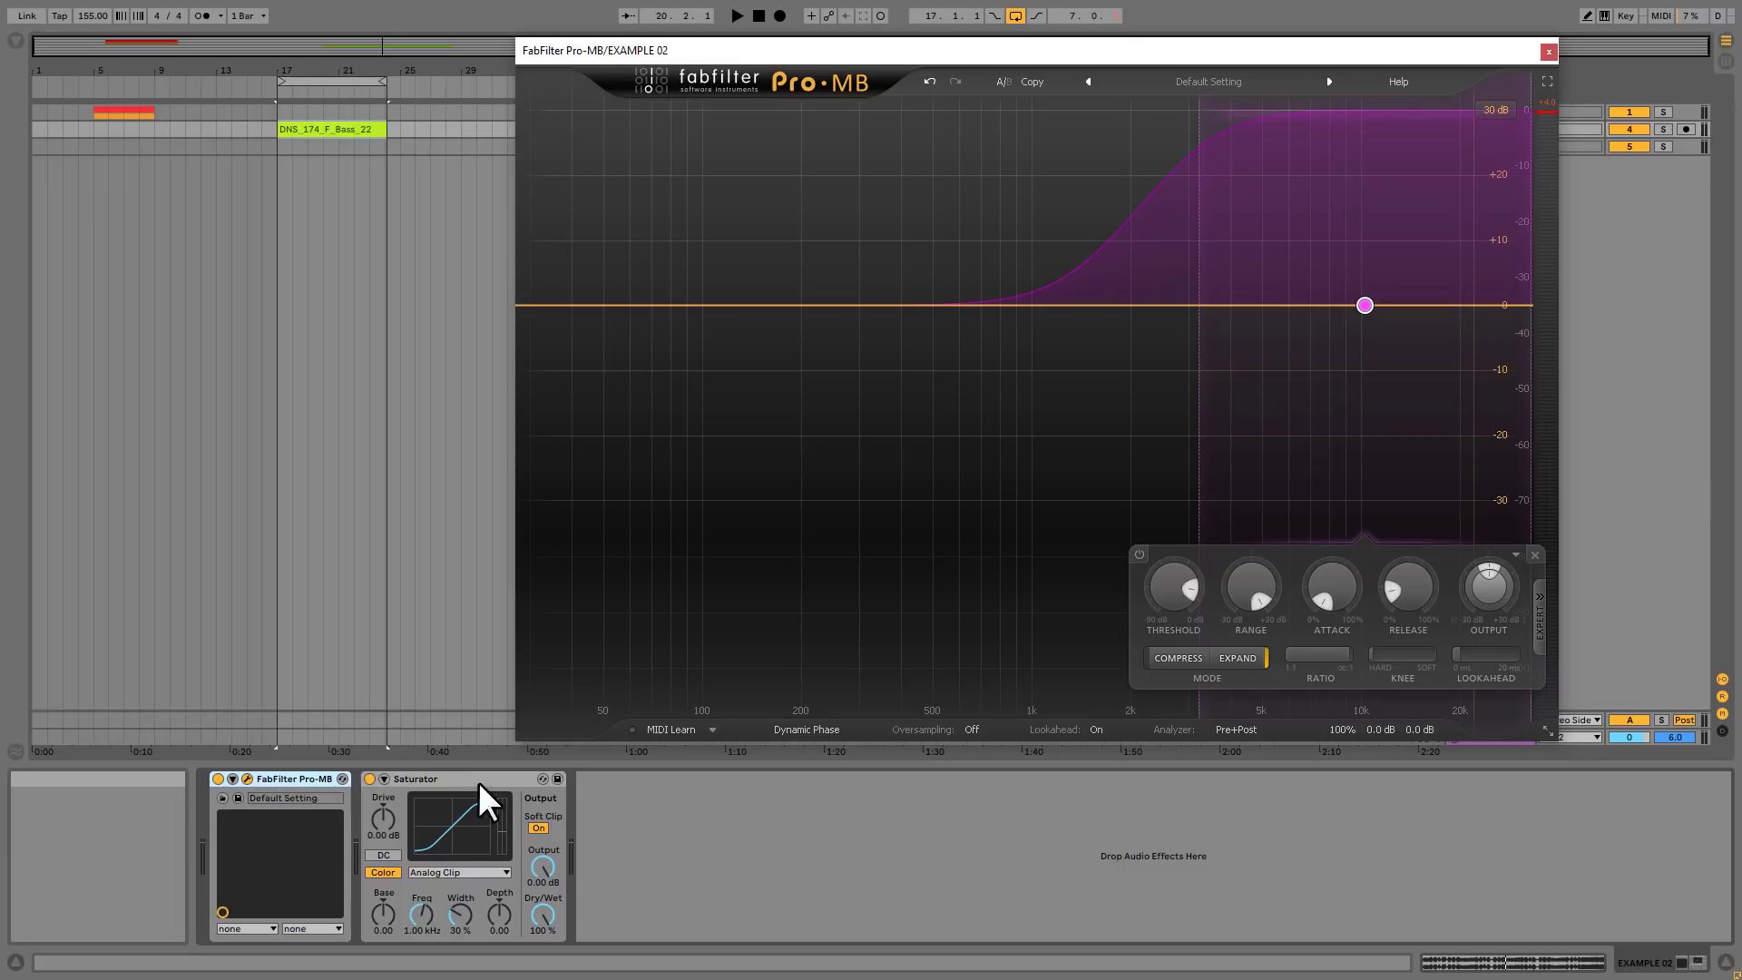
click(417, 778)
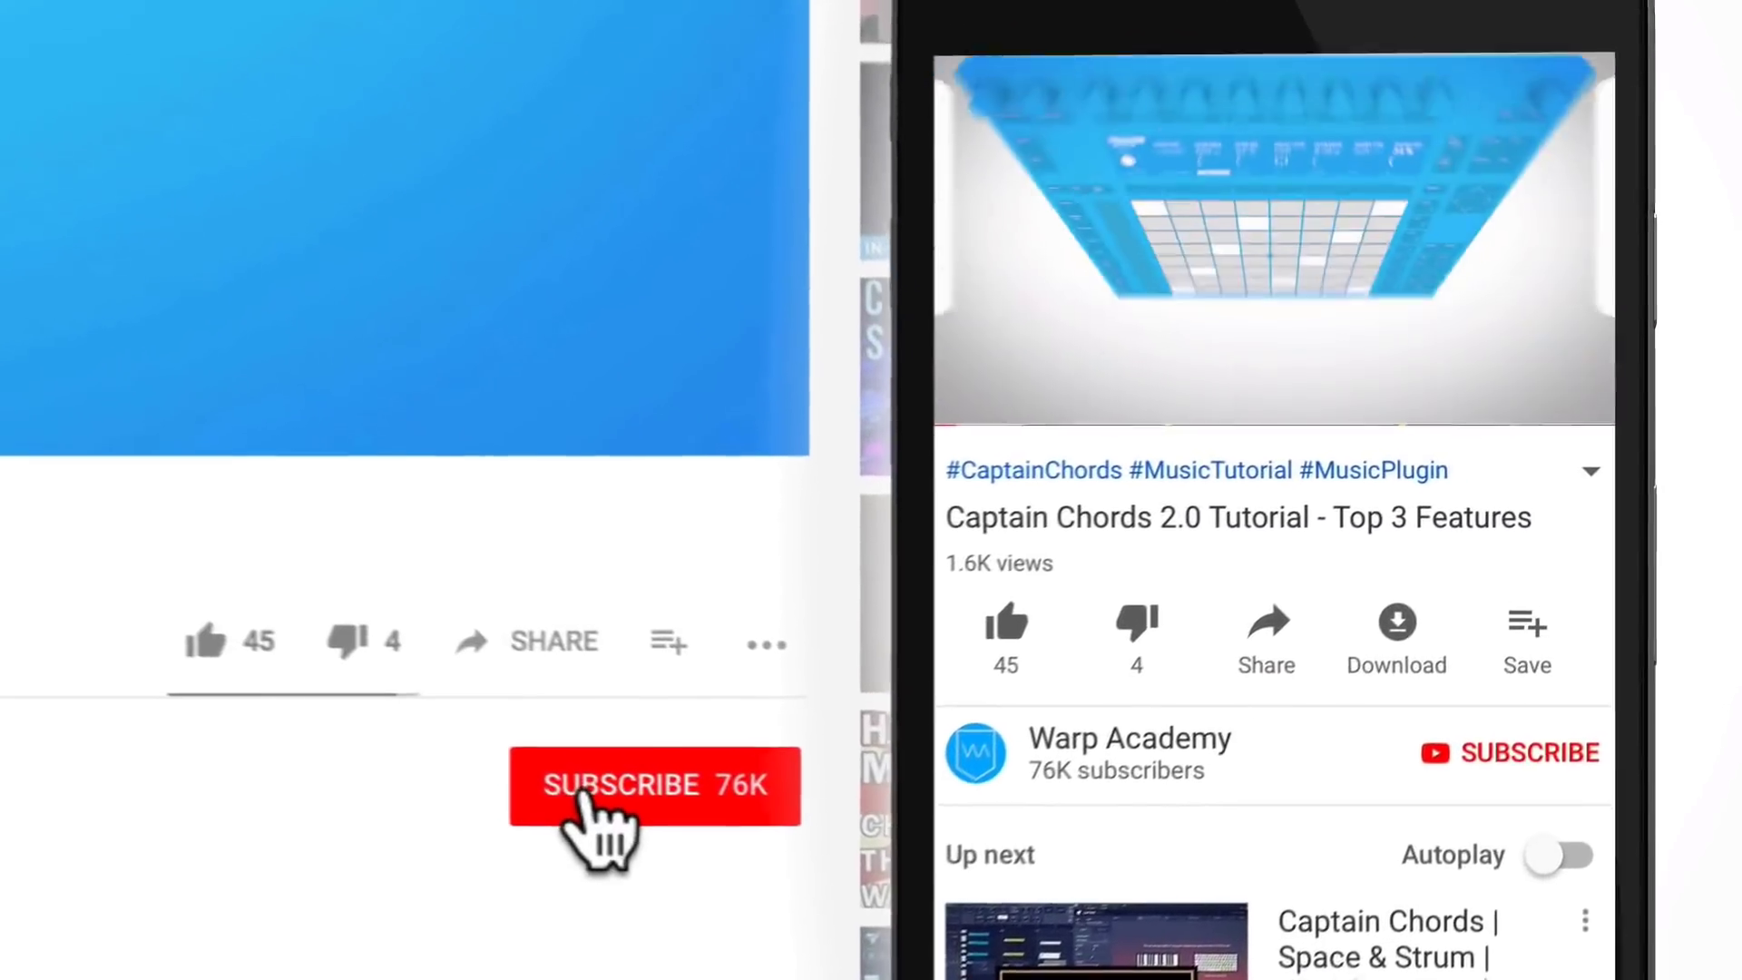
Subscribe to the tutorial channel and enable the notification bell.
click(653, 786)
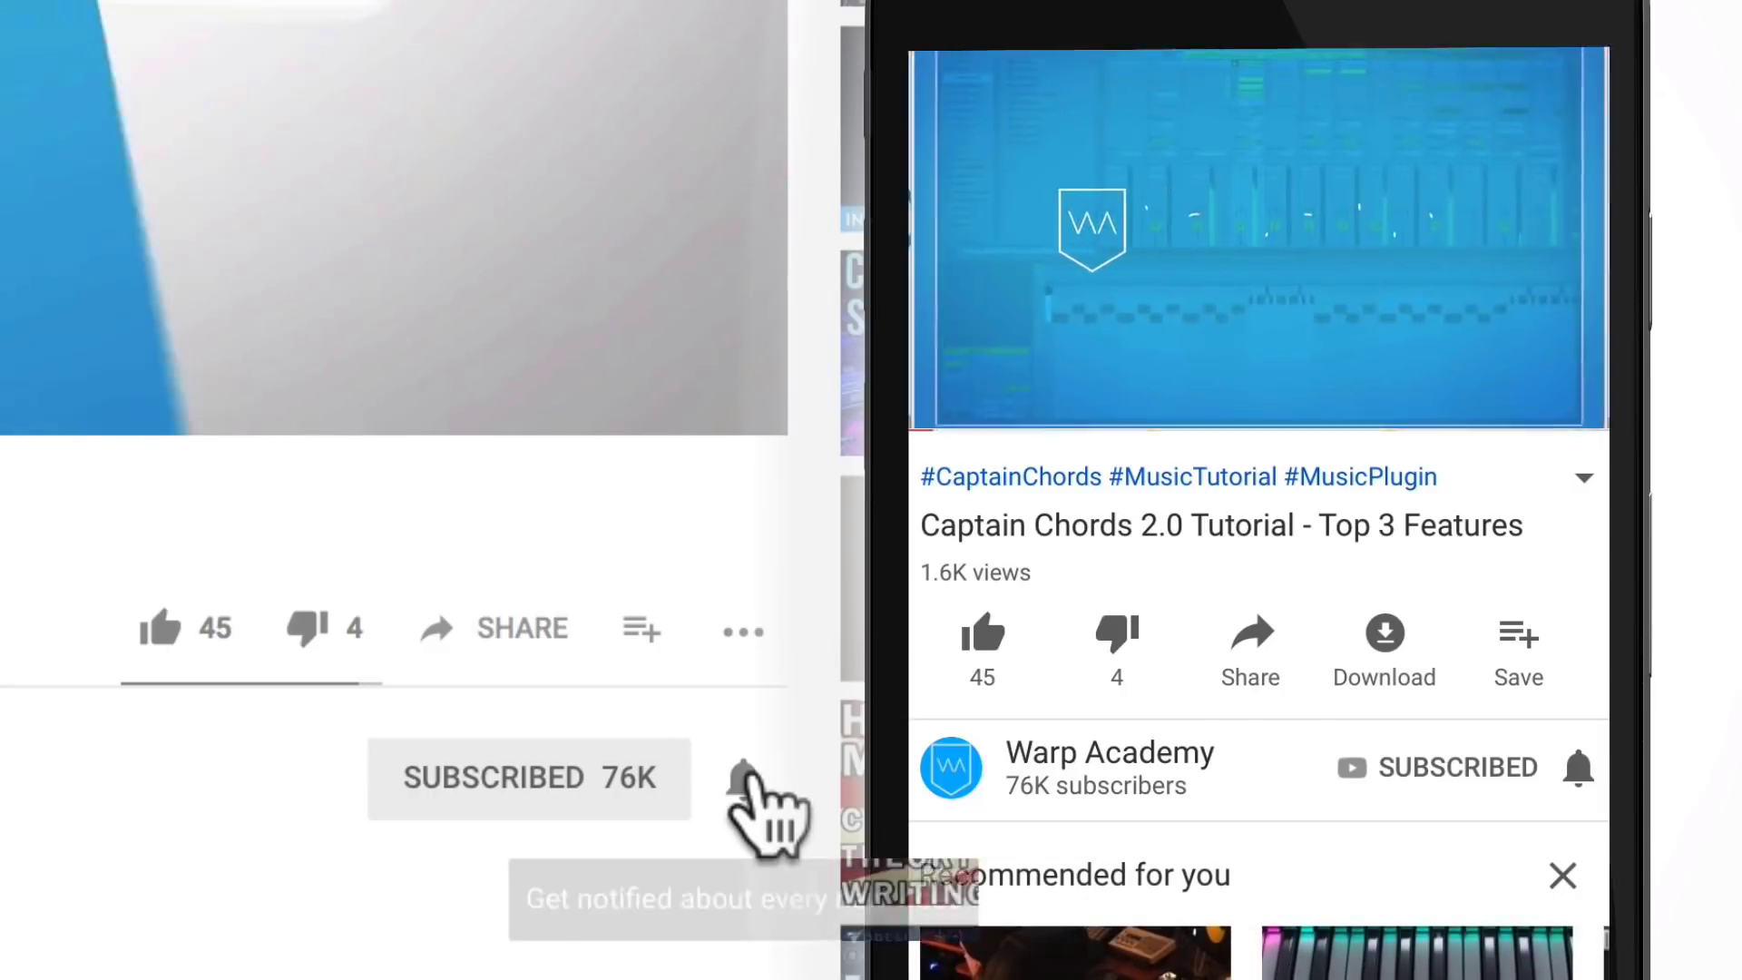
click(742, 777)
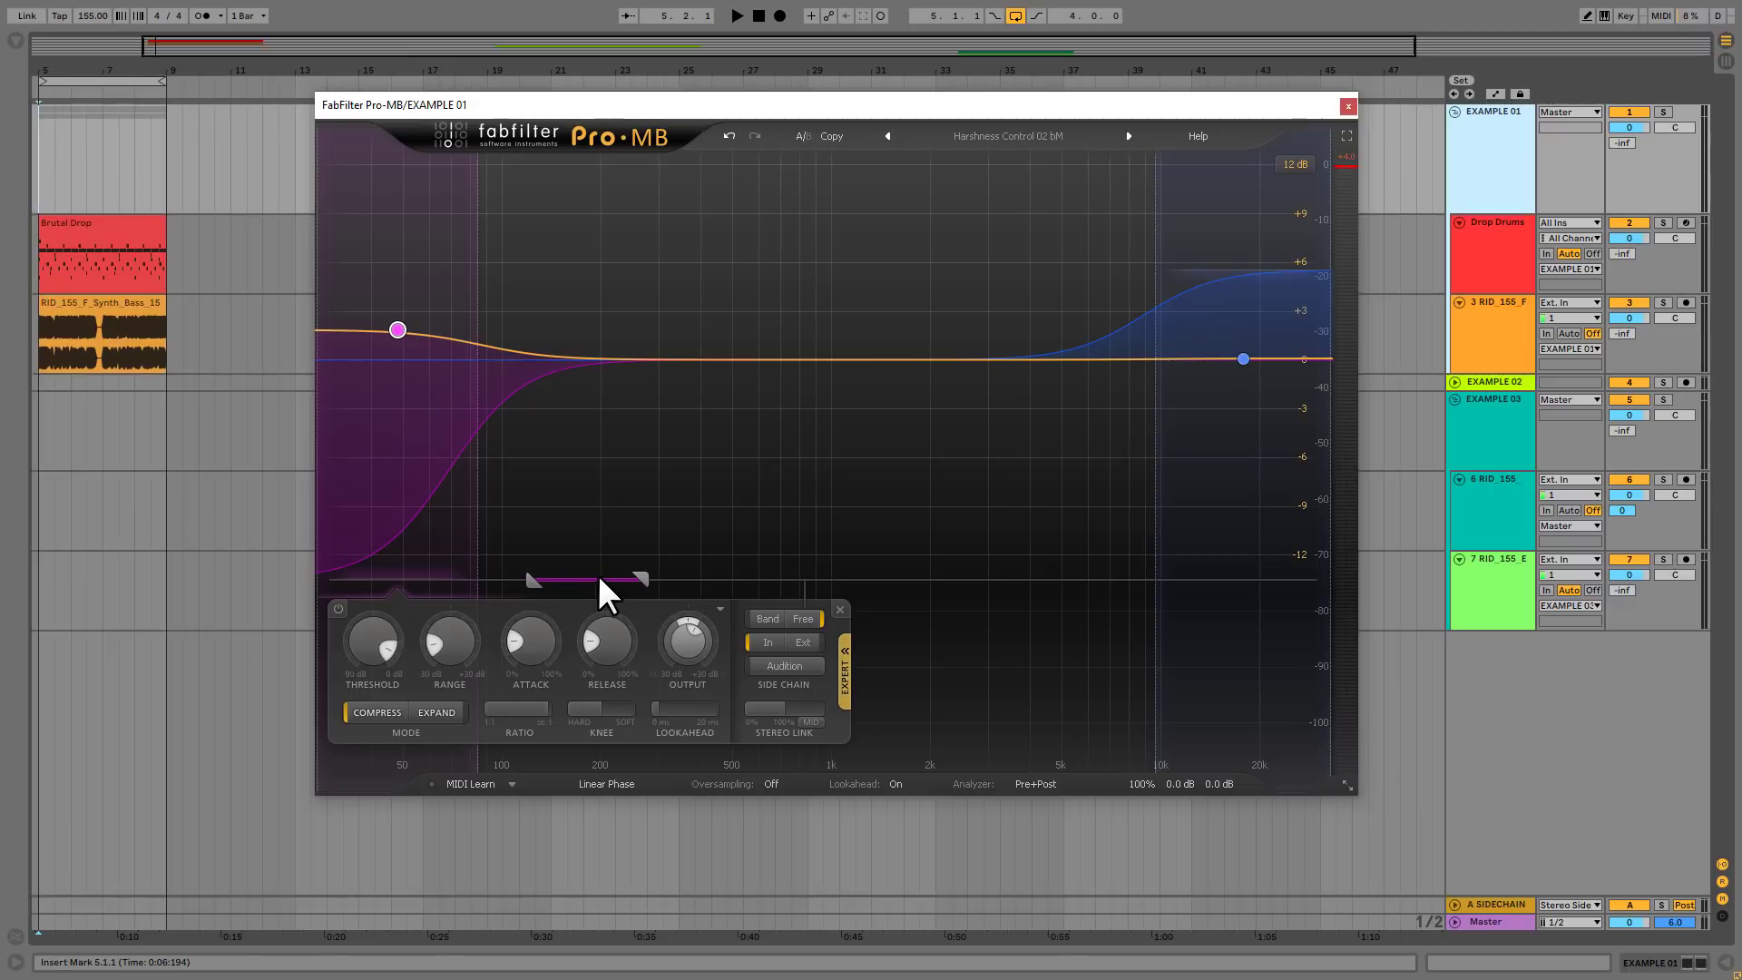
mouse_move(566, 598)
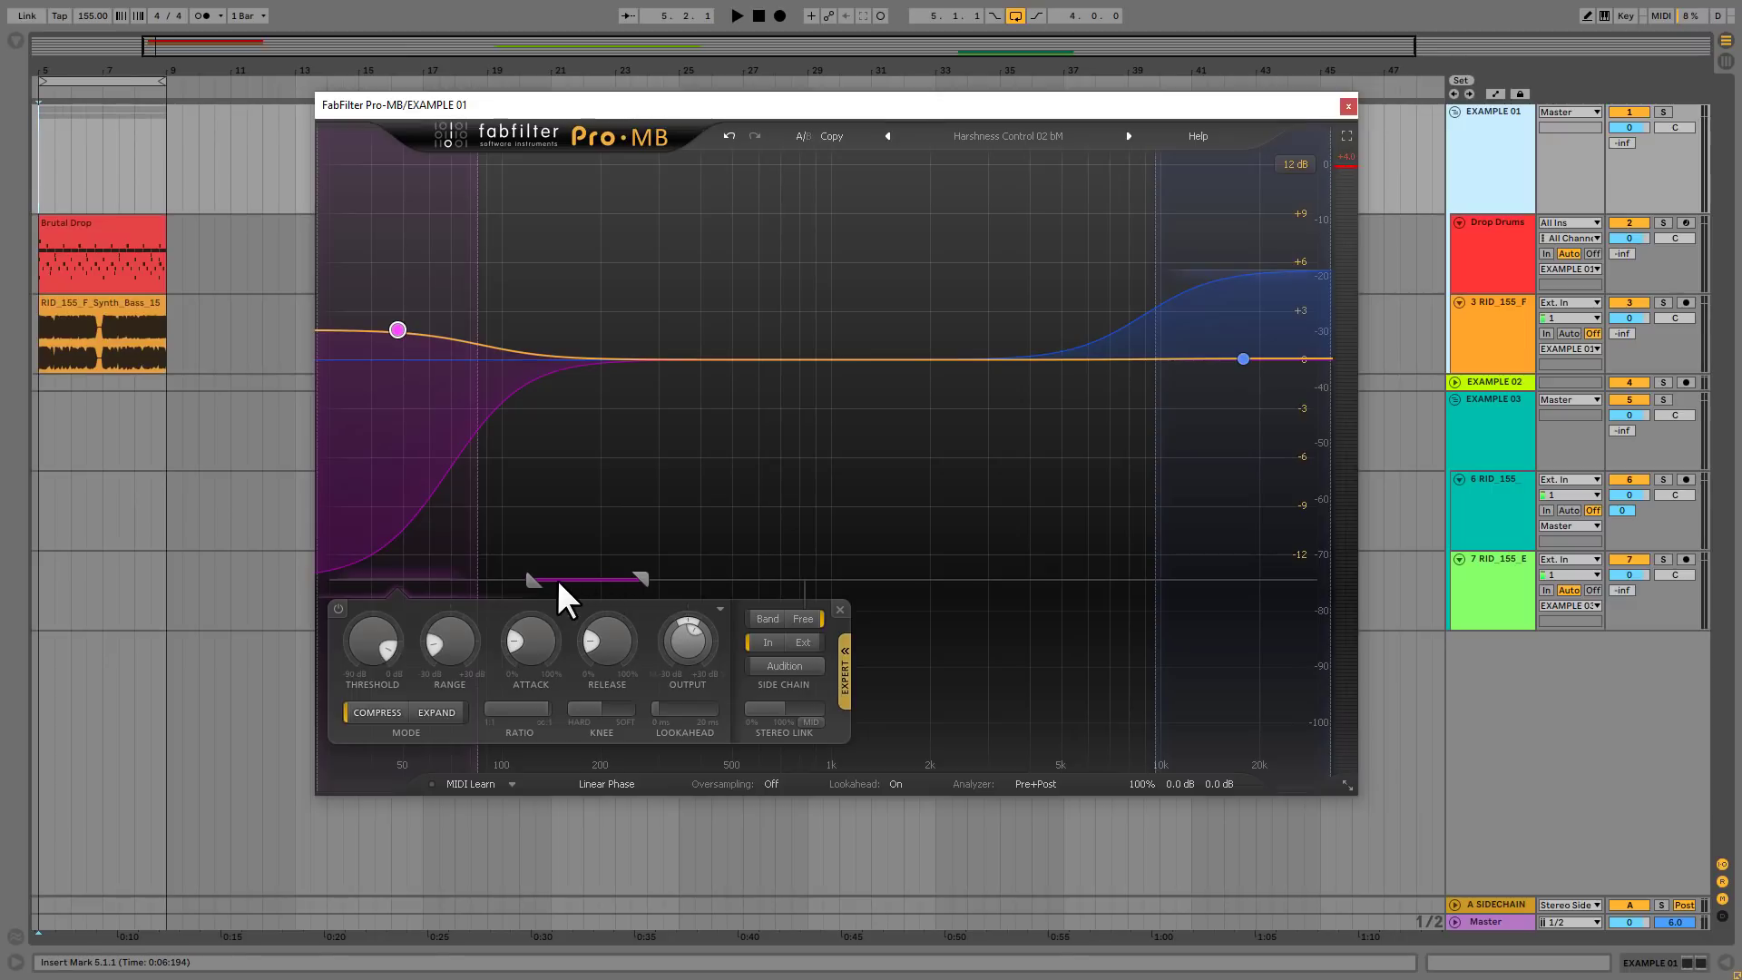
mouse_move(536, 584)
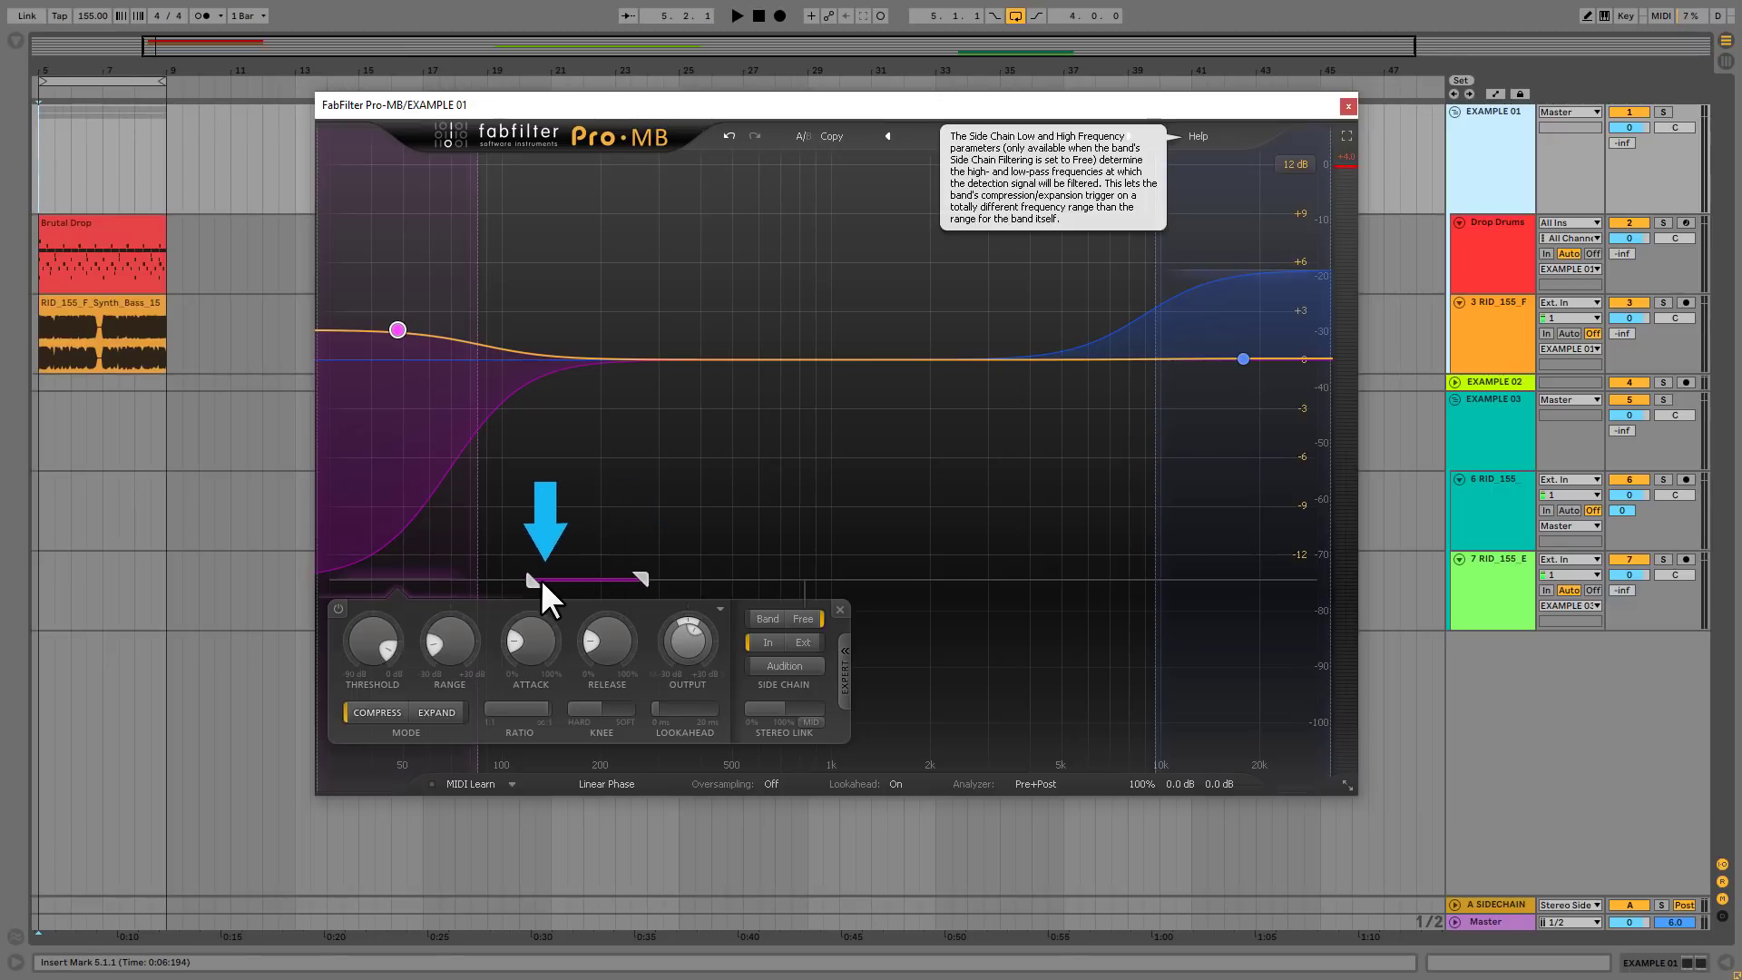
mouse_move(583, 395)
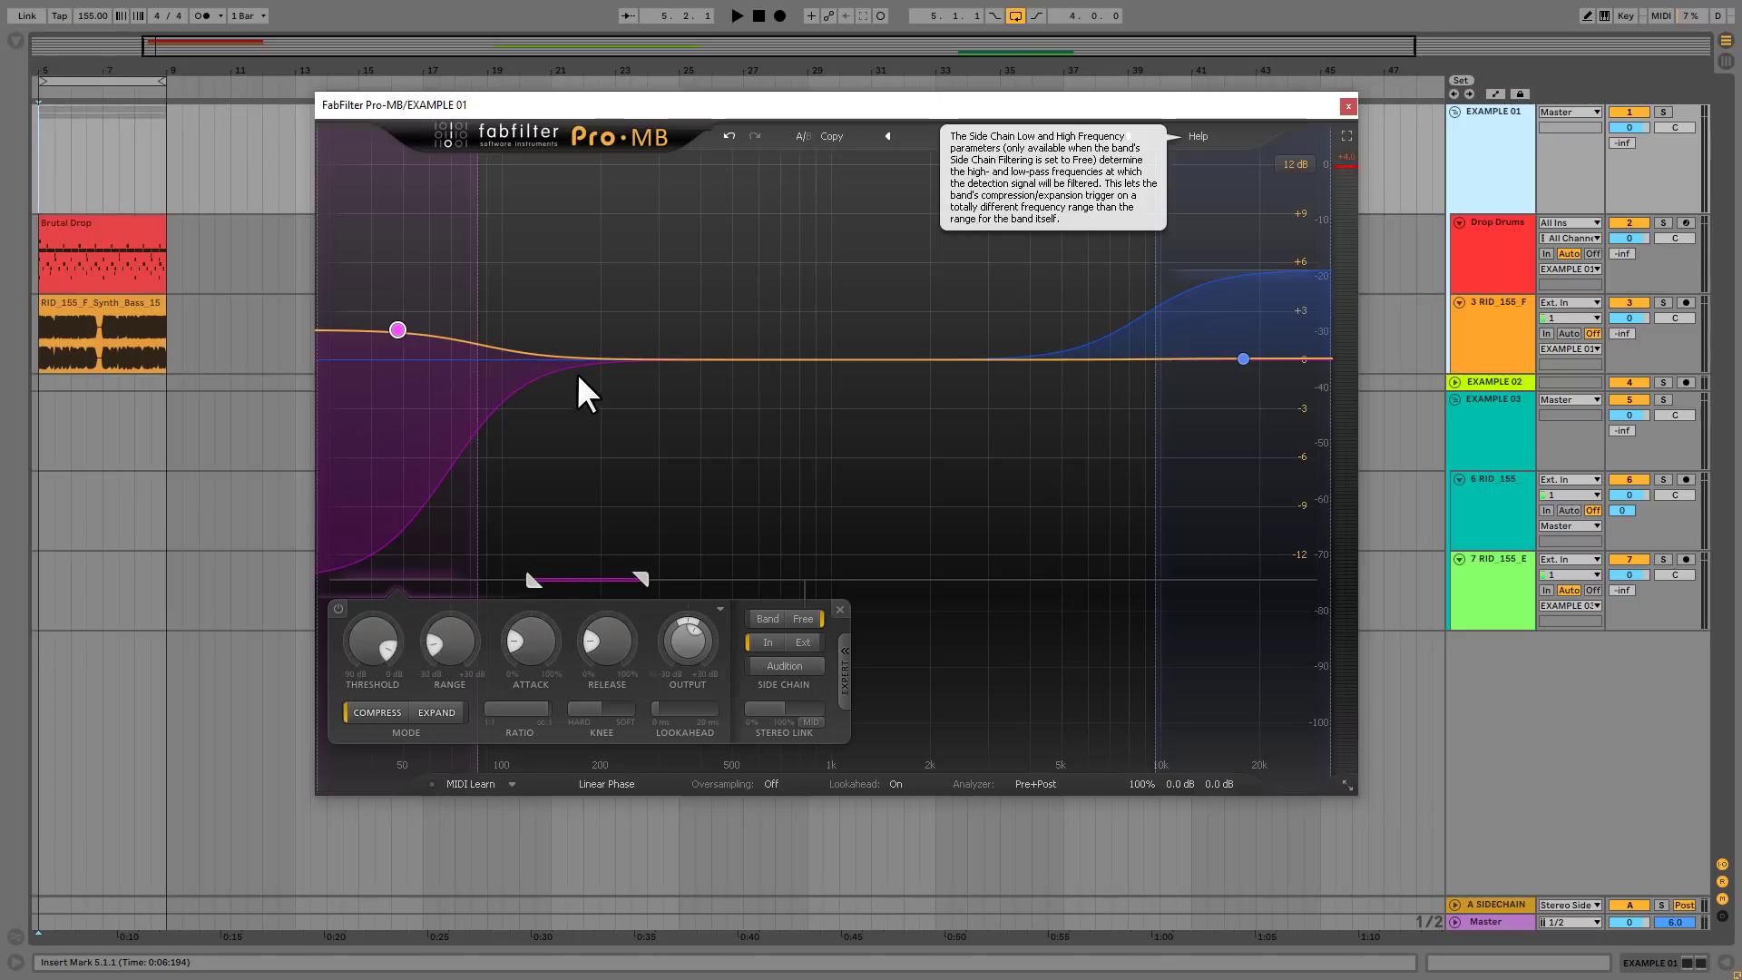
mouse_move(409, 472)
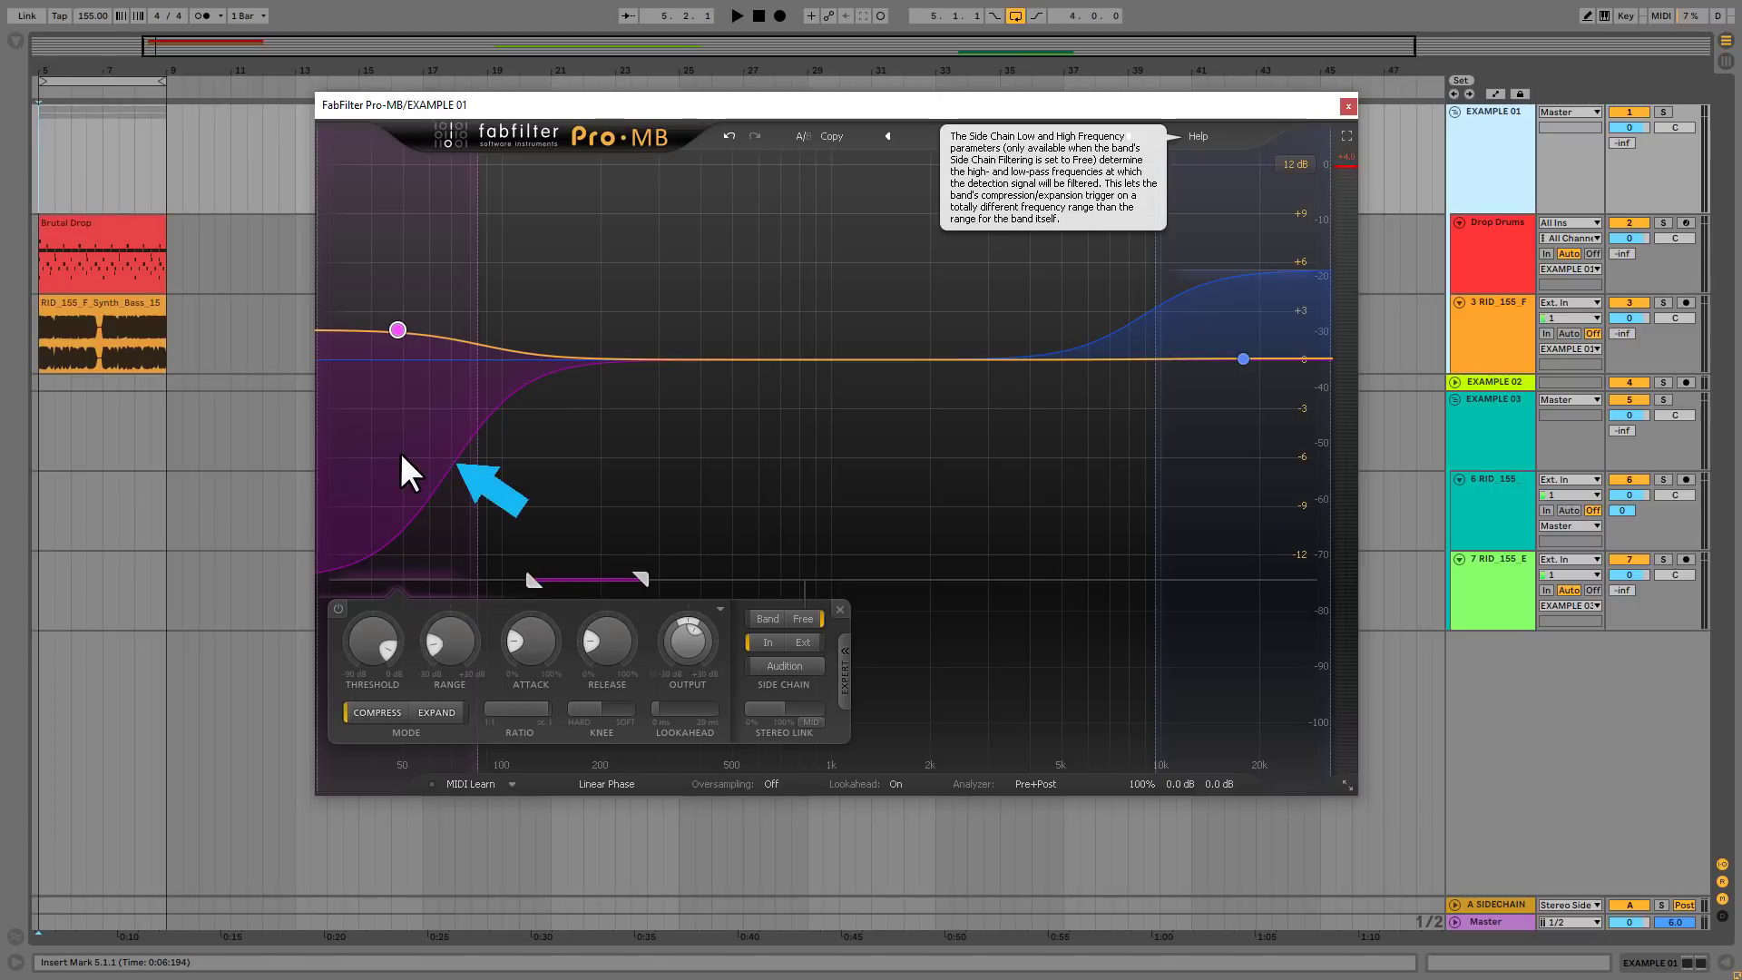
Review Pro-MB's treble band, then set the low band Range to about -15 dB.
click(736, 14)
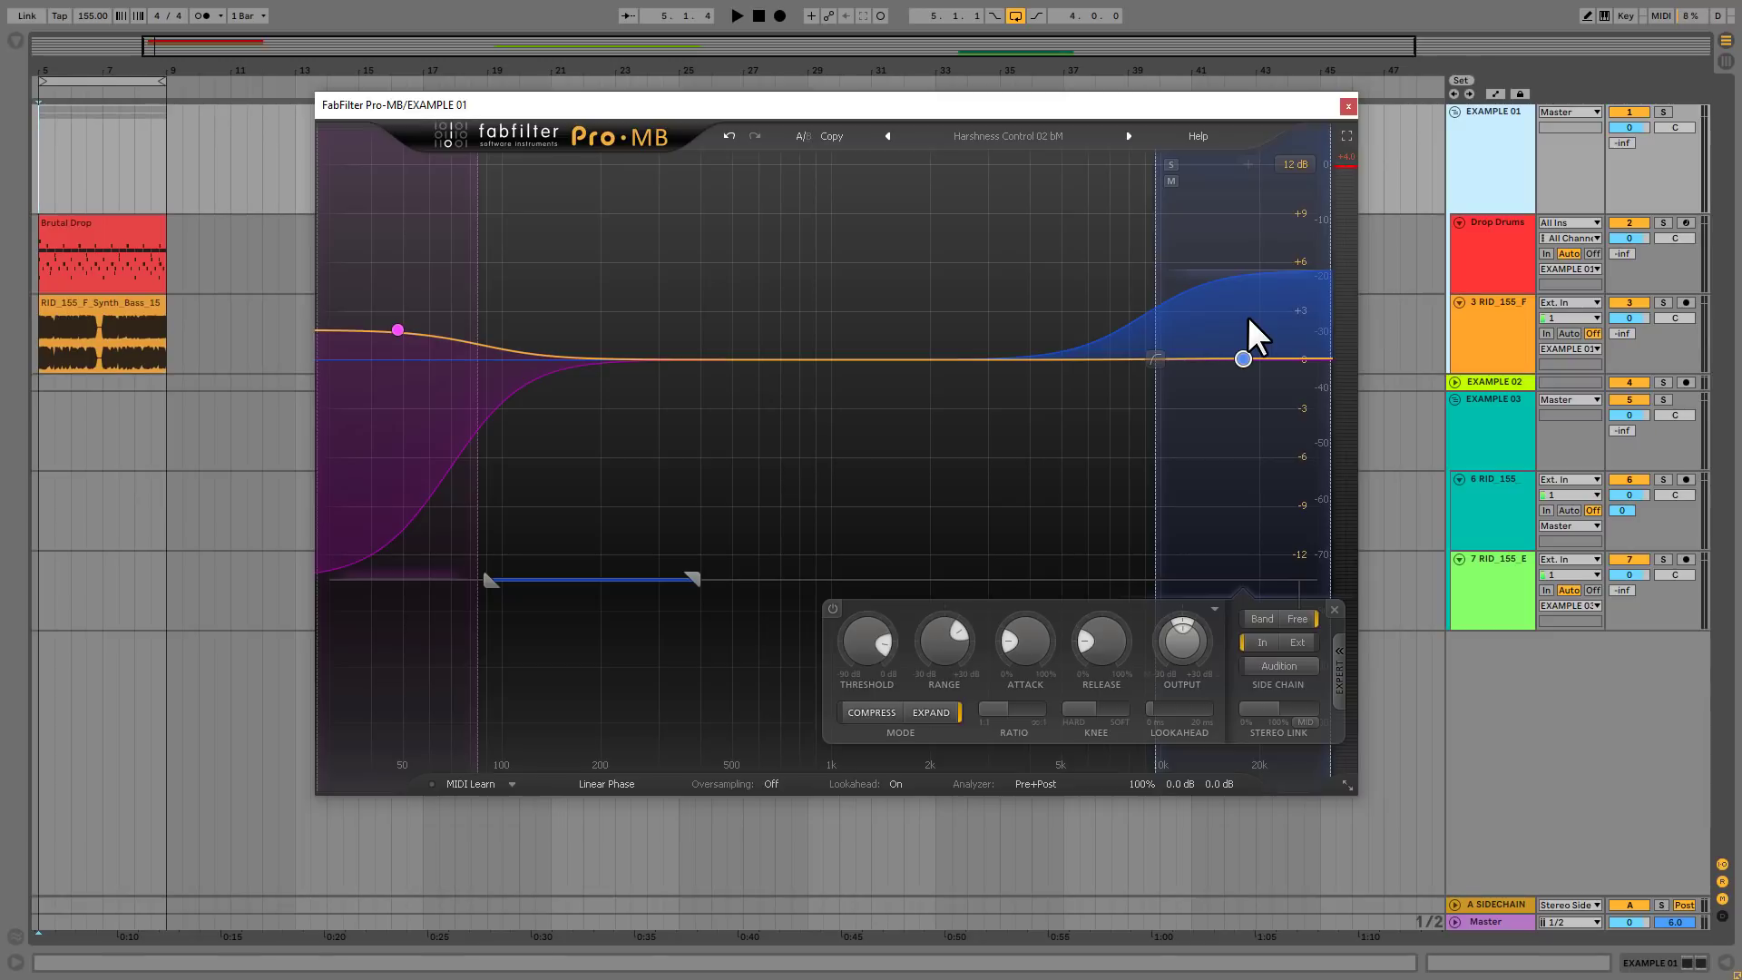
click(736, 16)
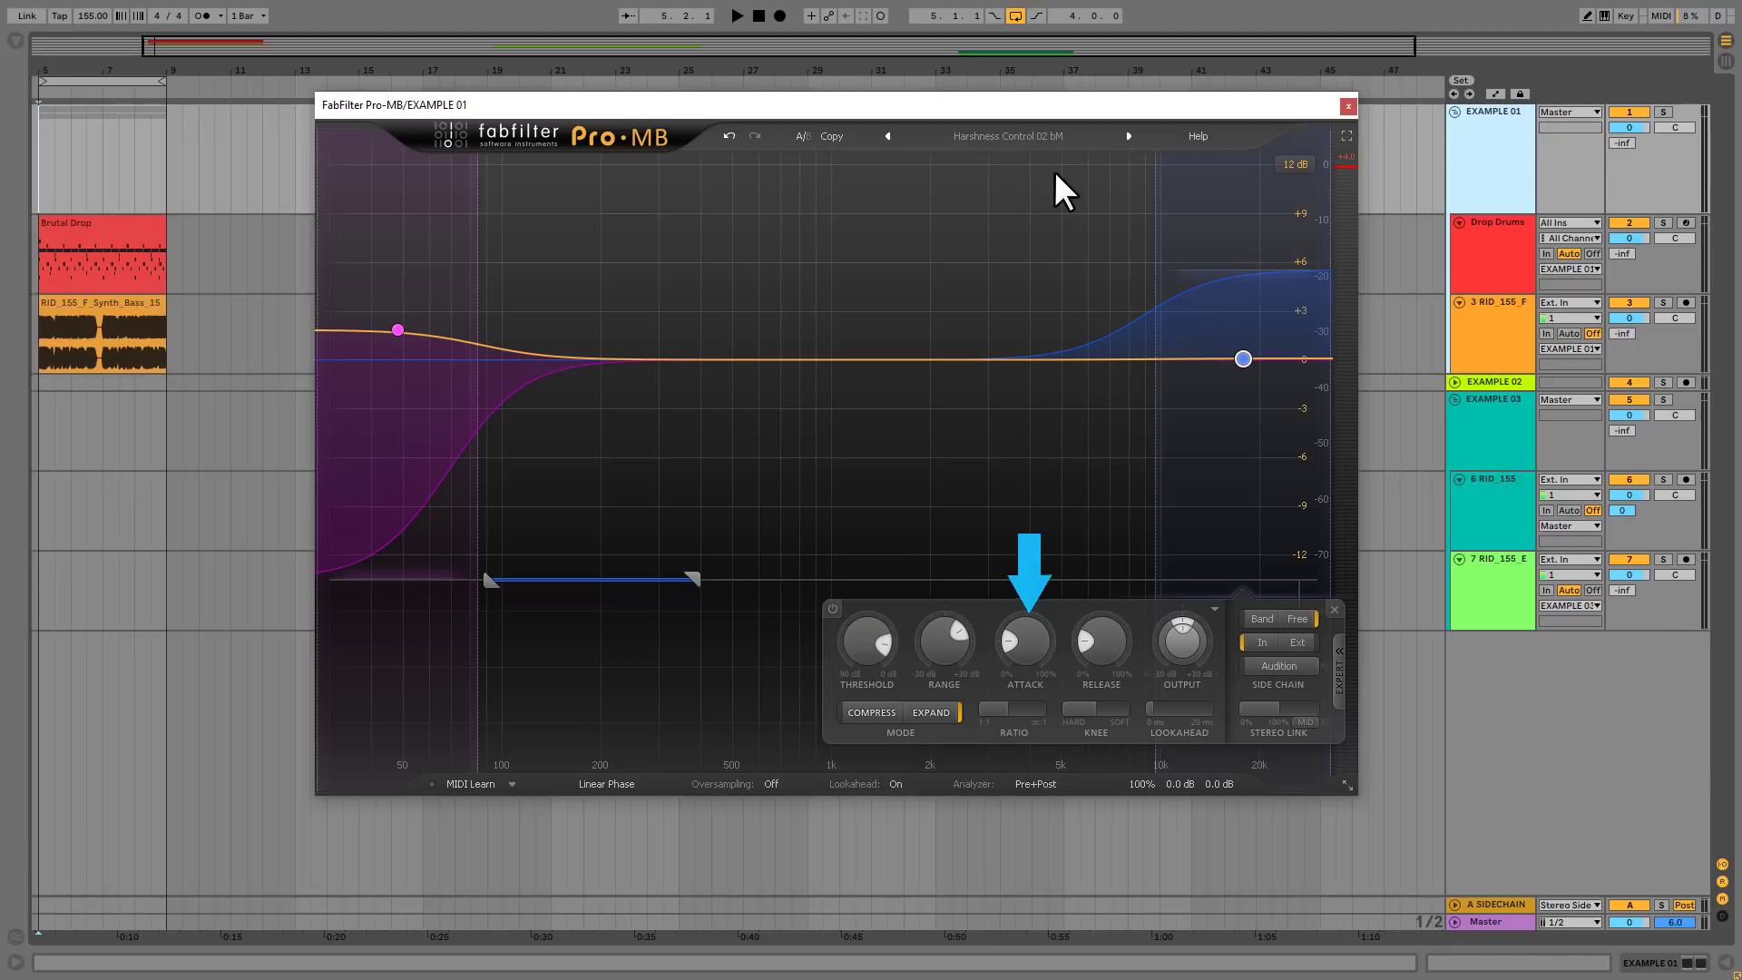
mouse_move(1094, 568)
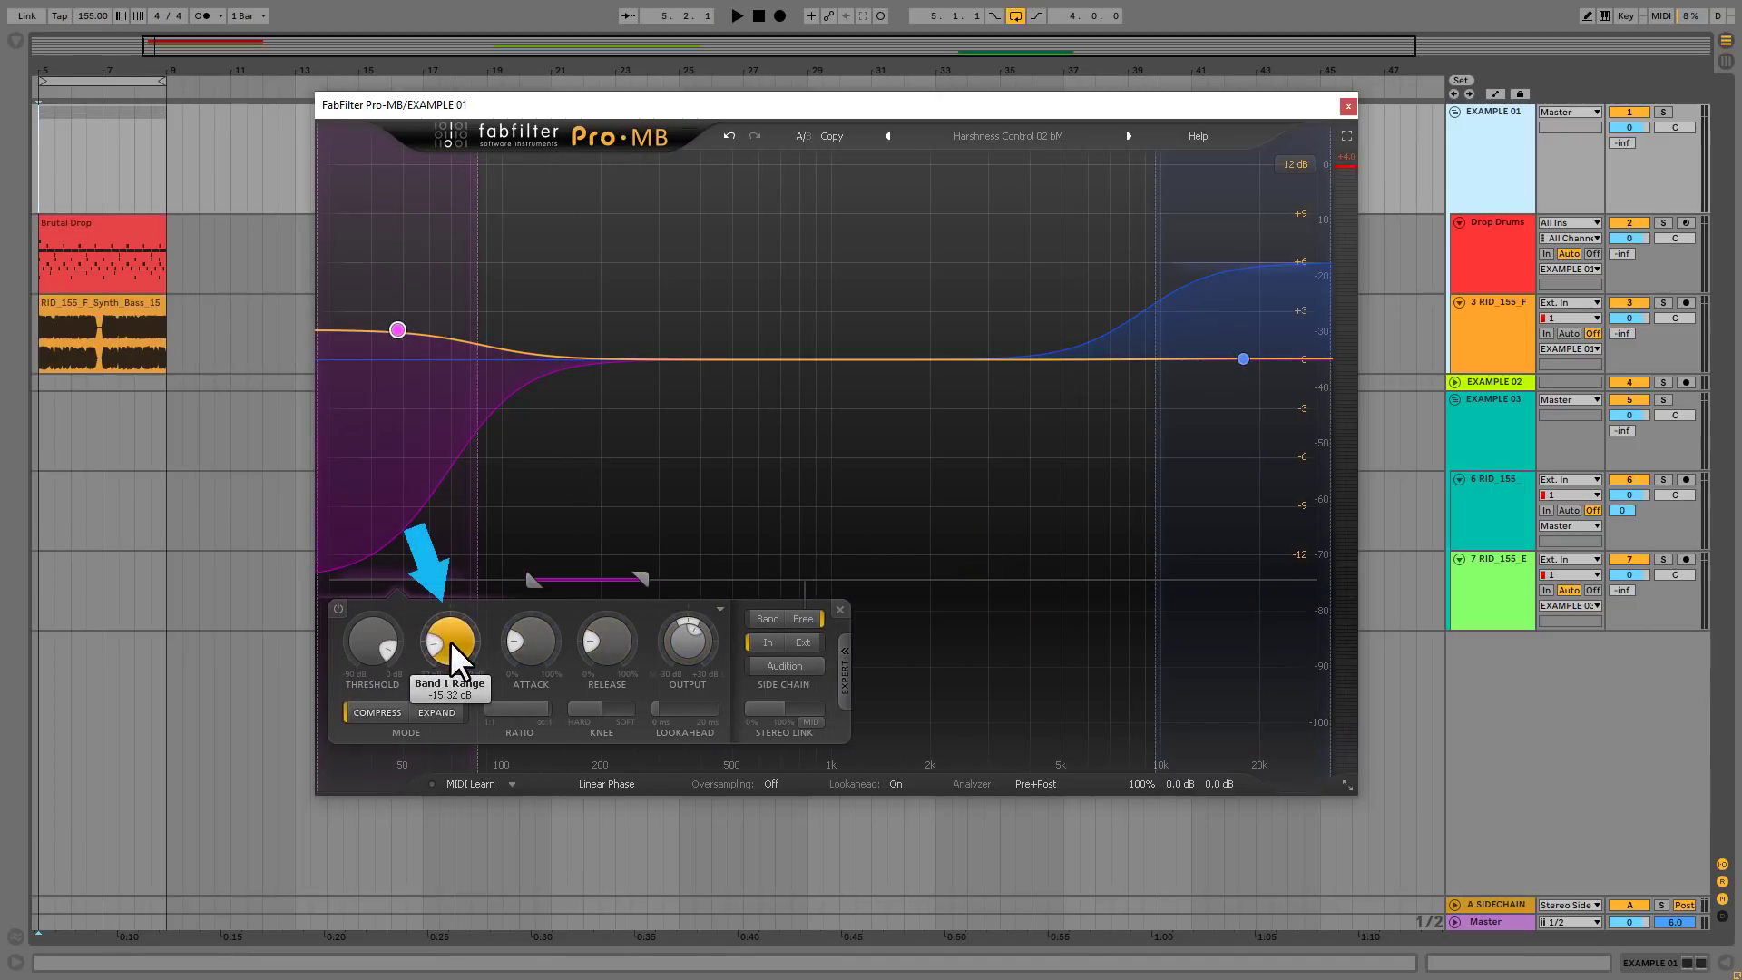
mouse_move(984, 542)
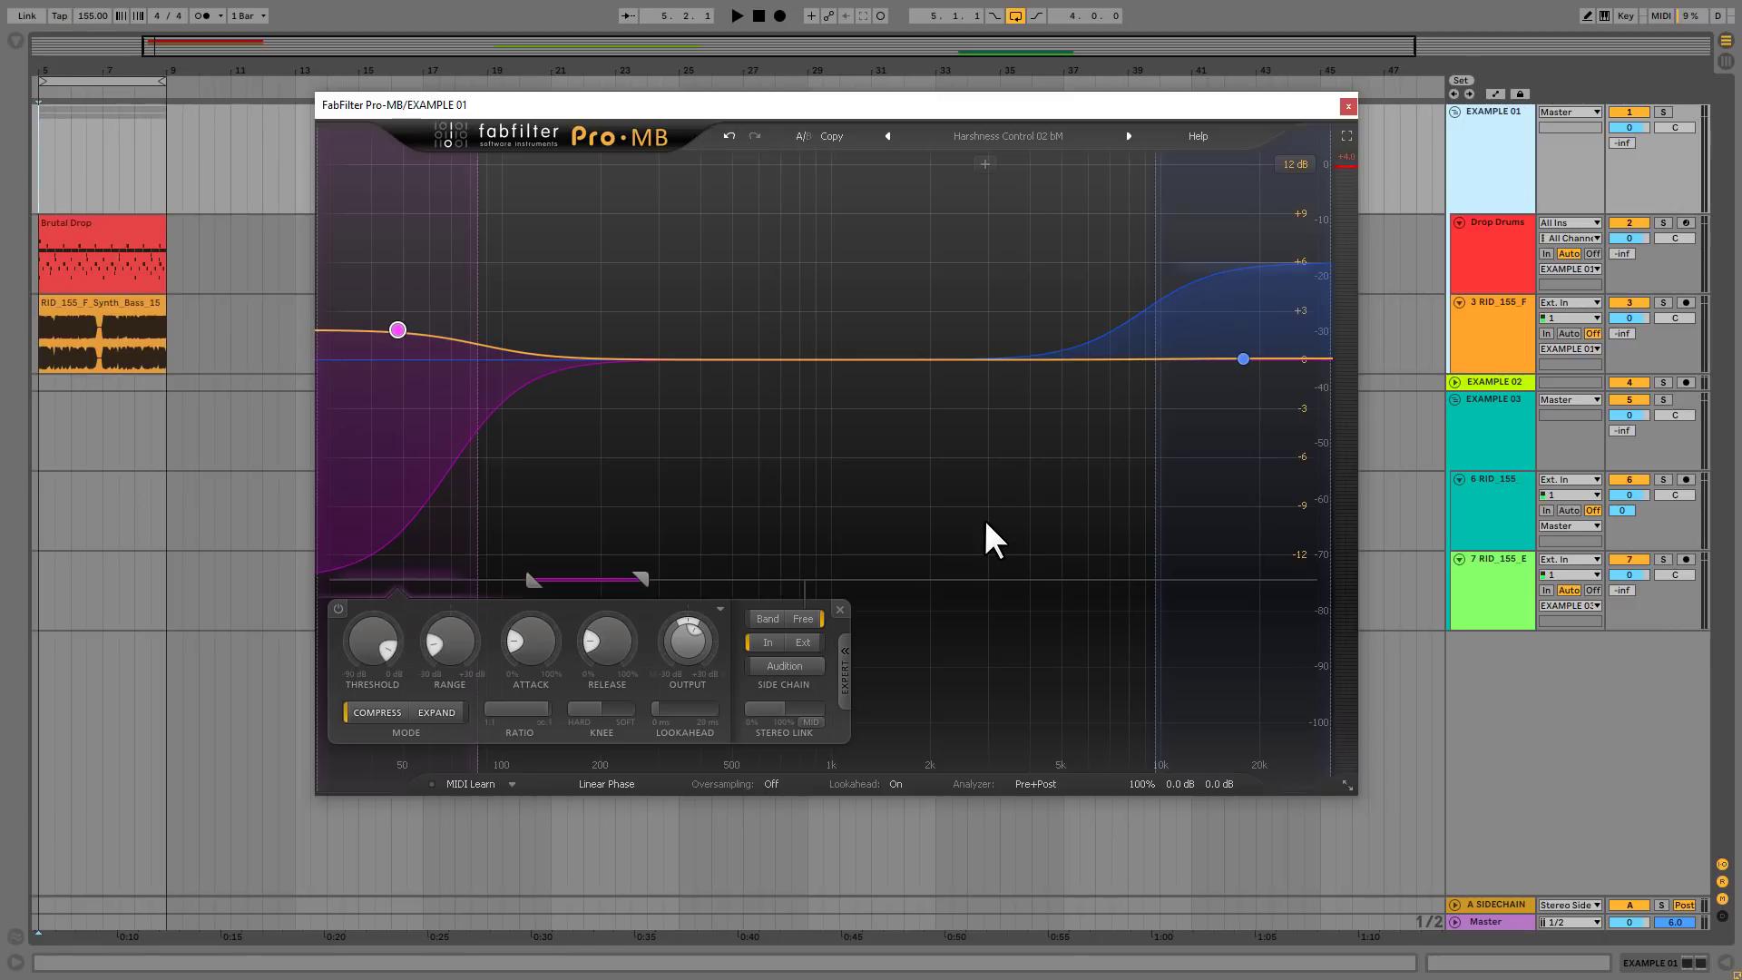
Stop the song and close Pro-MB by selecting the 6 RID_155 drums track.
click(1348, 105)
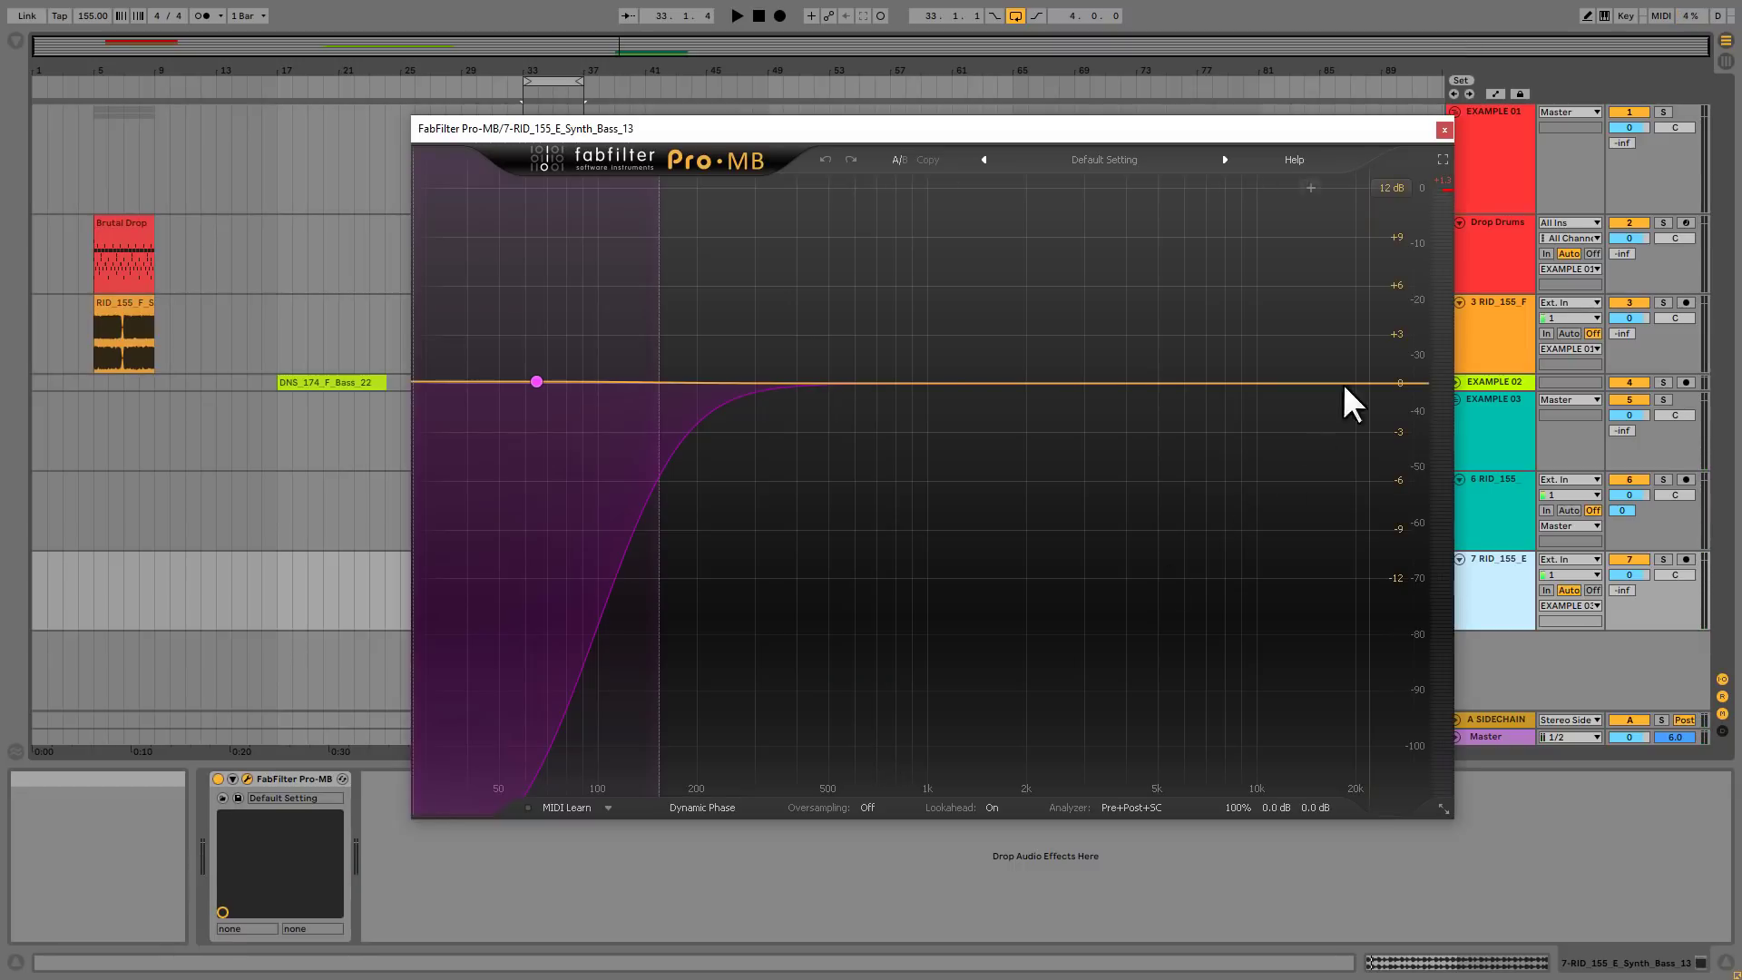
mouse_move(1494, 238)
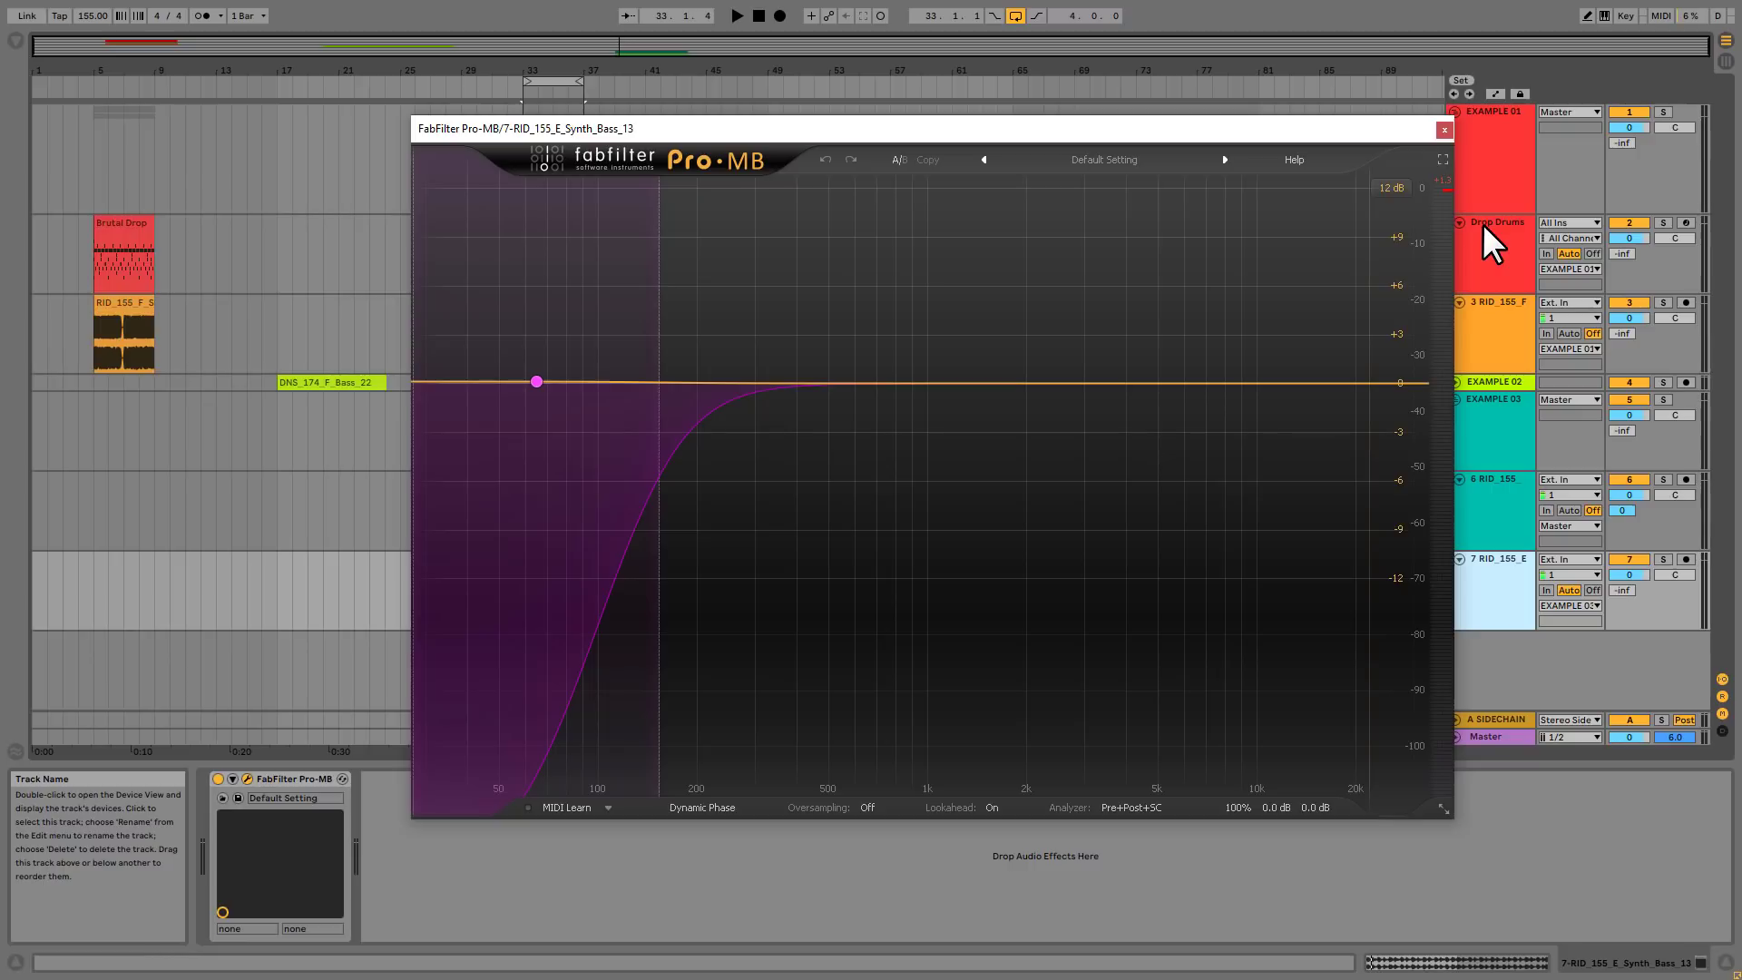
click(736, 16)
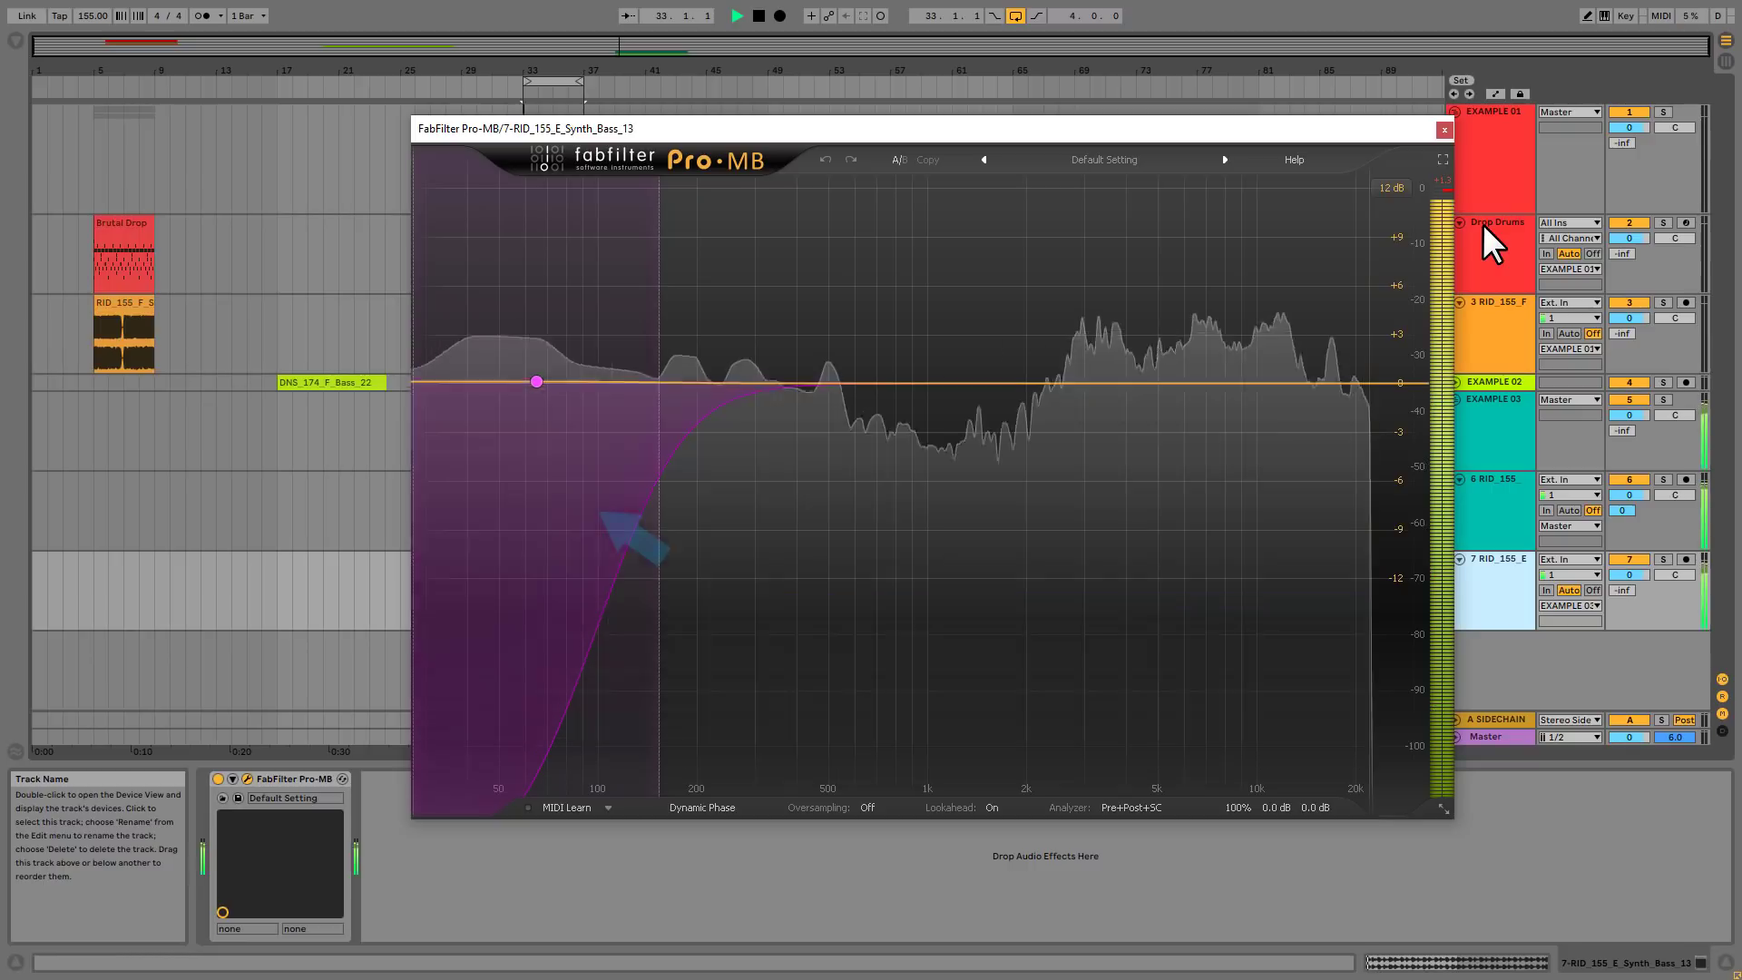
click(736, 16)
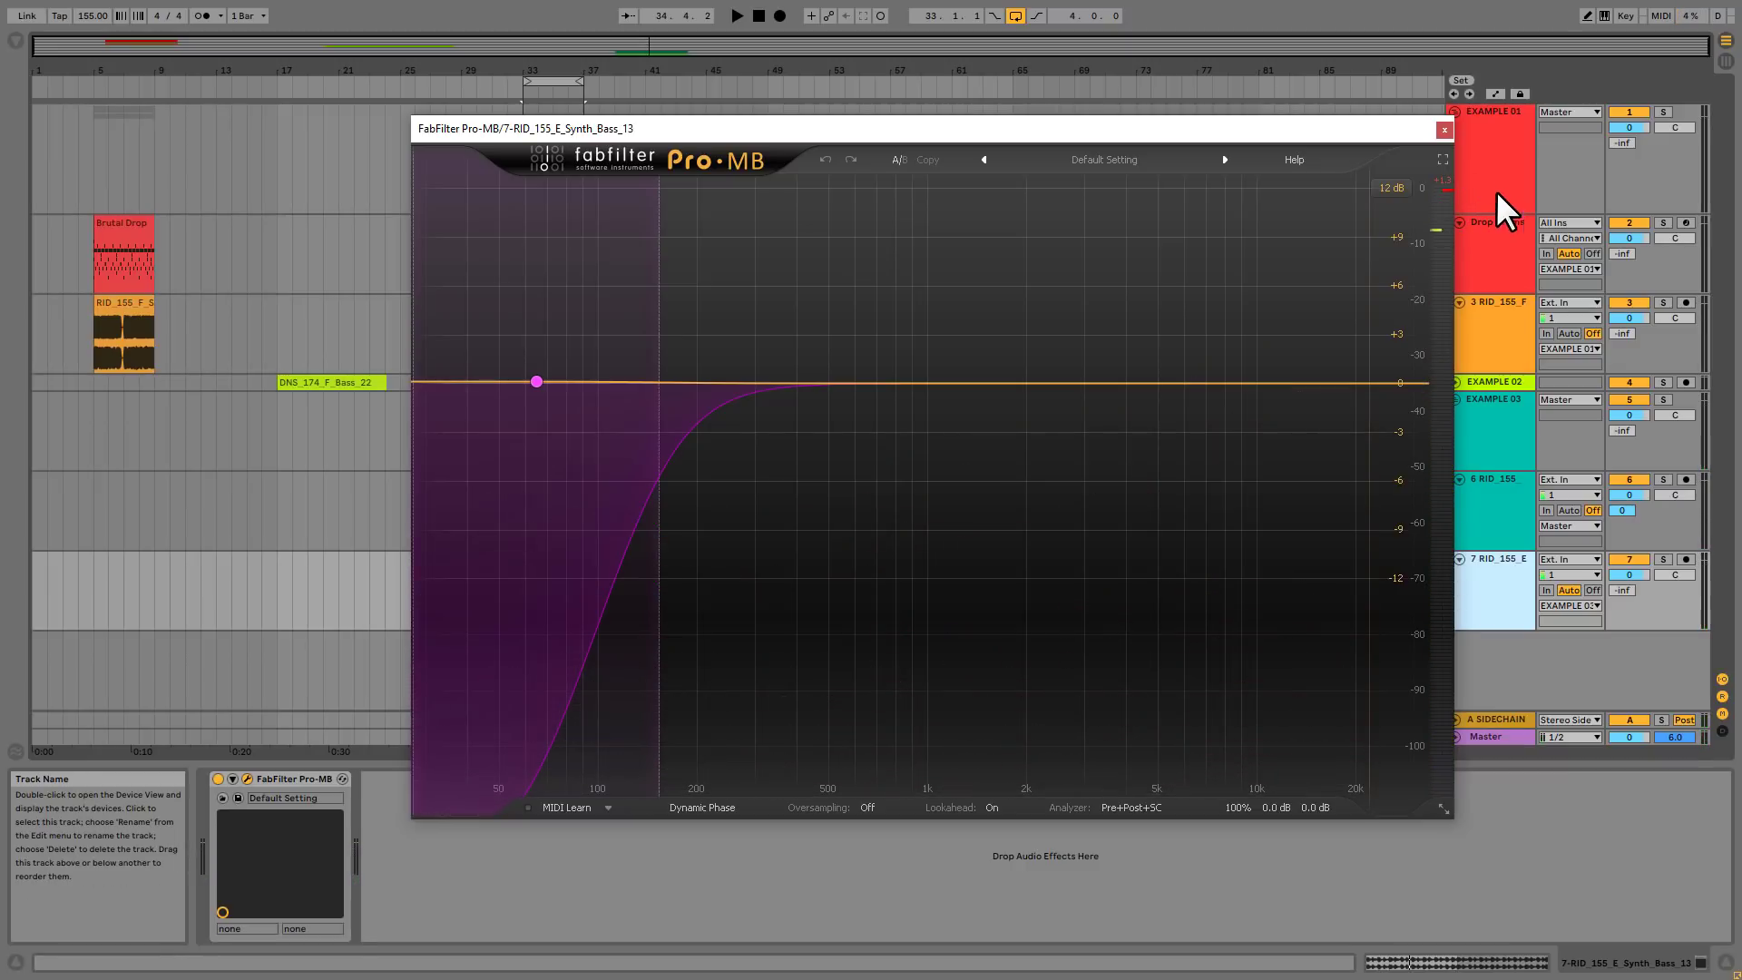
click(1443, 129)
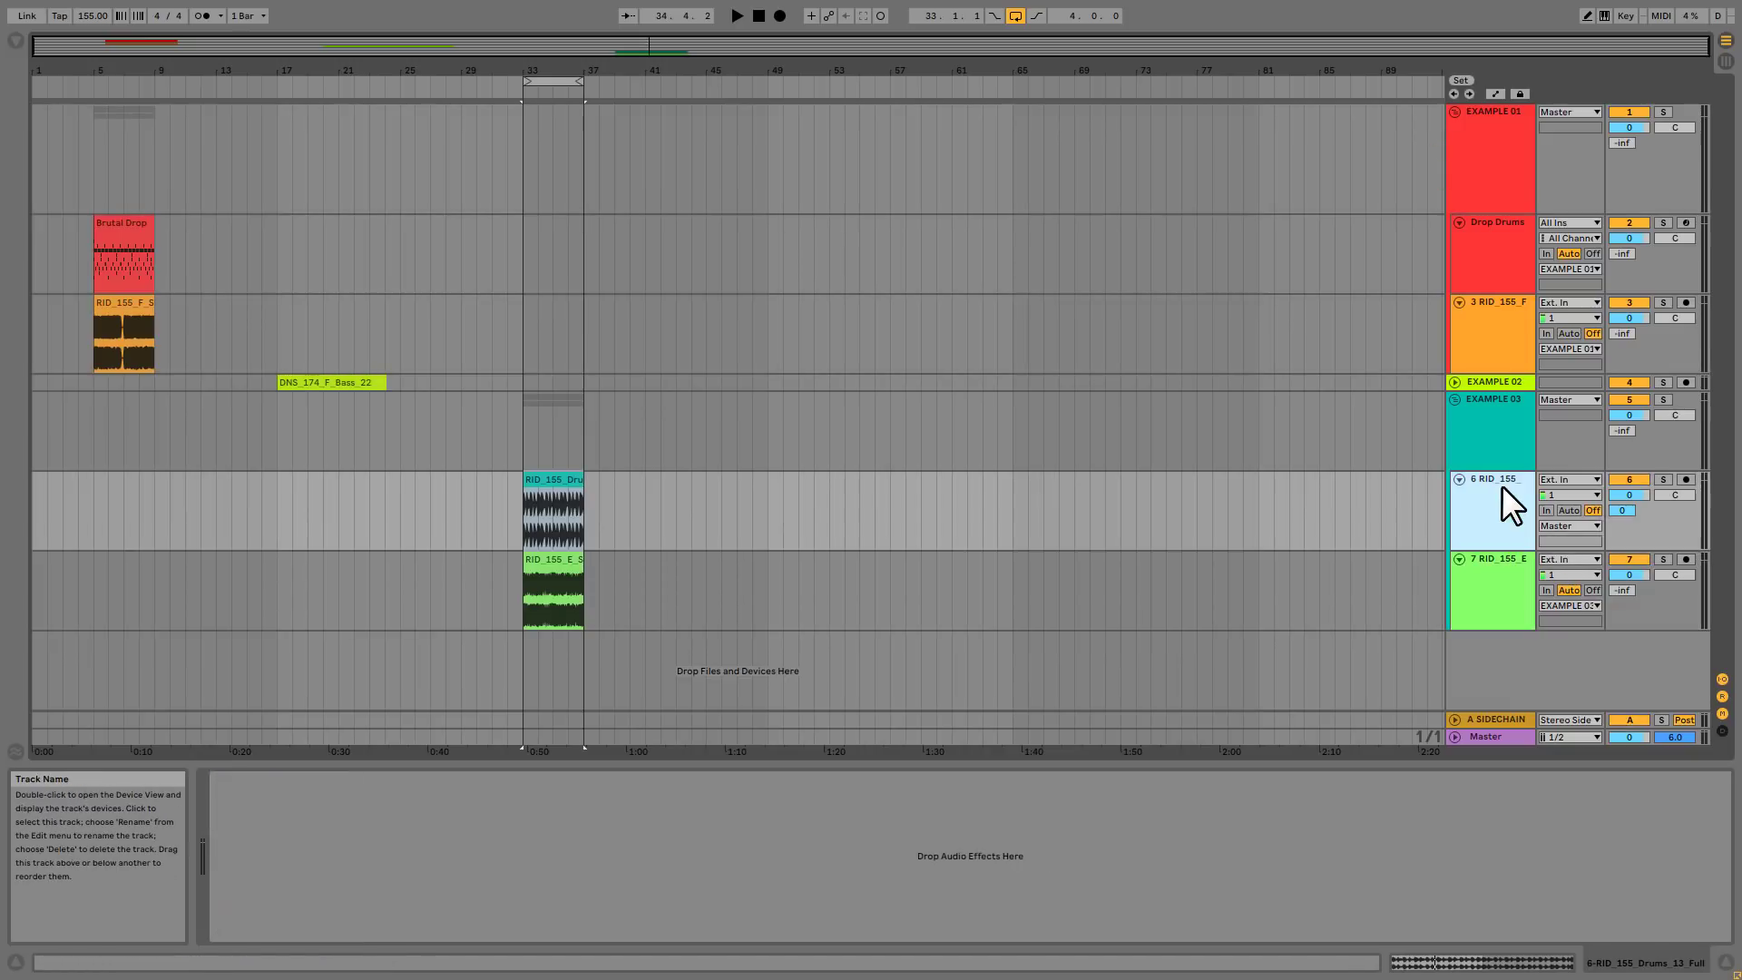
mouse_move(1539, 492)
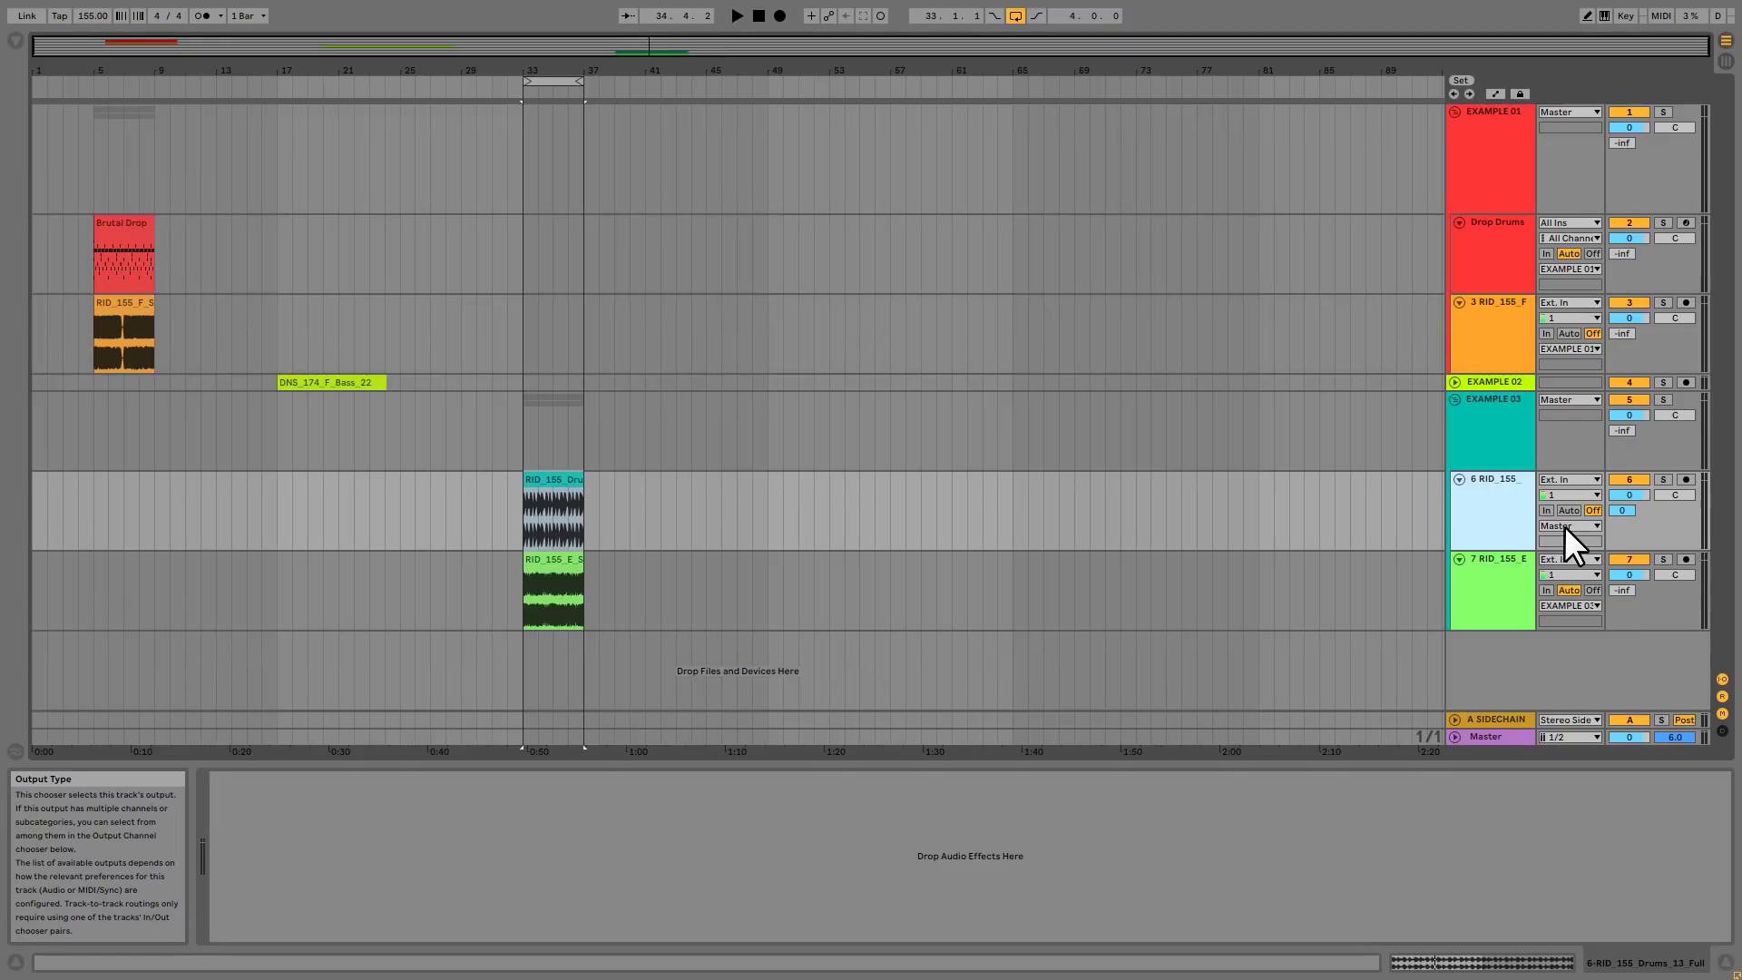
Route track 6's output to '7-RID 155 E Synth Bass 13', Stereo Side Chain-FabFilter Pro-MB.
click(1567, 525)
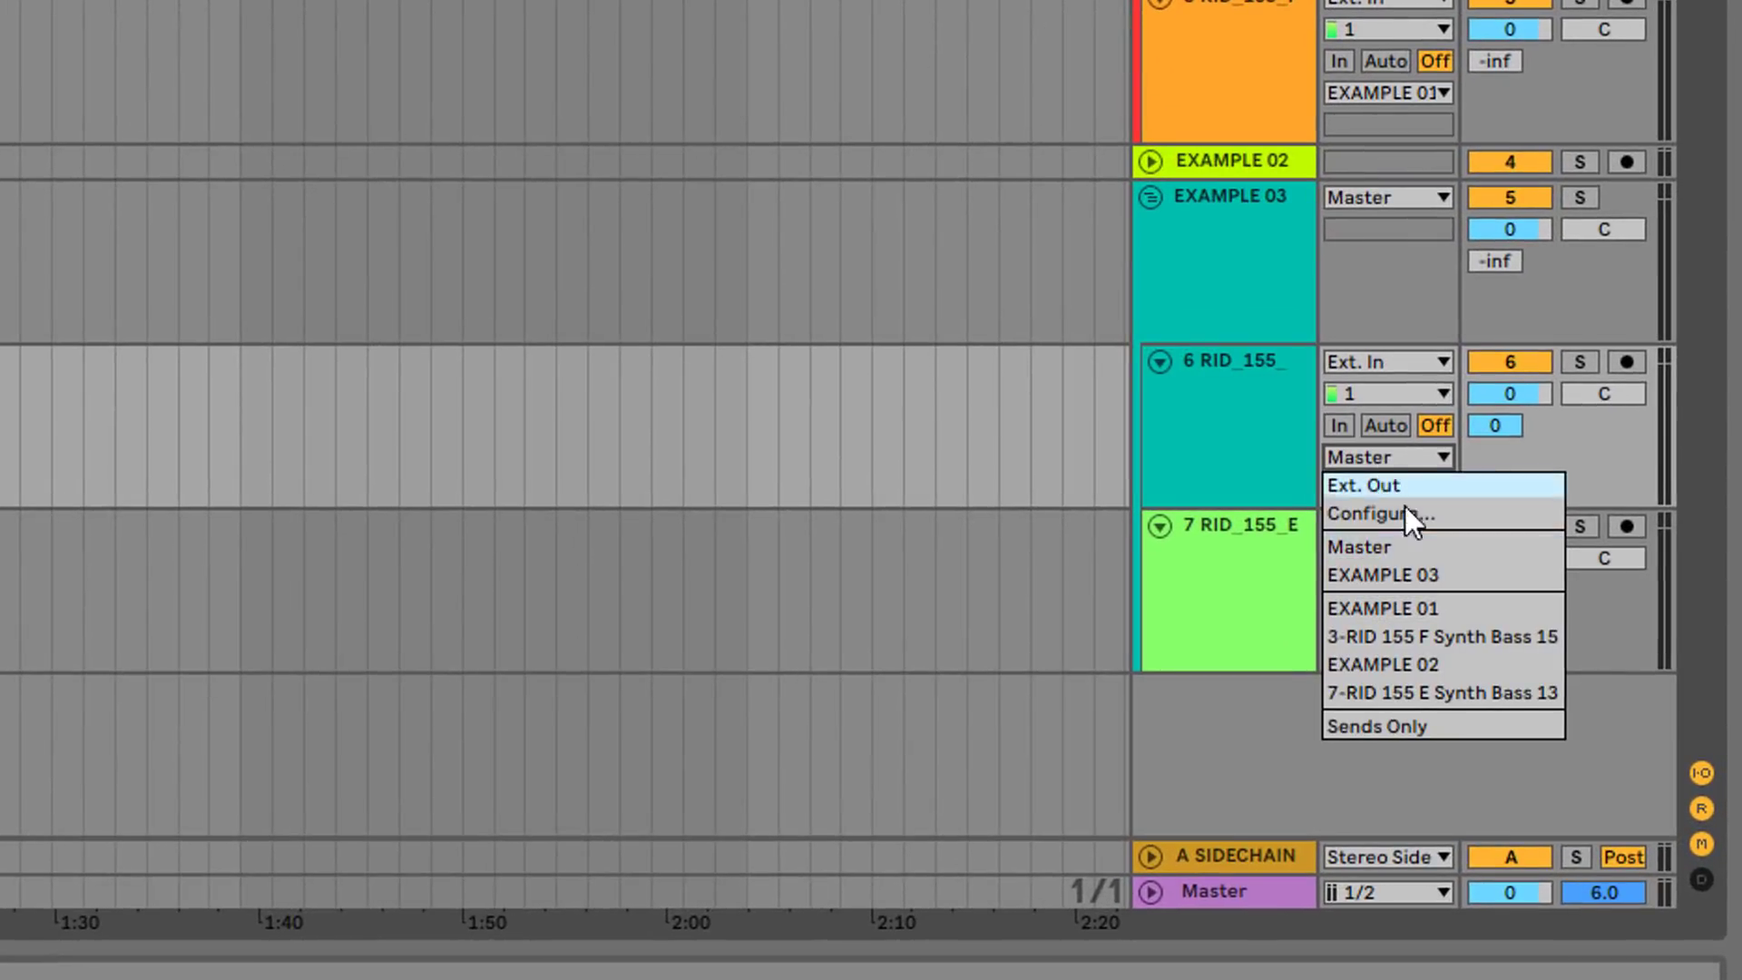
mouse_move(1411, 693)
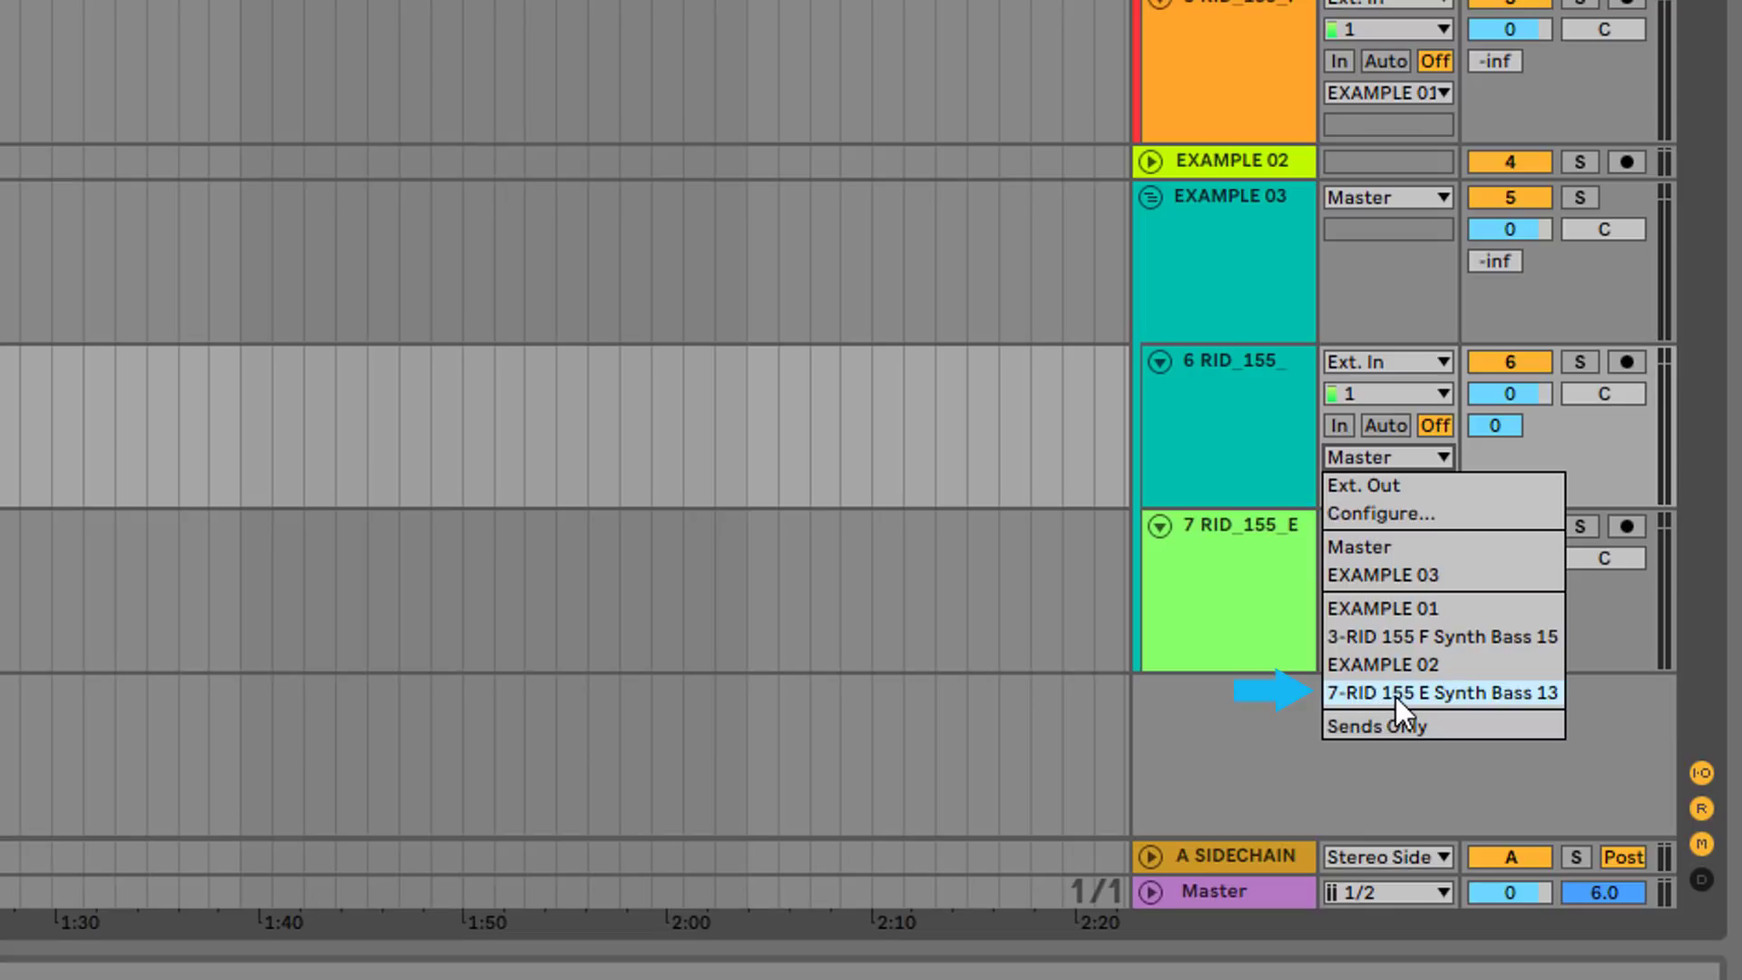
mouse_move(1514, 716)
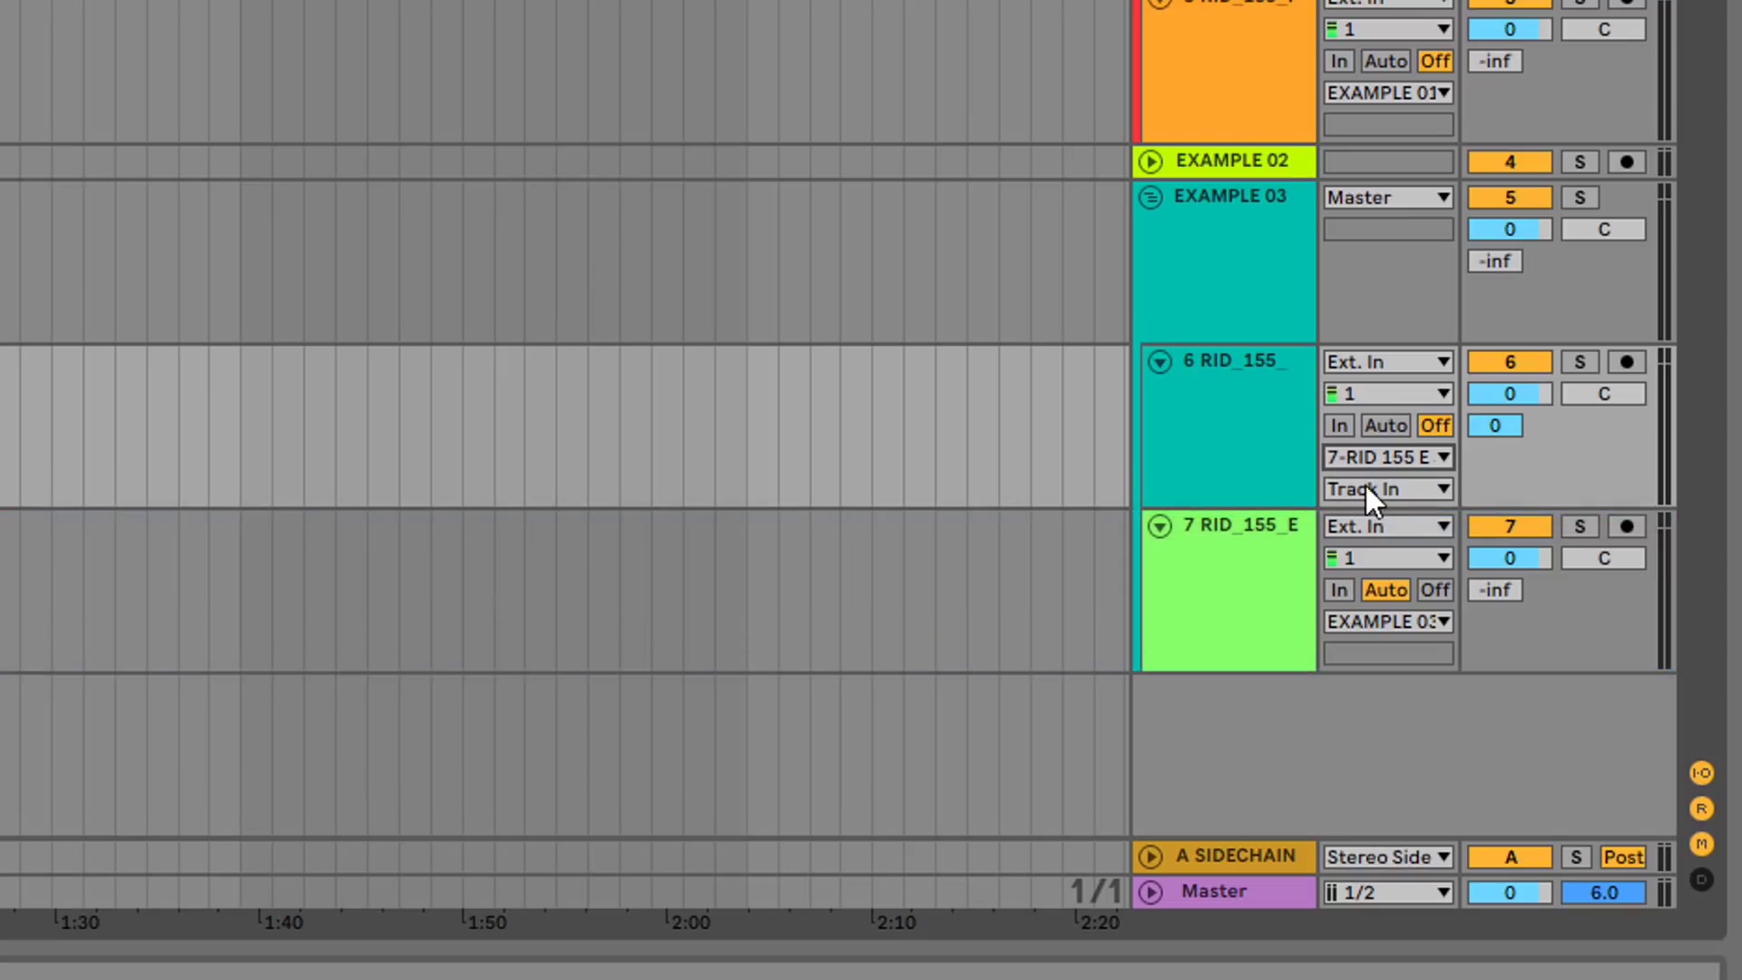
click(1386, 488)
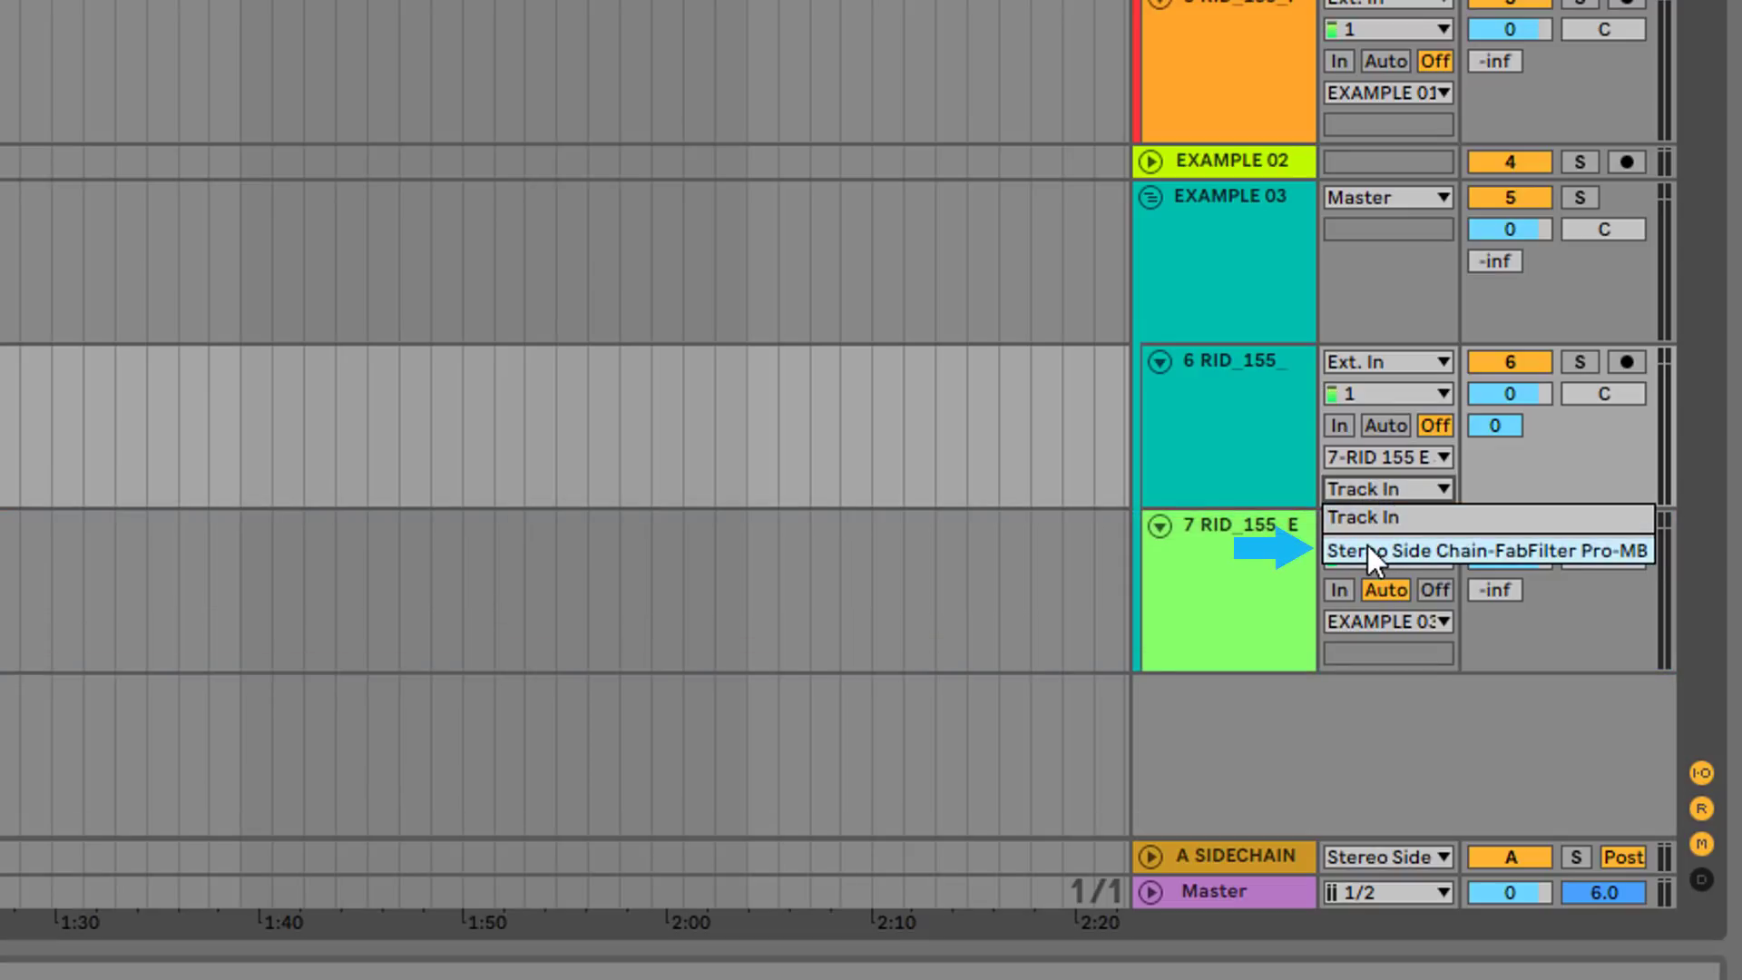
mouse_move(1600, 561)
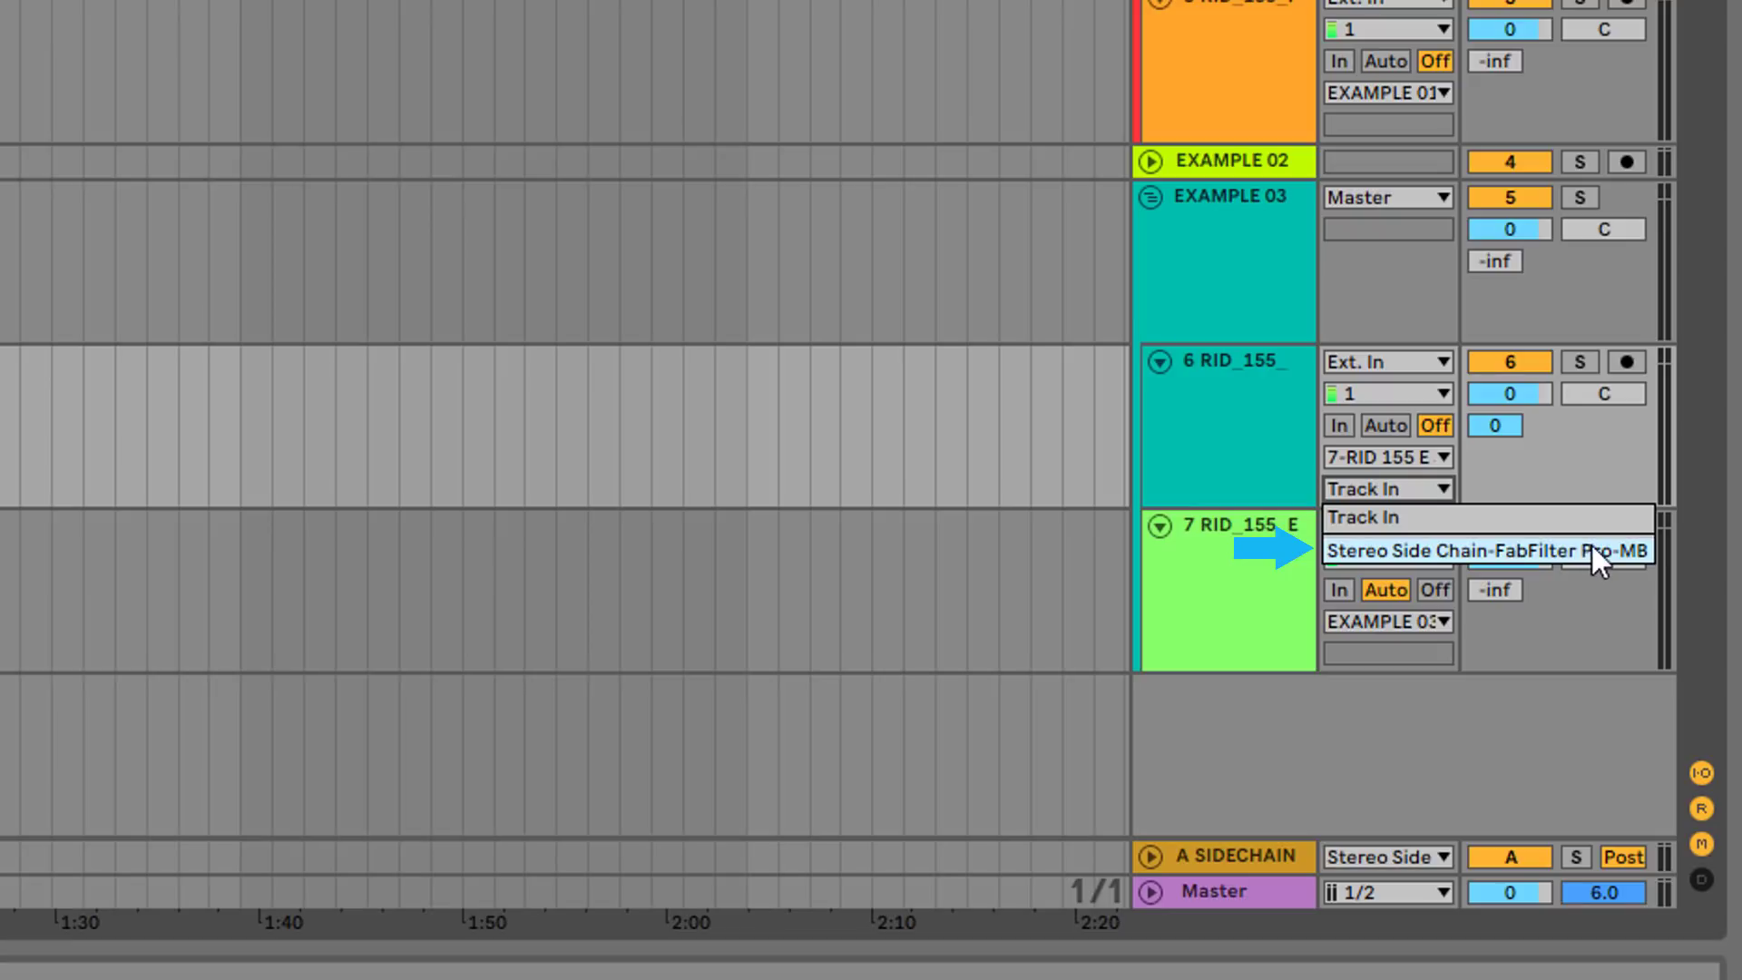
click(1478, 550)
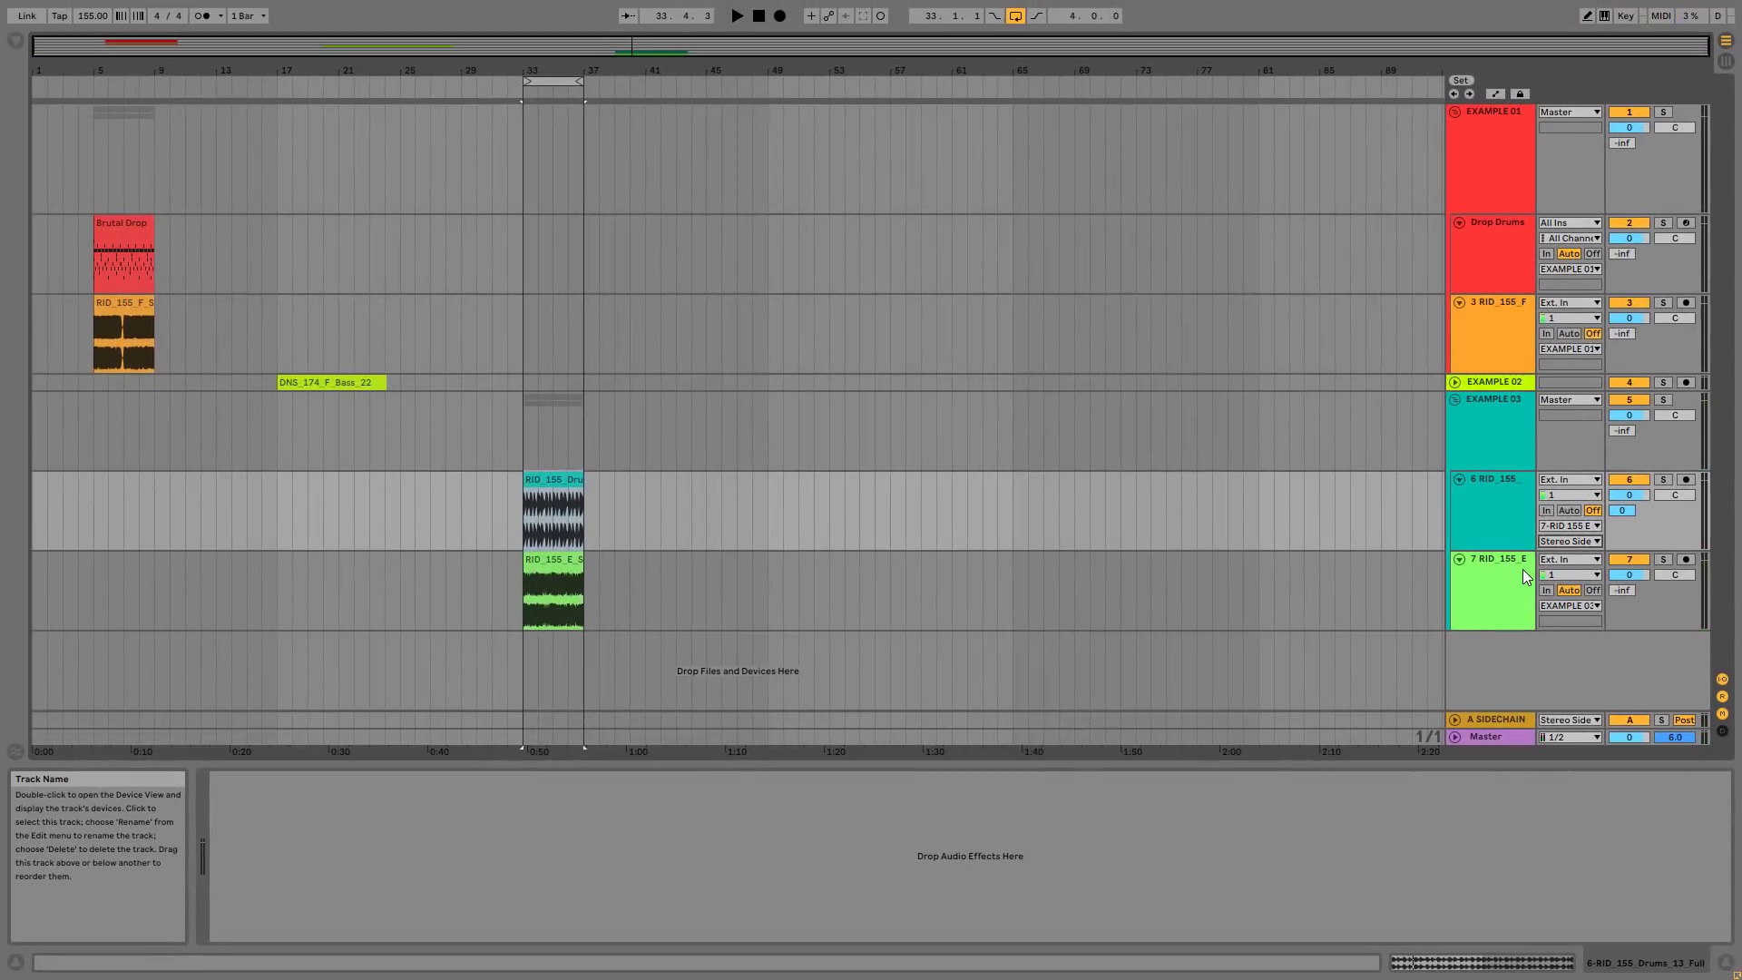
Return track 6's output to Master and check the A SIDECHAIN return's Pro-MB output.
click(1569, 526)
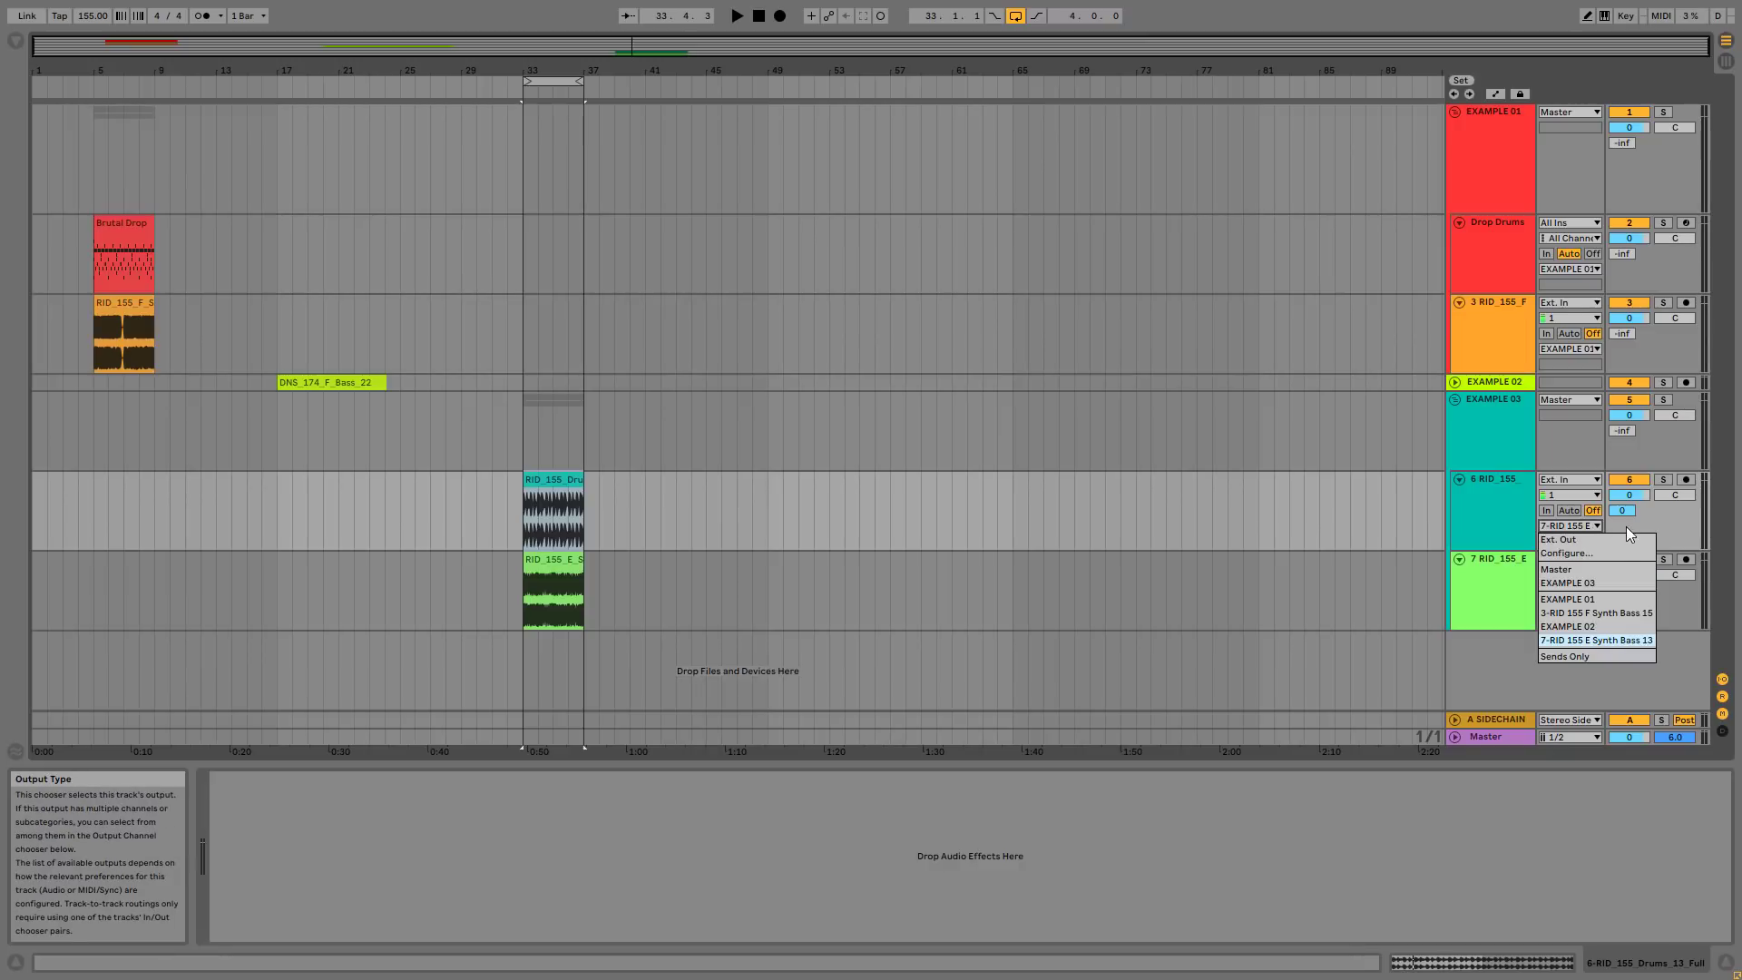
click(1557, 569)
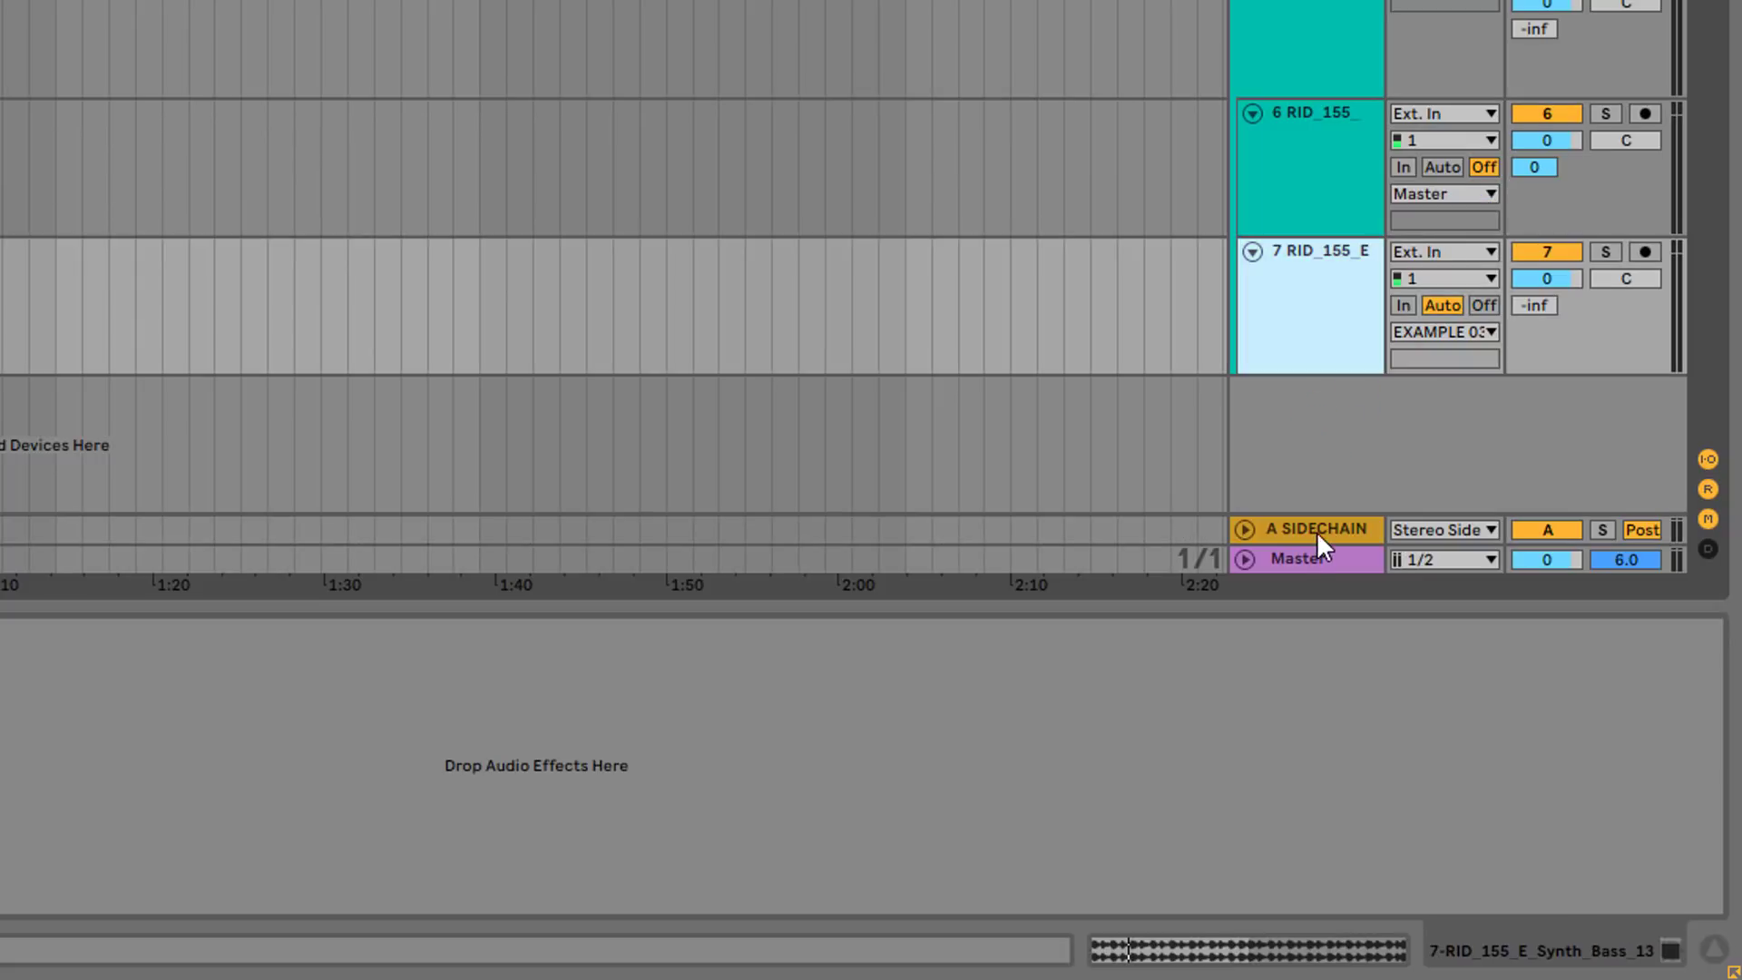
click(1441, 529)
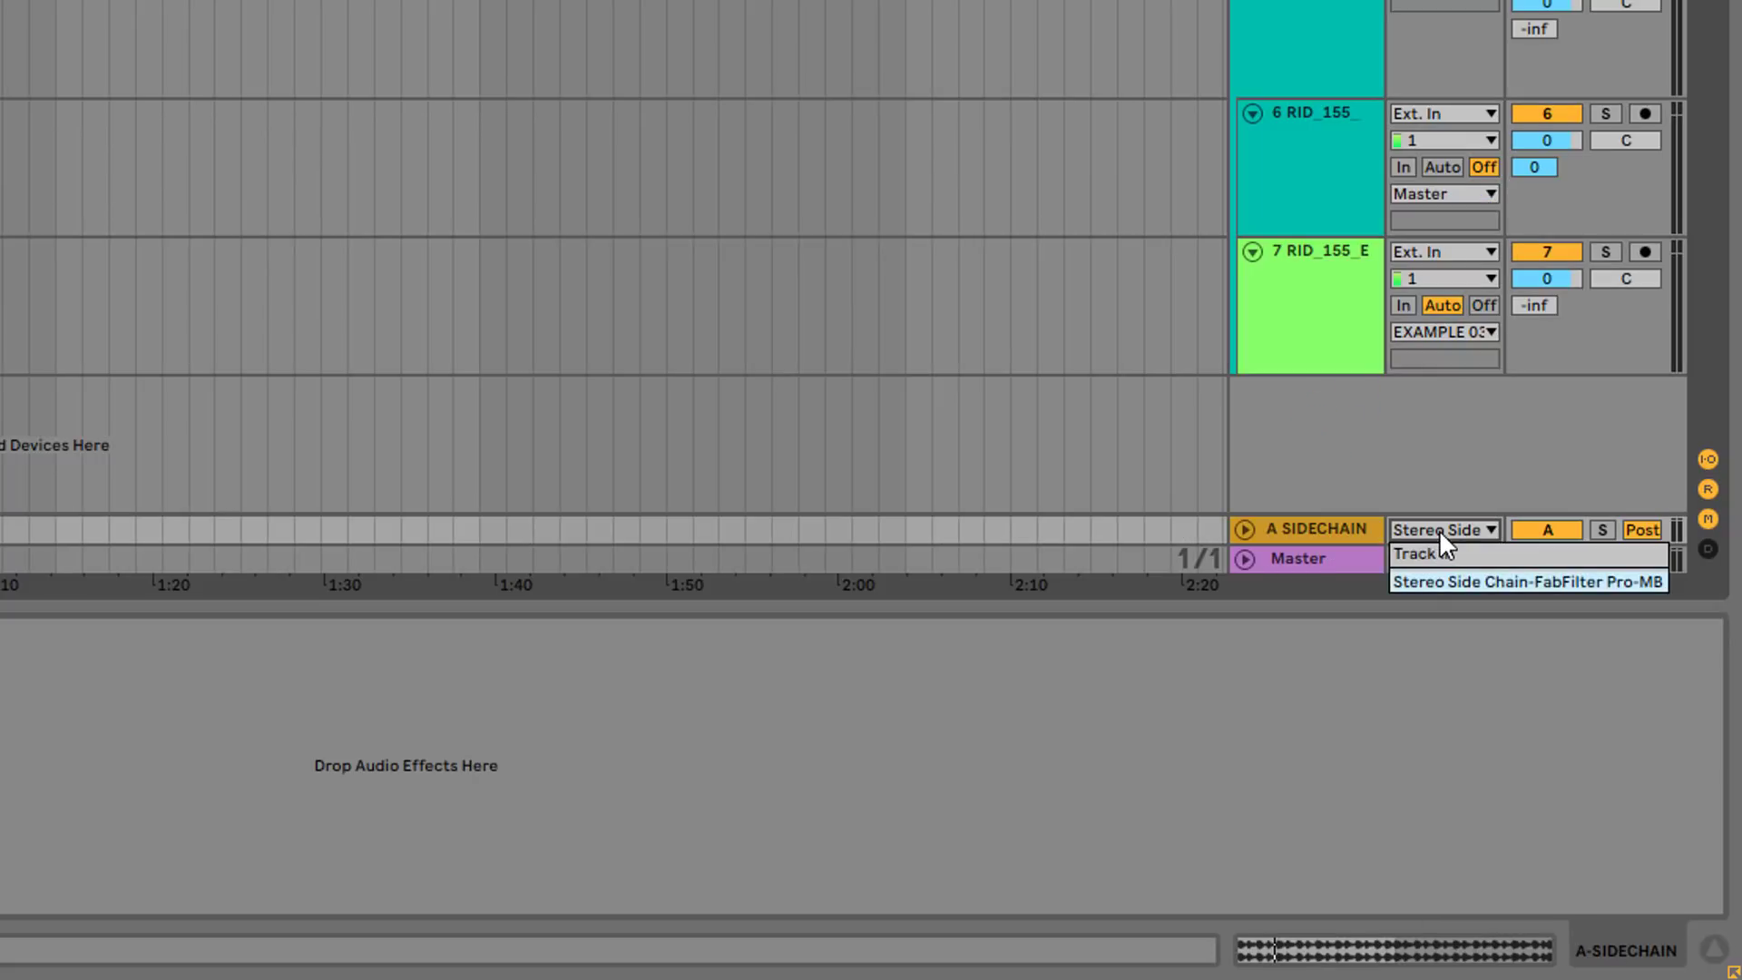
mouse_move(1455, 598)
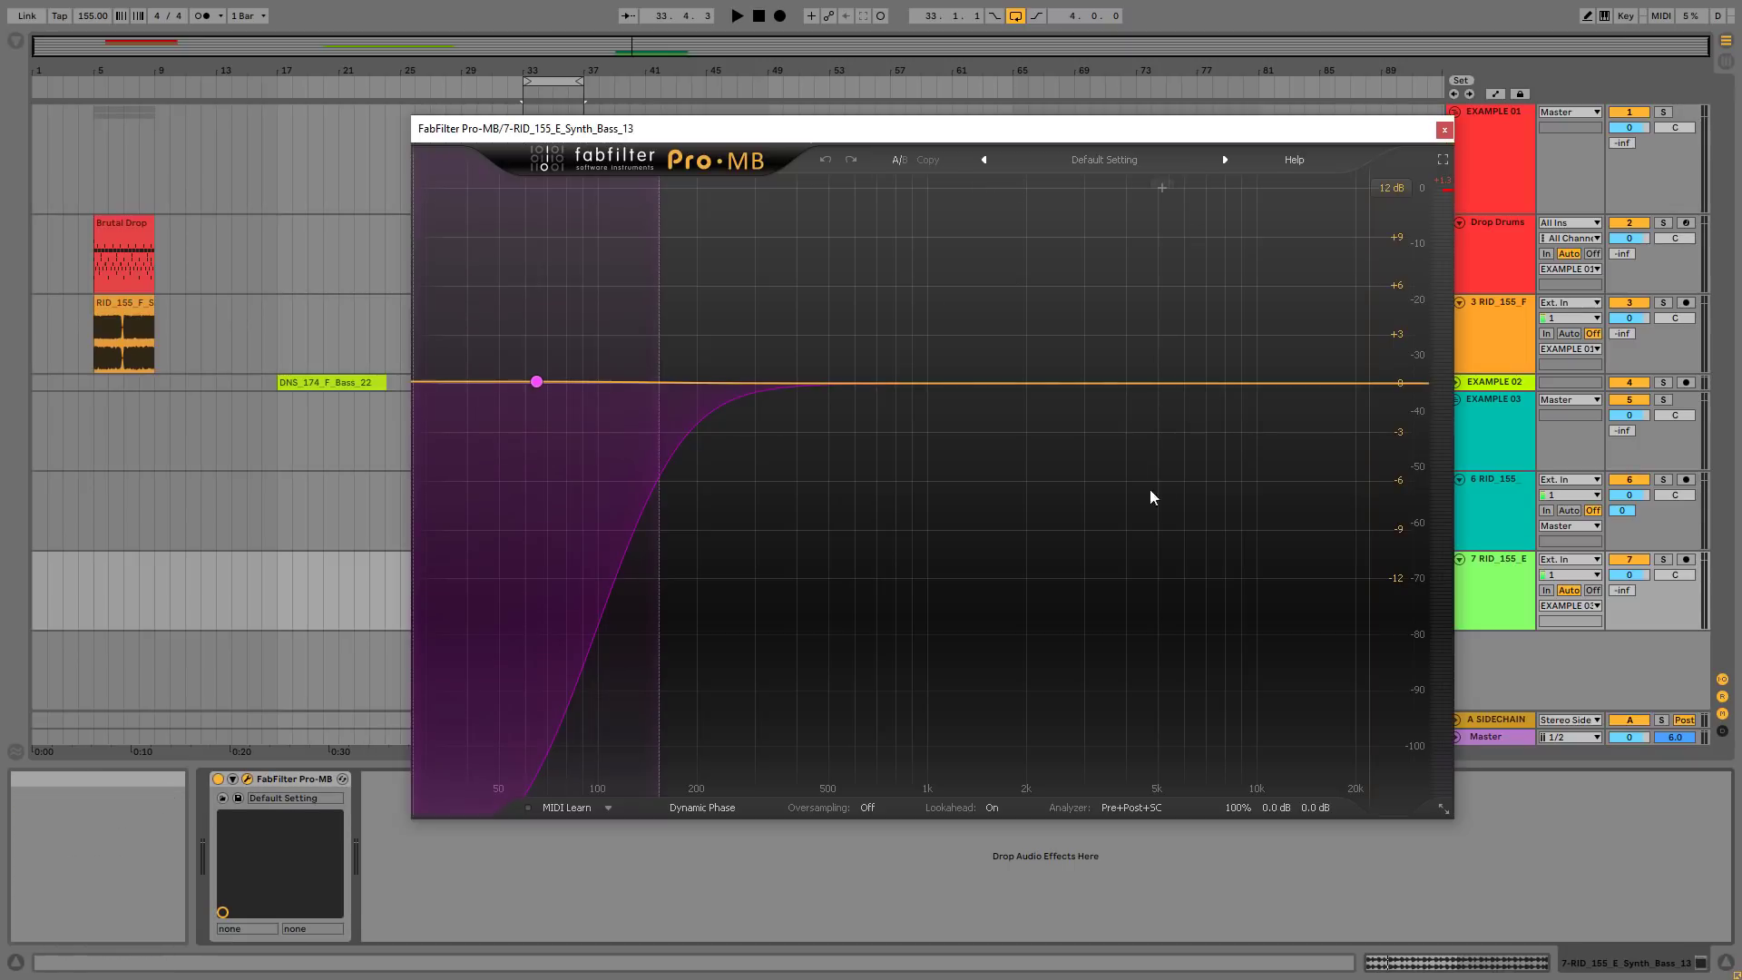
Lower the low band threshold to about -23 dB and play to hear bass ducking.
click(735, 15)
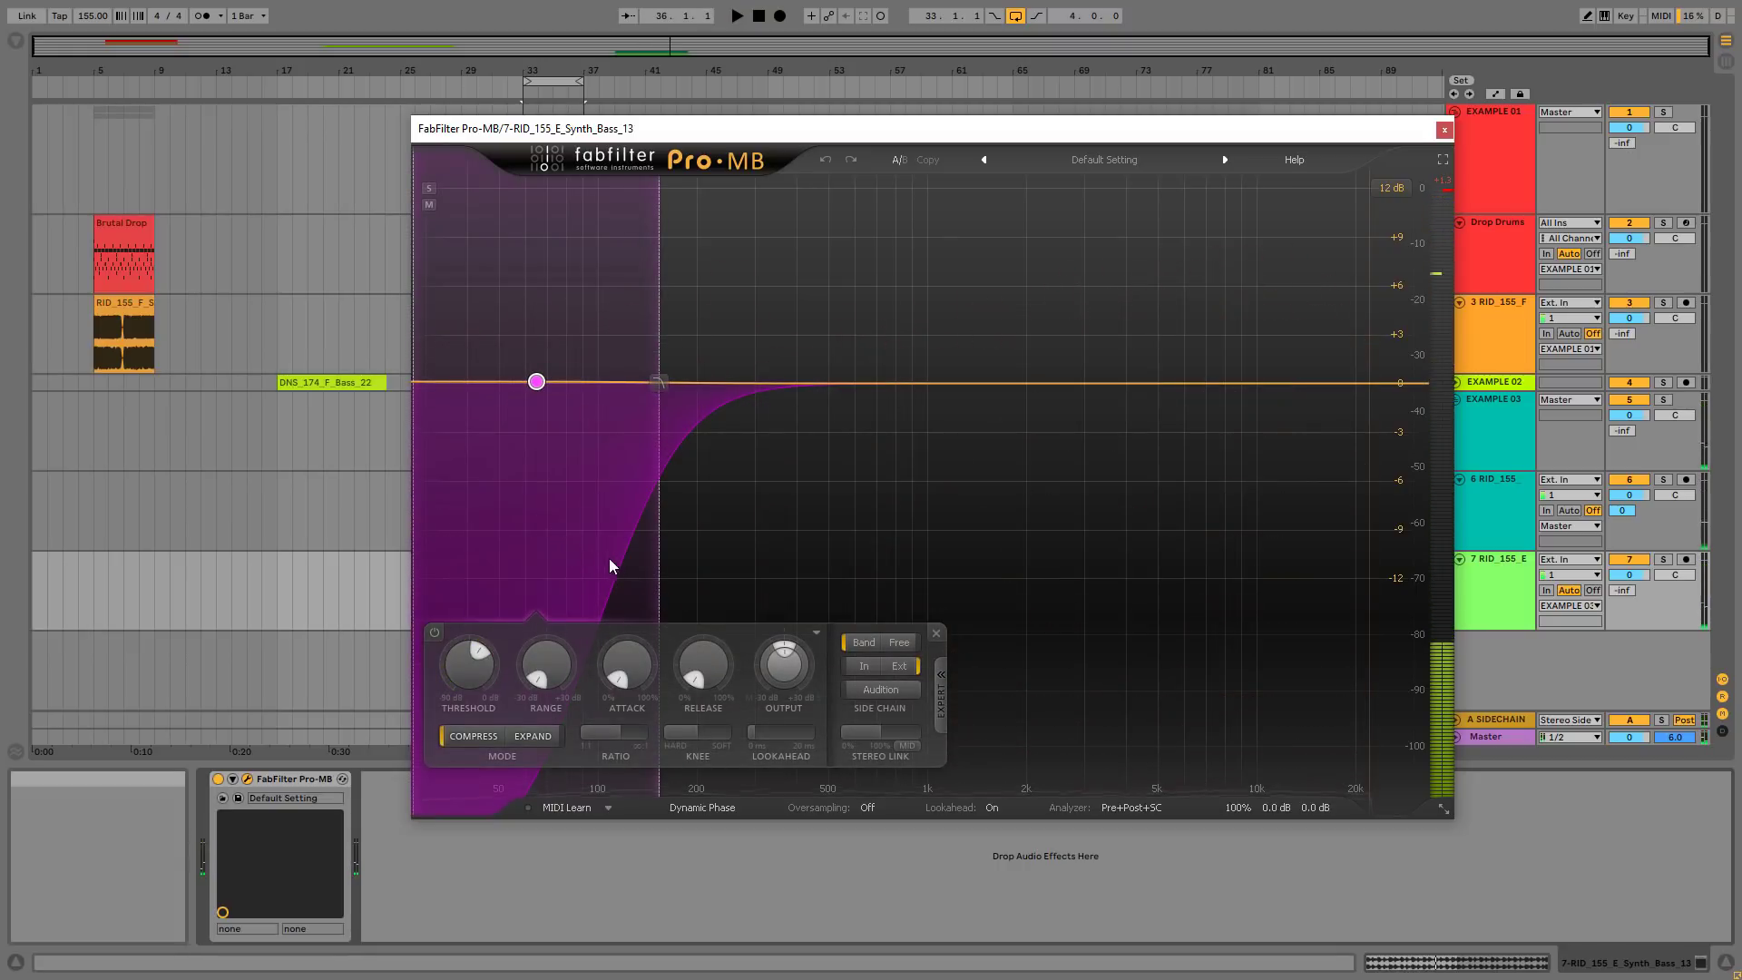
click(896, 665)
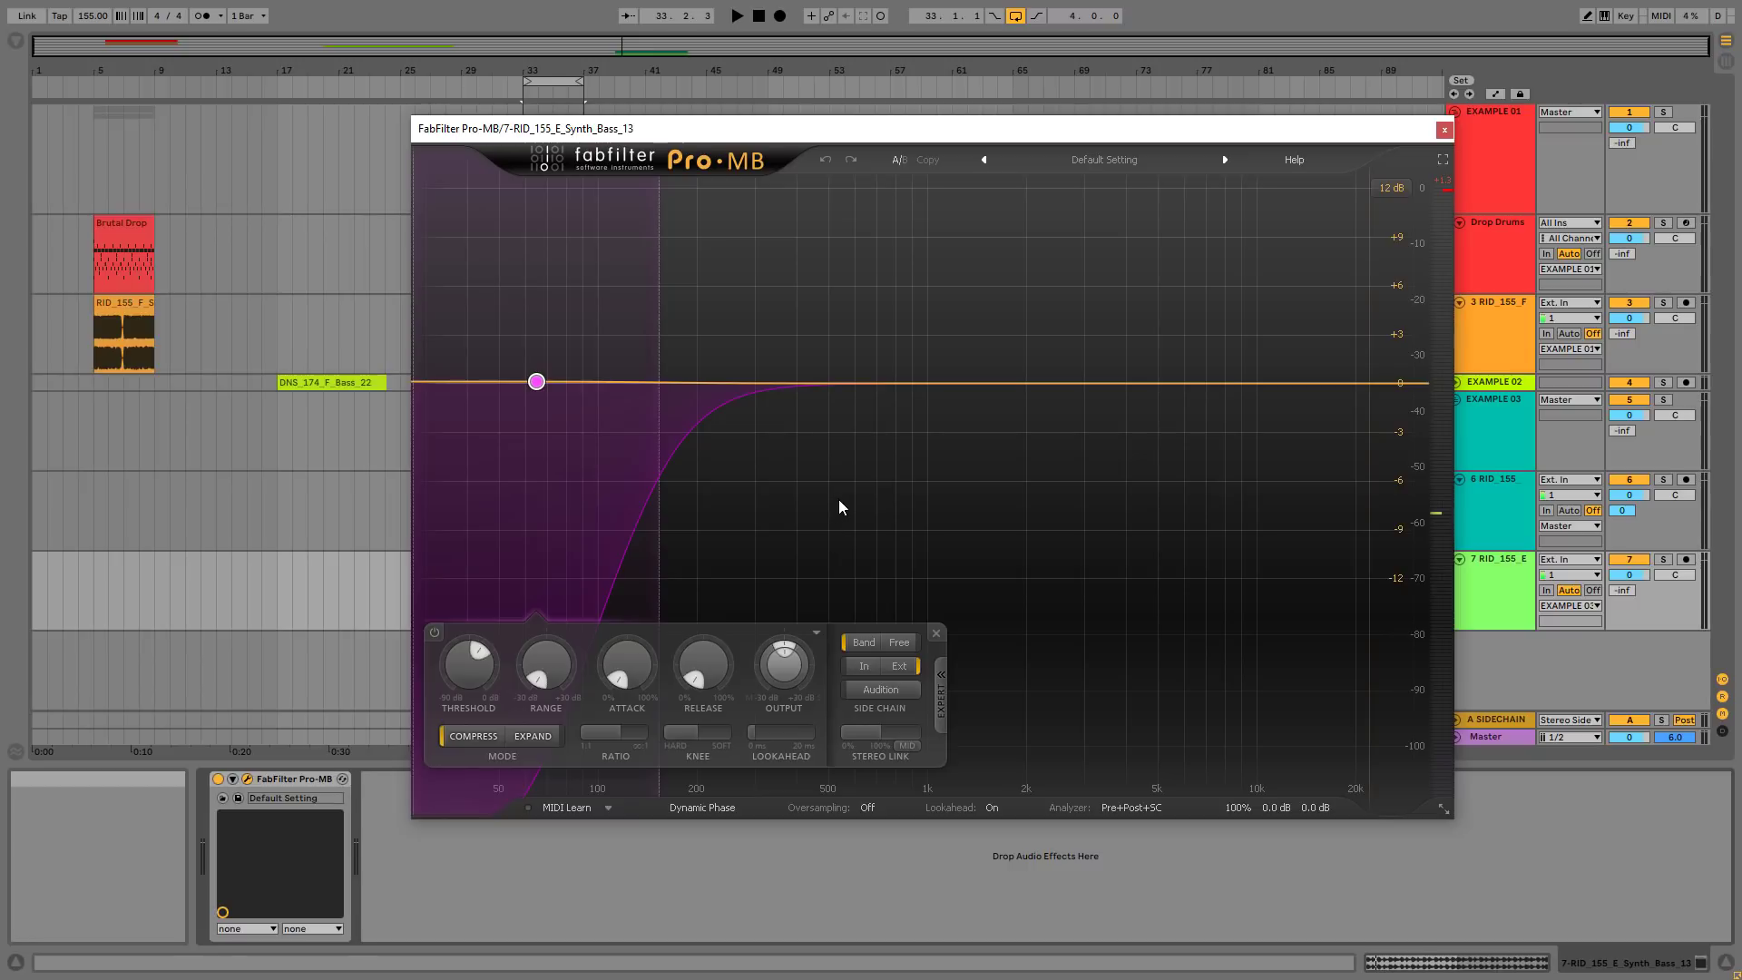
mouse_move(466, 668)
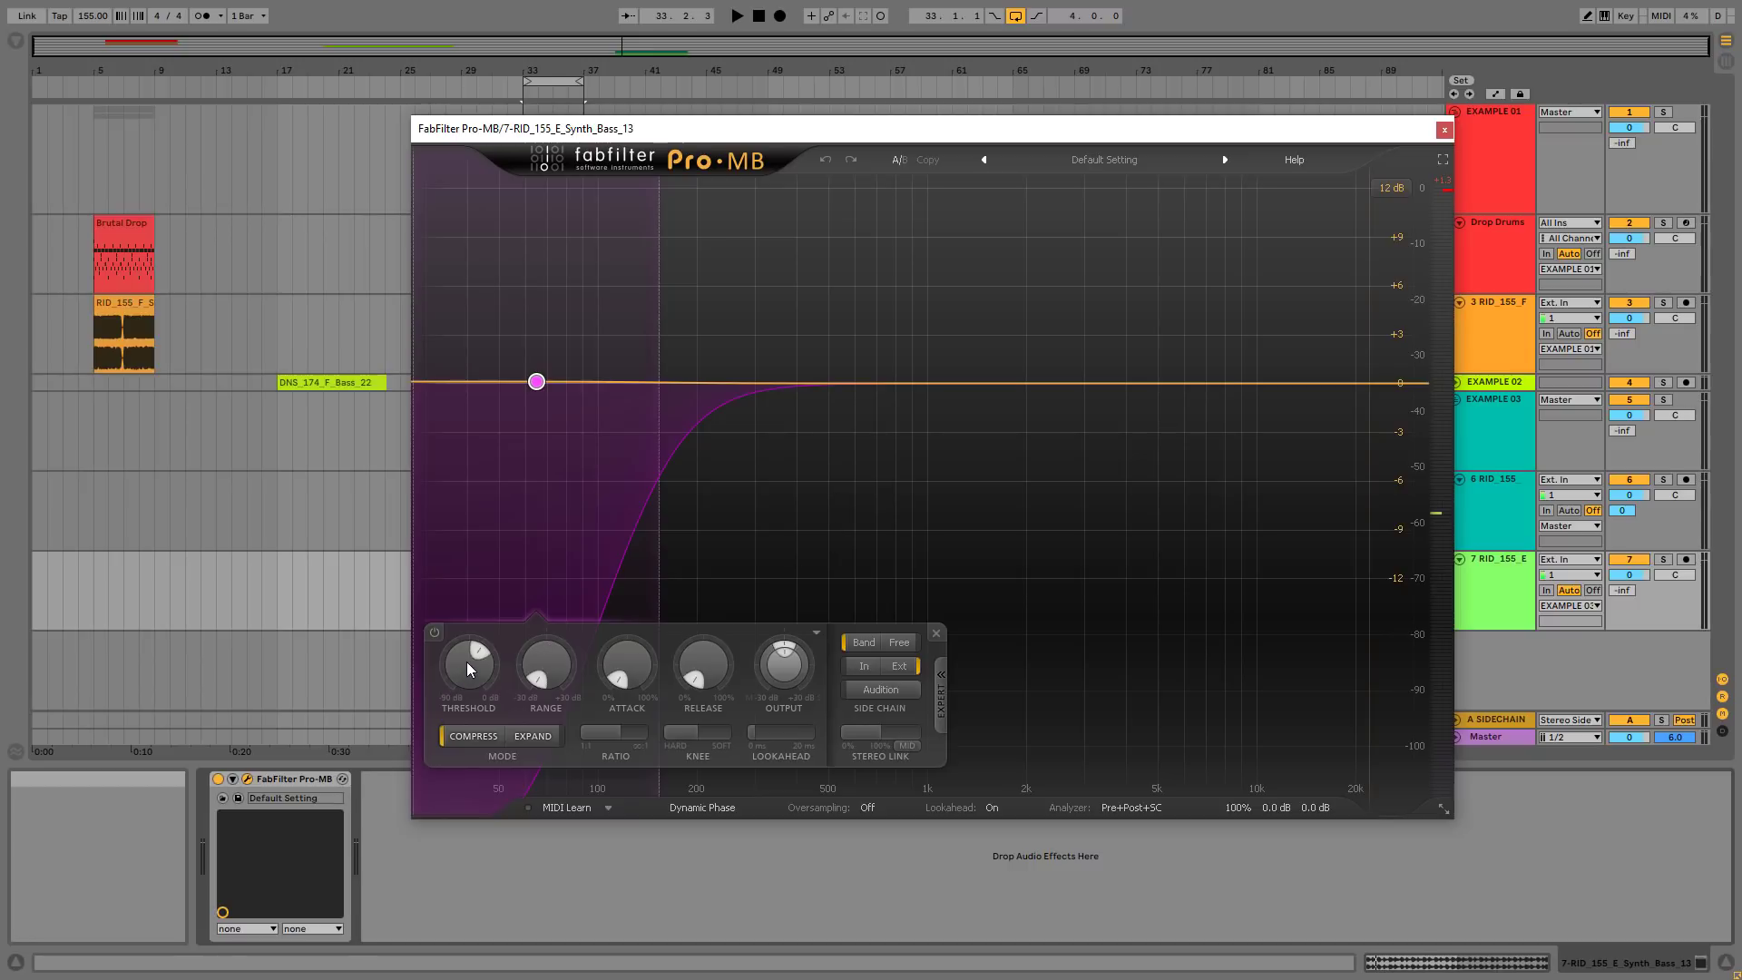
click(467, 667)
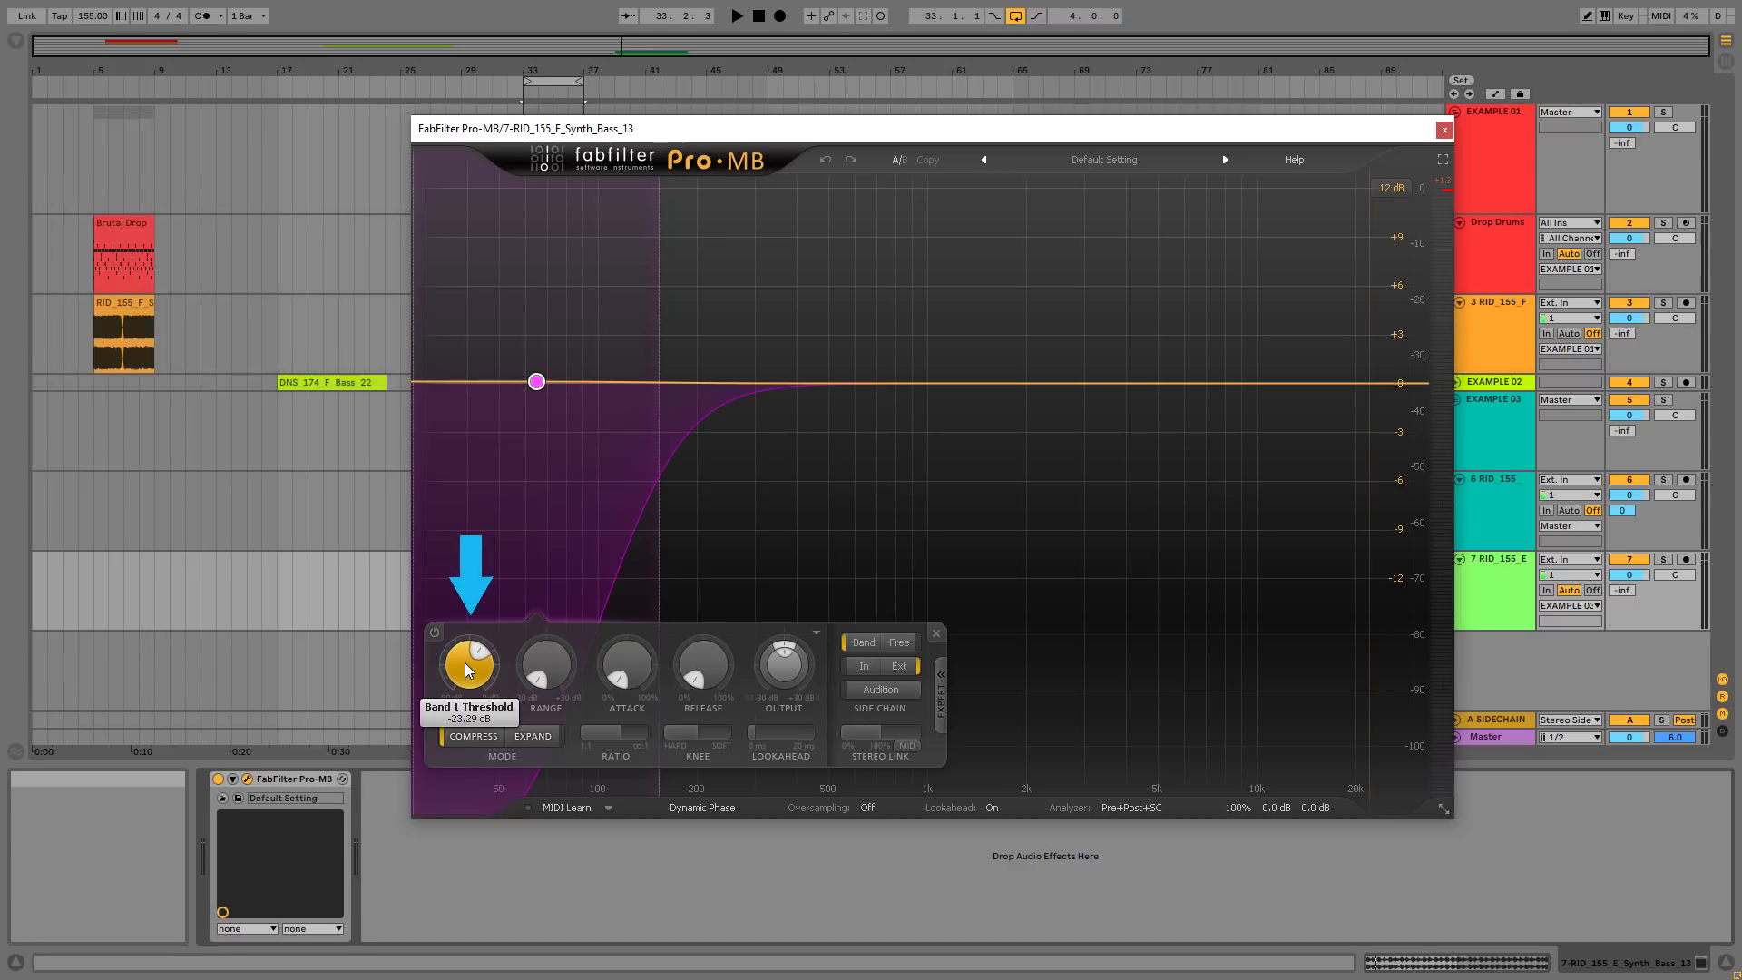
mouse_move(701, 664)
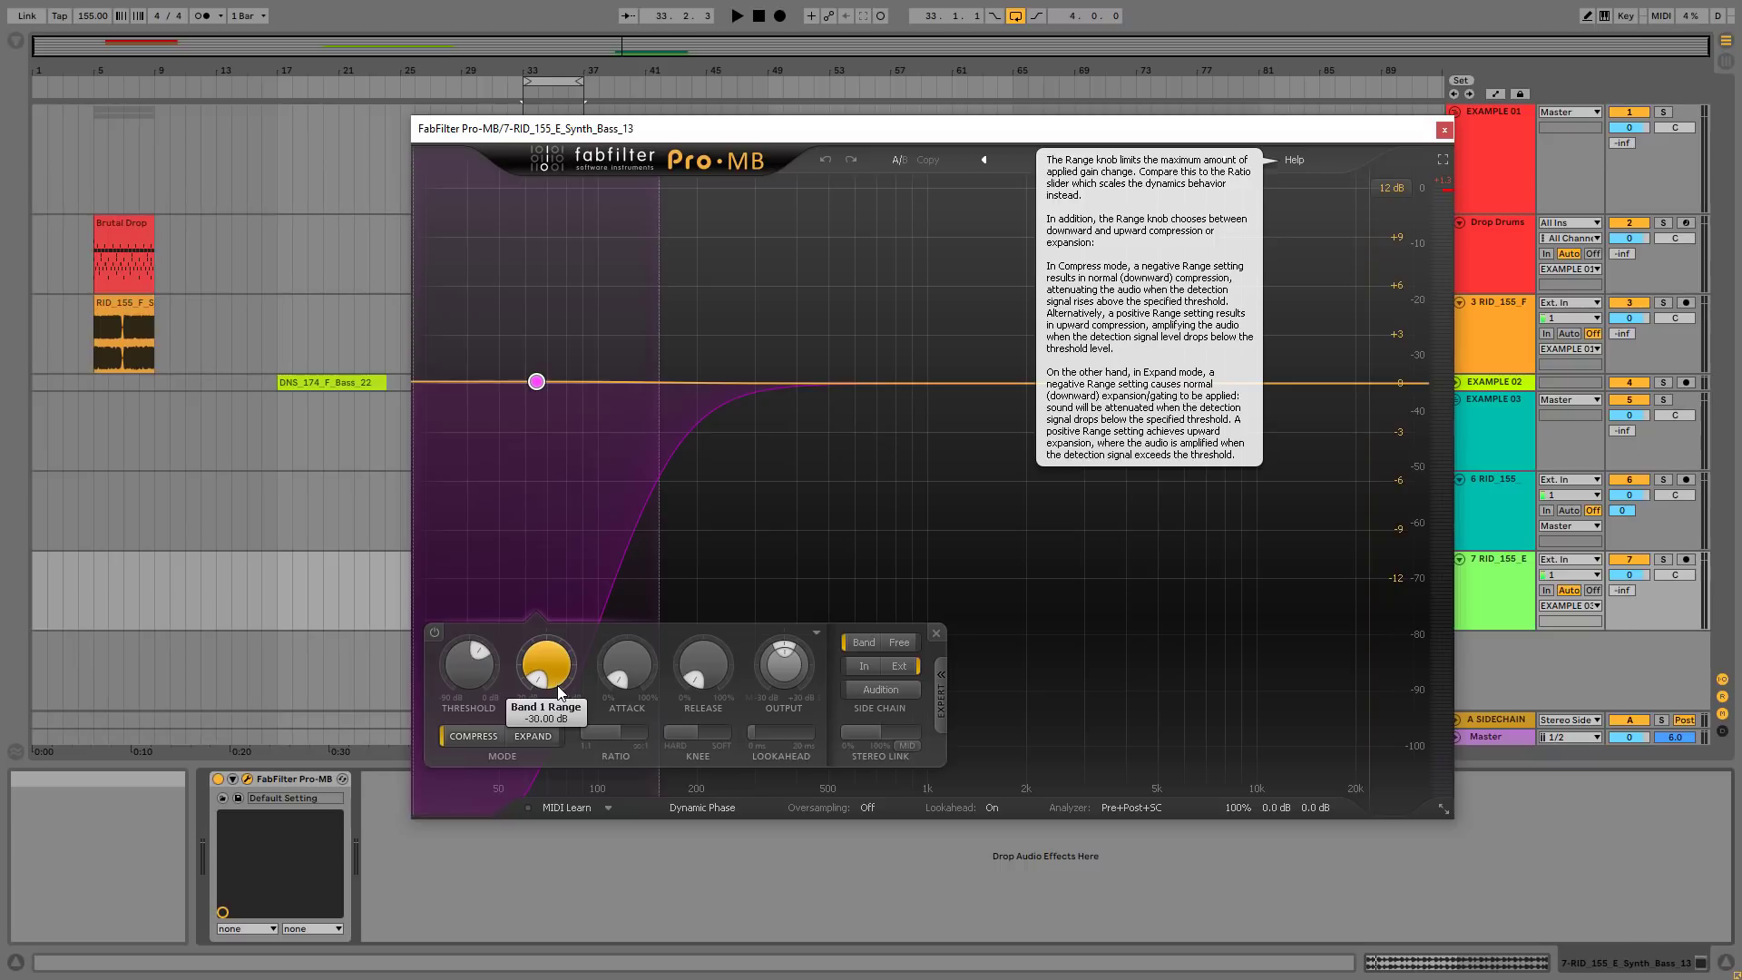
mouse_move(530, 631)
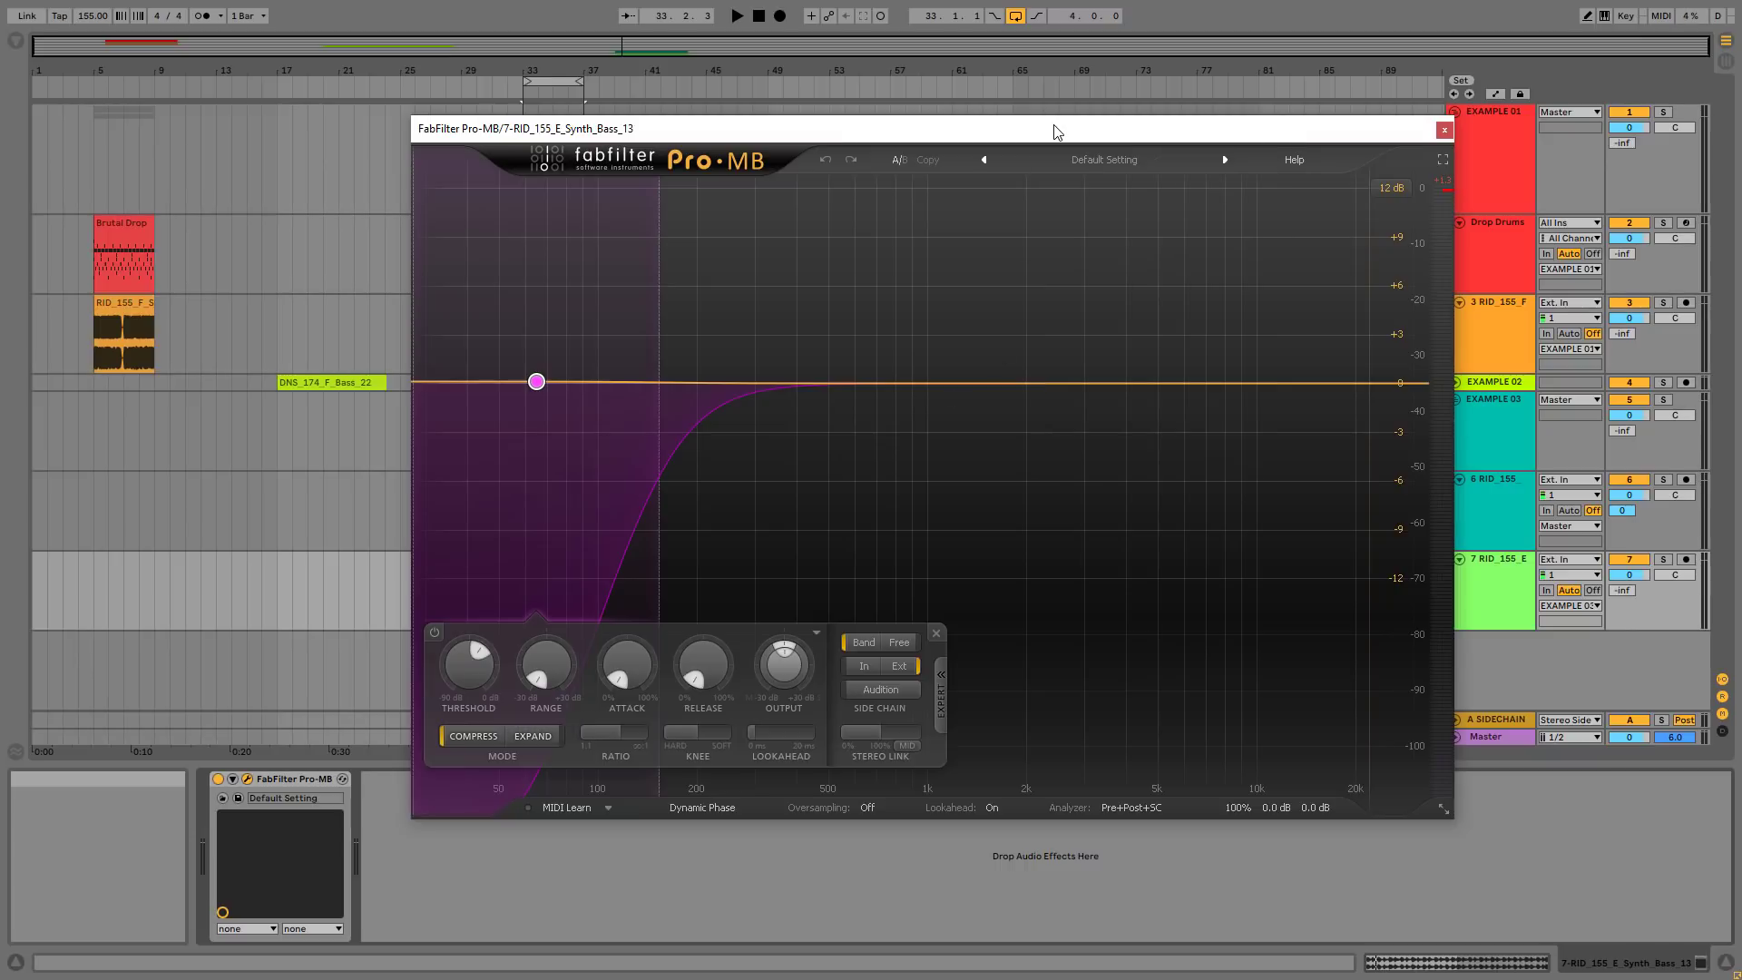
click(734, 15)
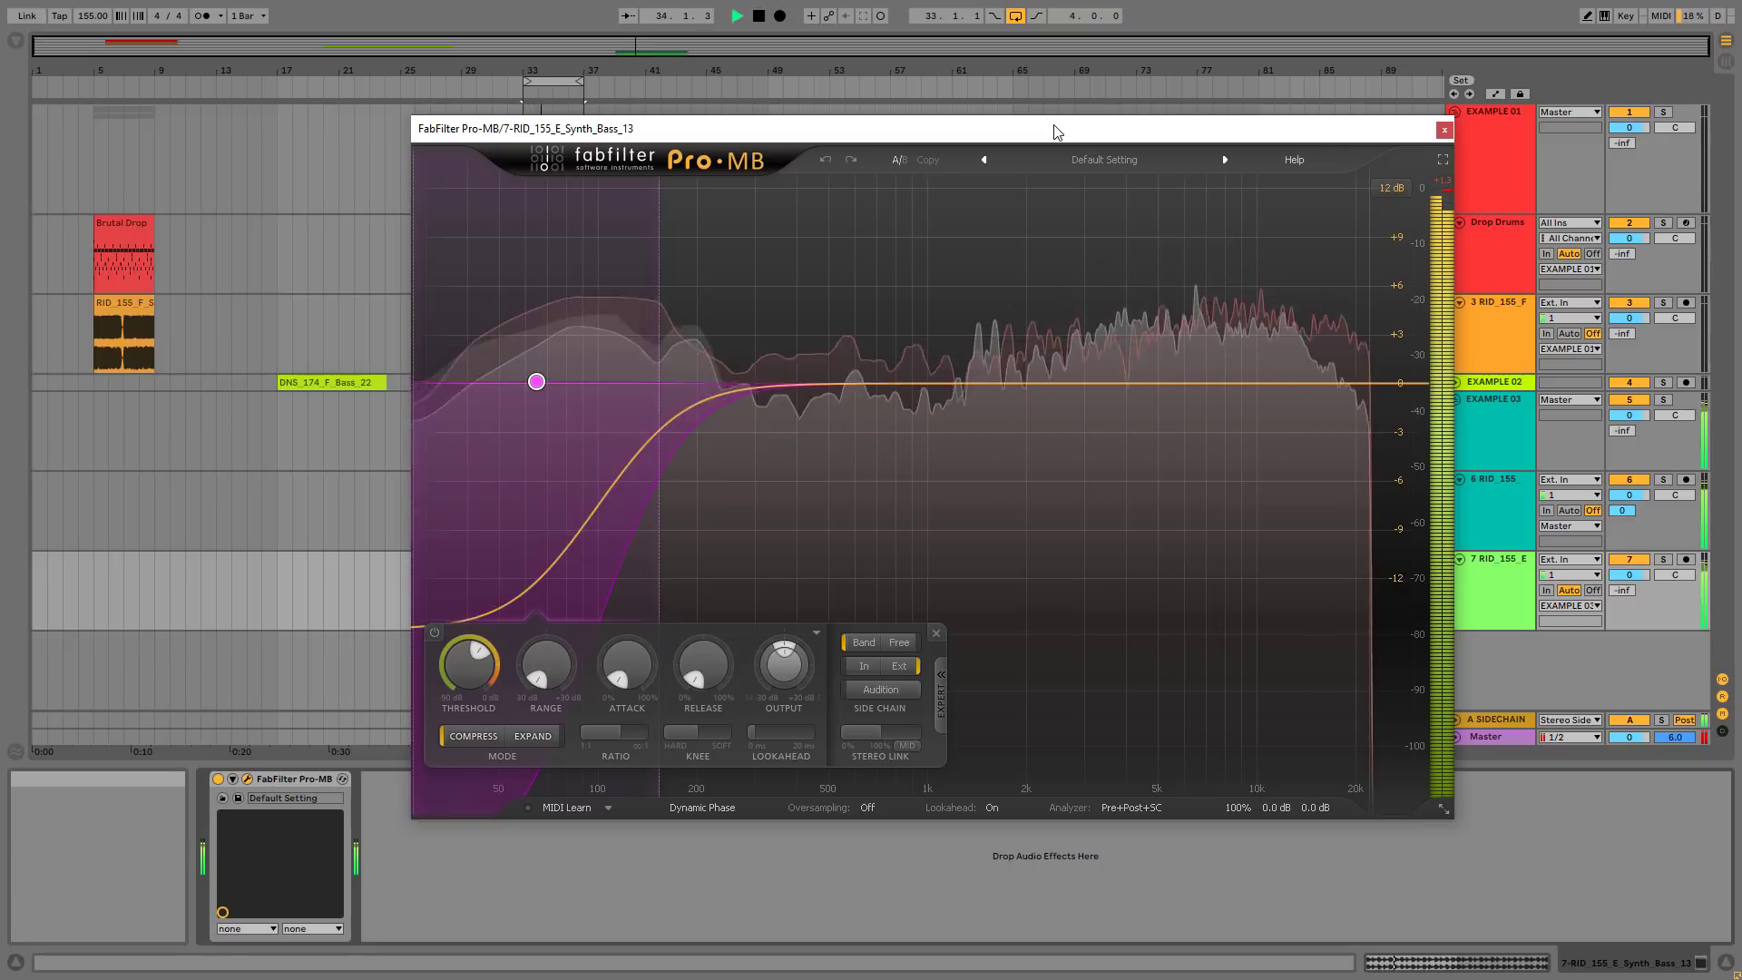